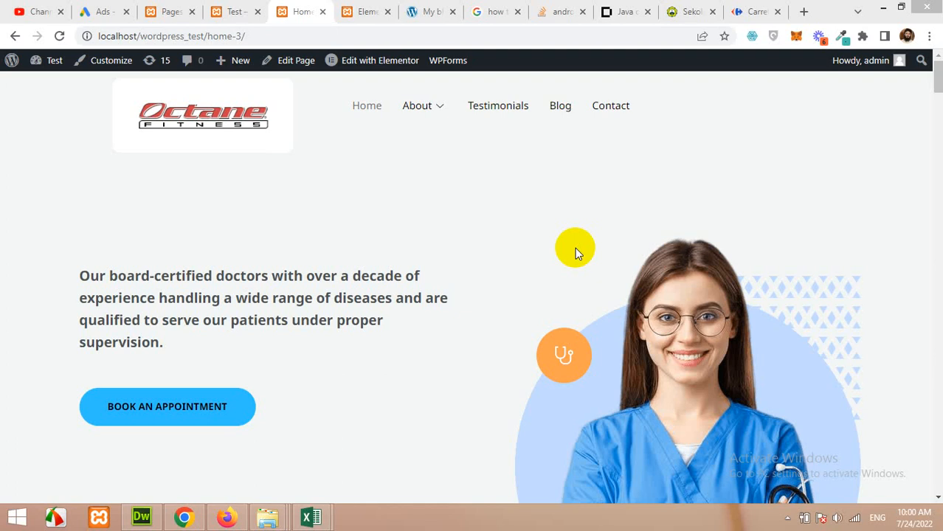
mouse_move(851, 142)
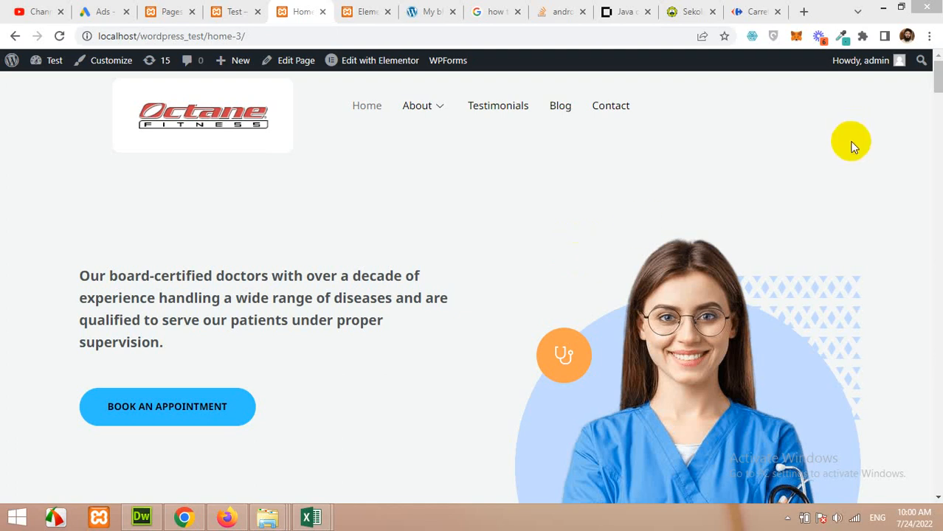
mouse_move(862, 94)
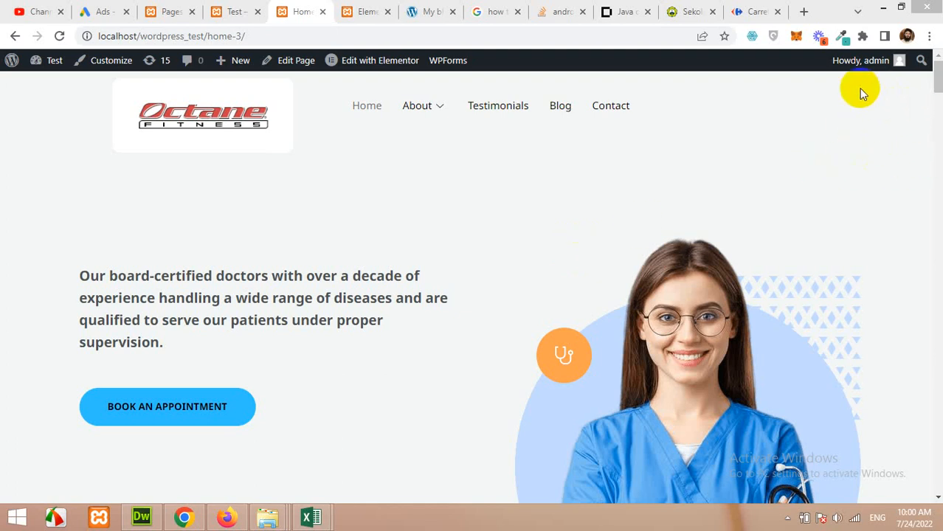
mouse_move(875, 98)
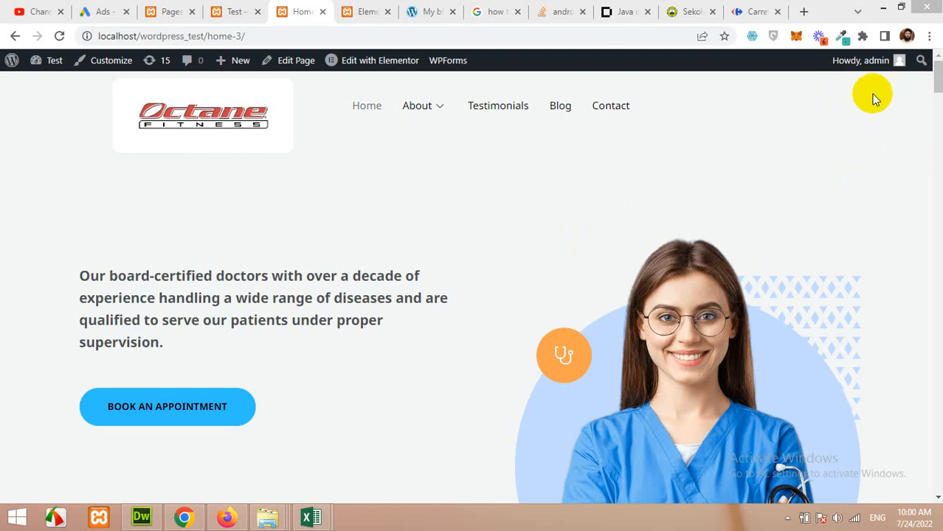
mouse_move(727, 118)
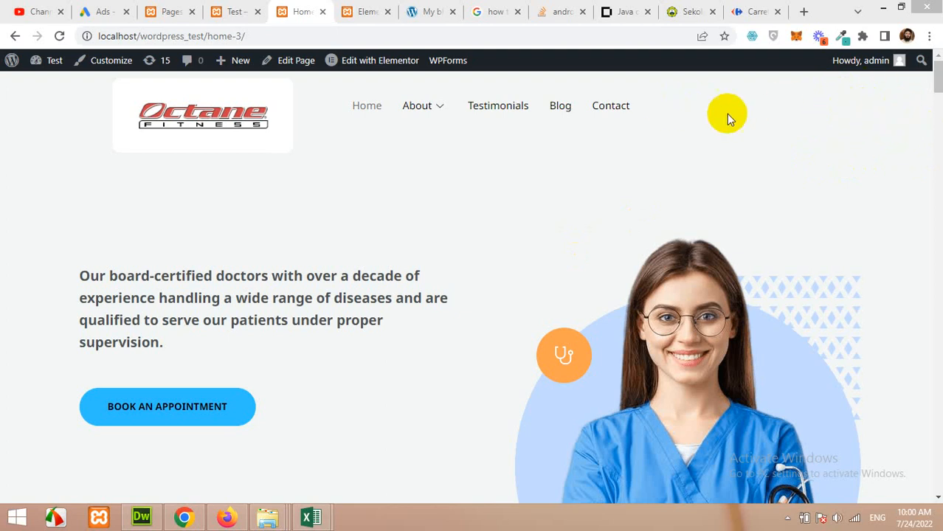
mouse_move(815, 192)
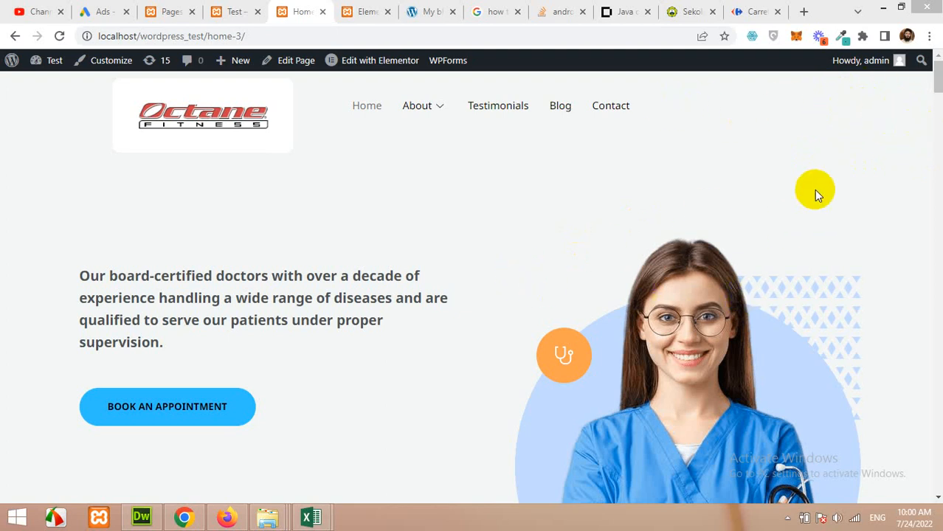
mouse_move(681, 219)
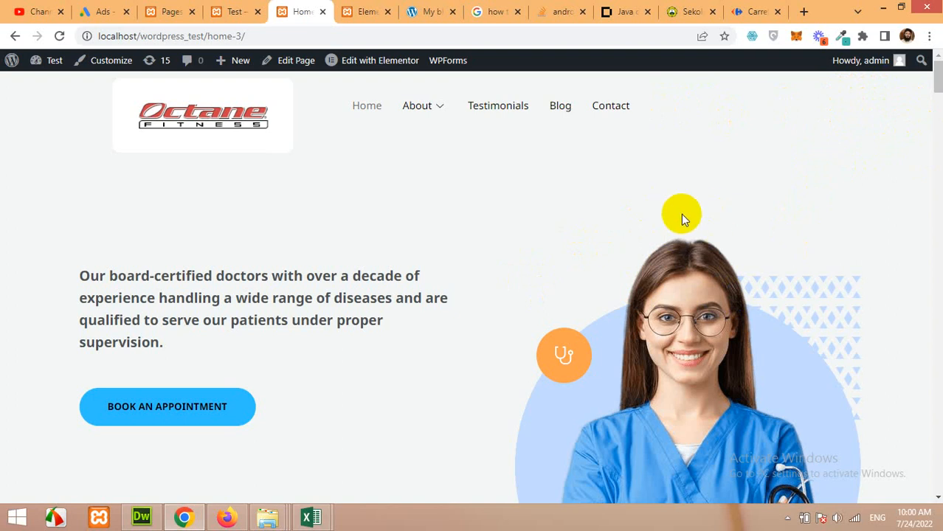
mouse_move(637, 238)
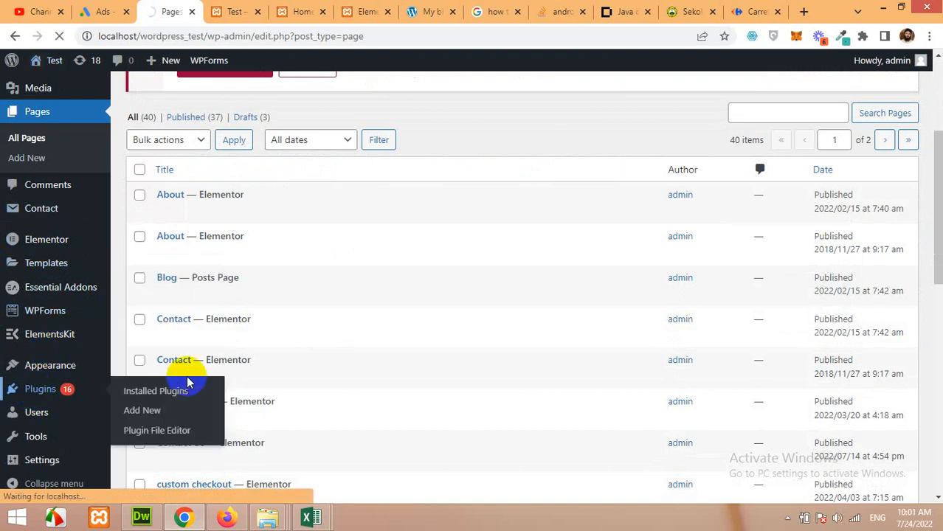
- Scroll the Installed Plugins list, noting Elementor 3.5.6 and its 3.6.7 update notice
left_click(155, 391)
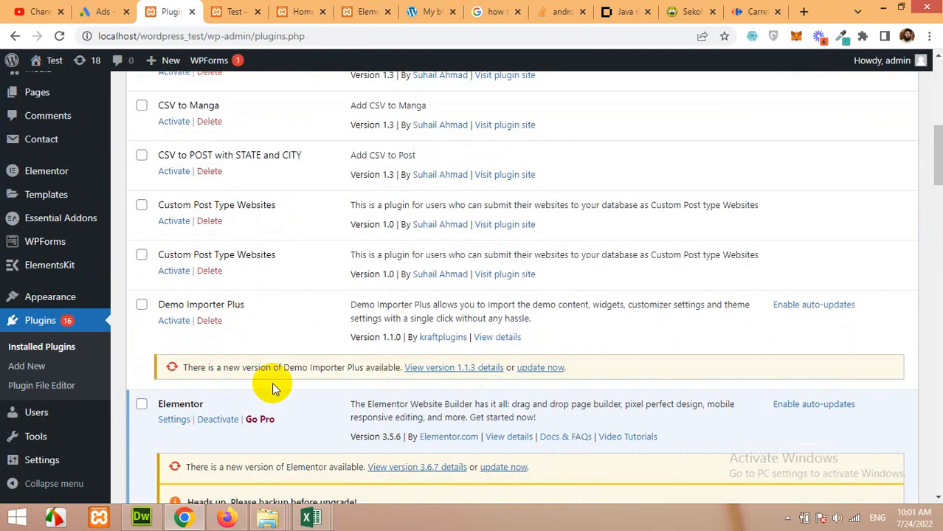
scroll("down", 3)
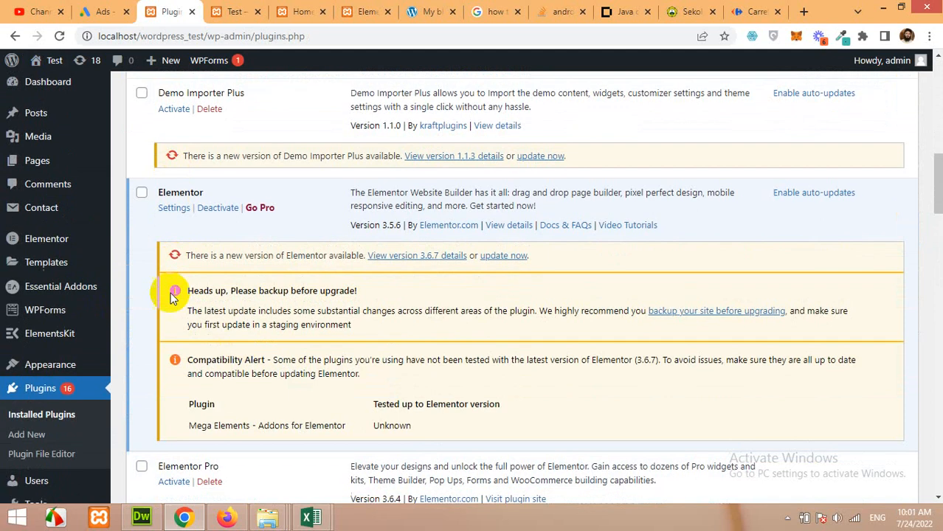
scroll("down", 3)
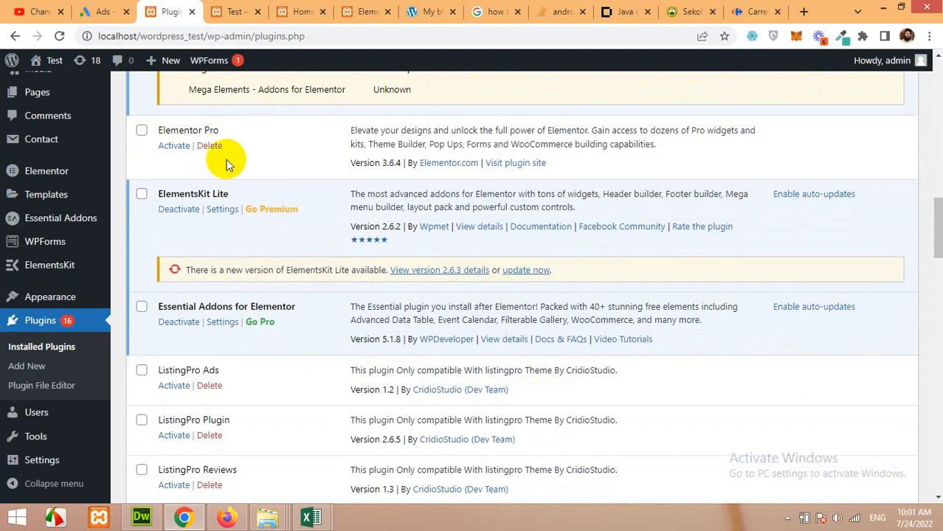
scroll("up", 3)
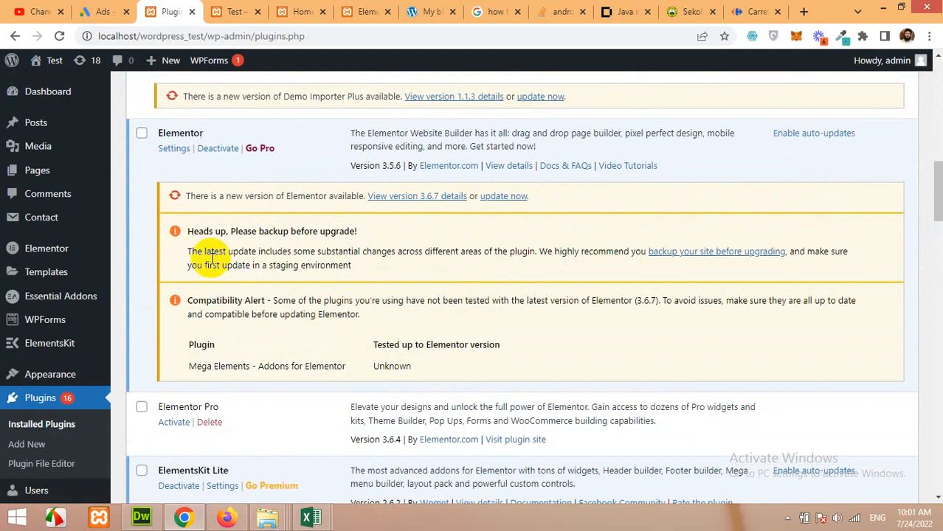
scroll("down", 3)
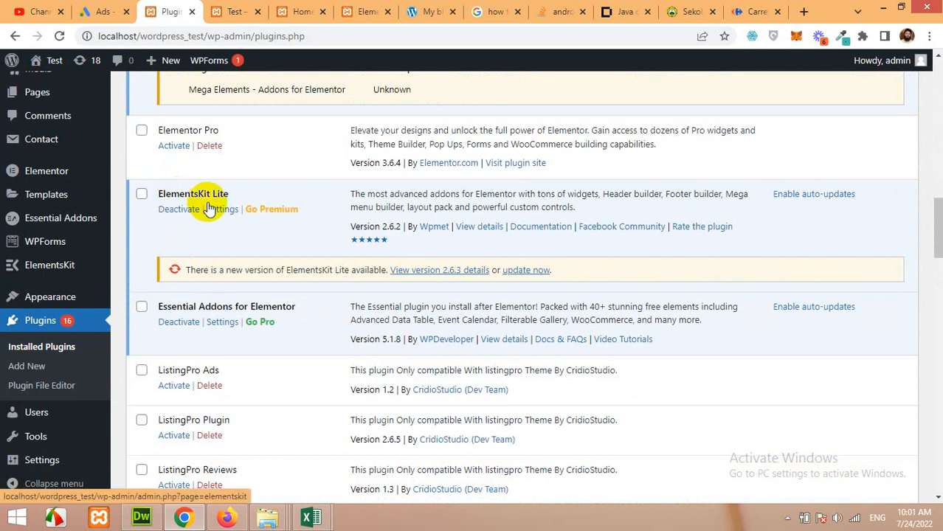
scroll("up", 3)
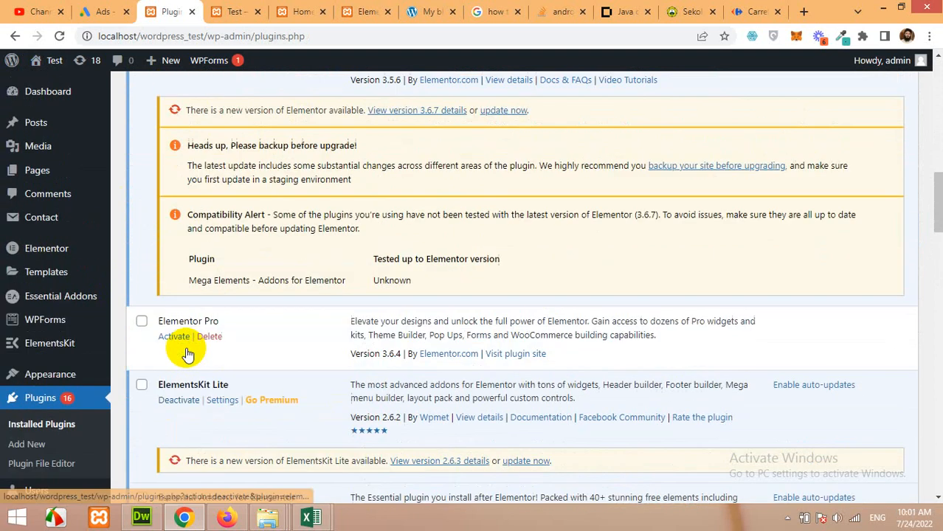
scroll("down", 3)
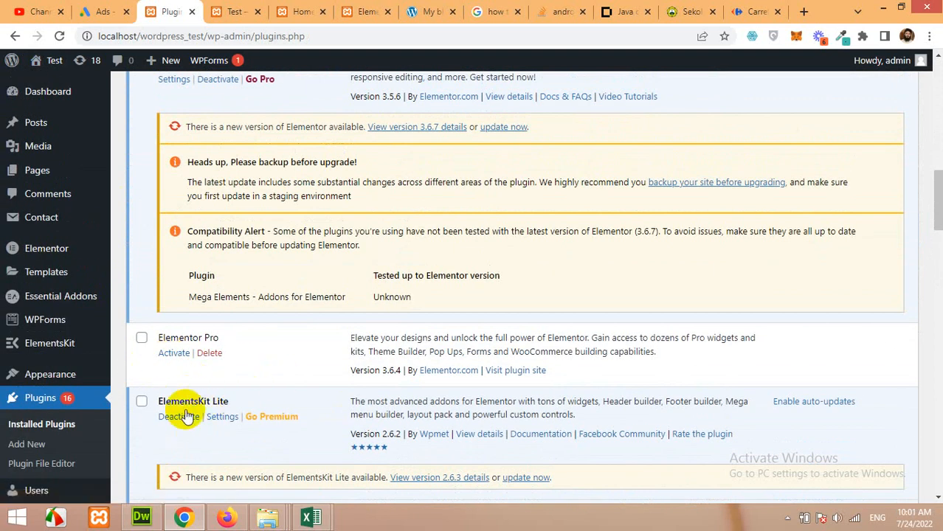
mouse_move(636, 290)
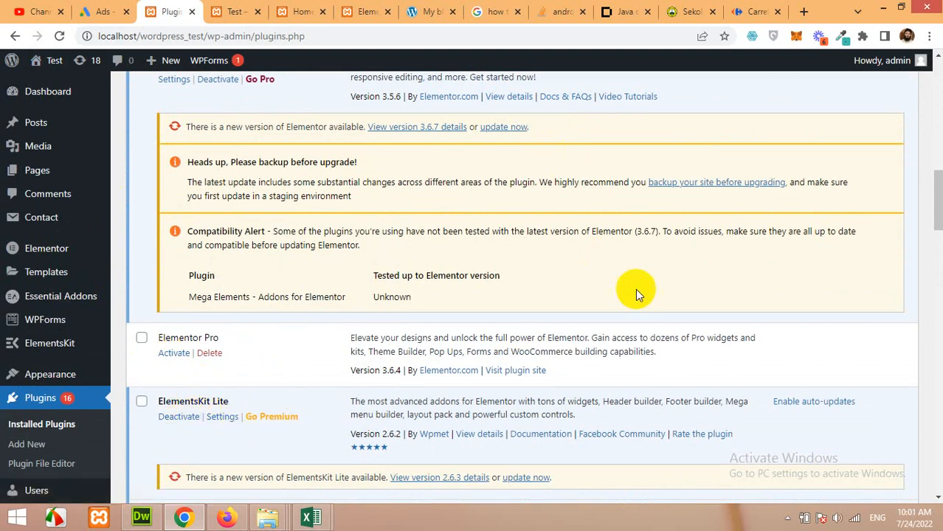
mouse_move(479, 307)
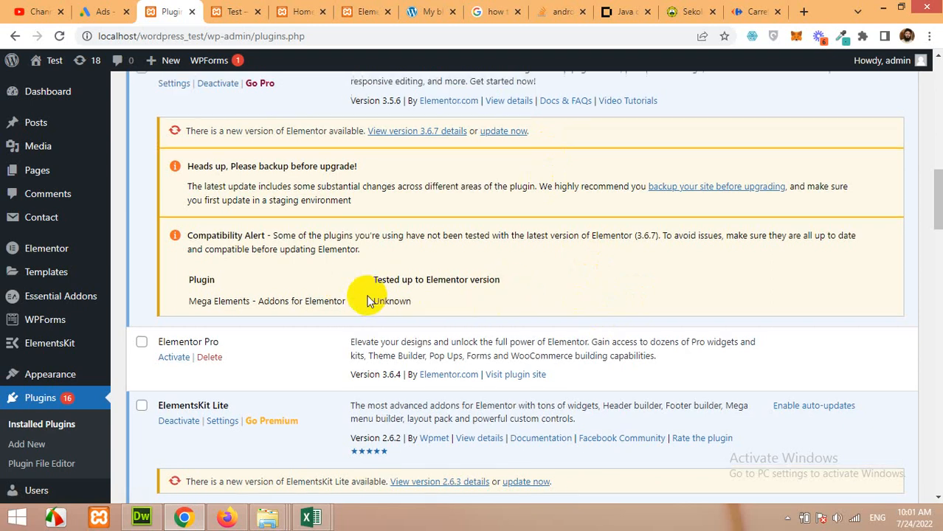
scroll("up", 3)
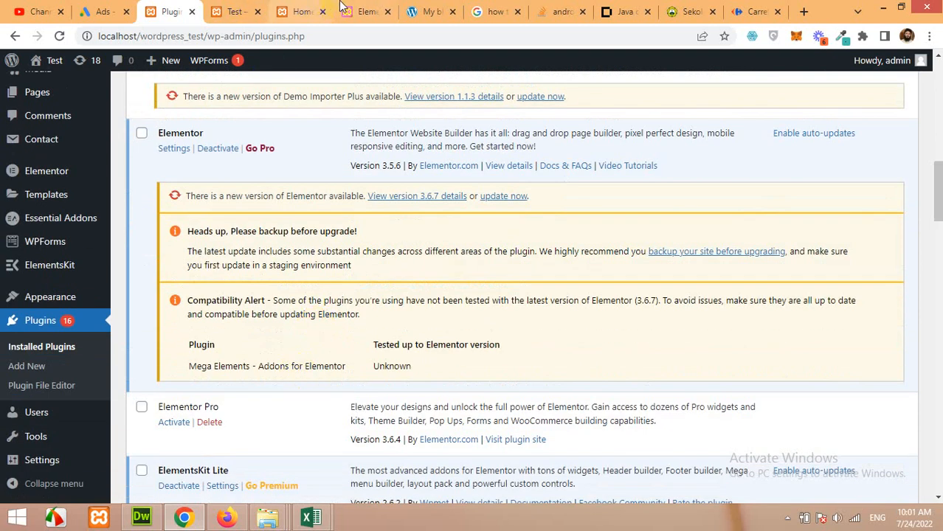
left_click(361, 11)
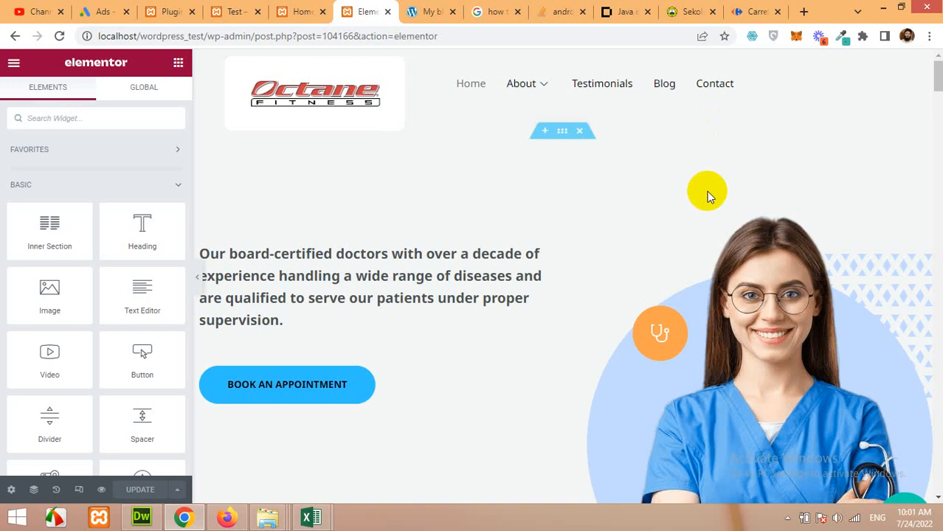
left_click(169, 11)
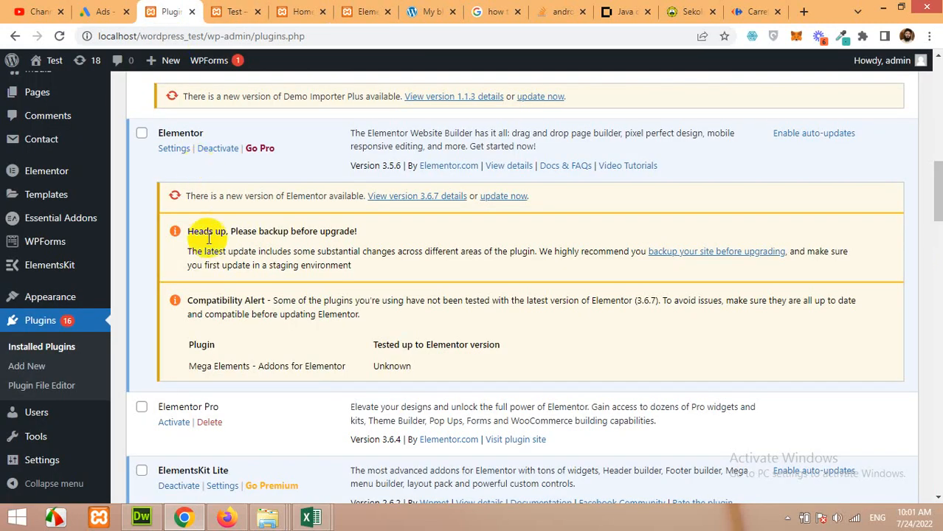
scroll("up", 3)
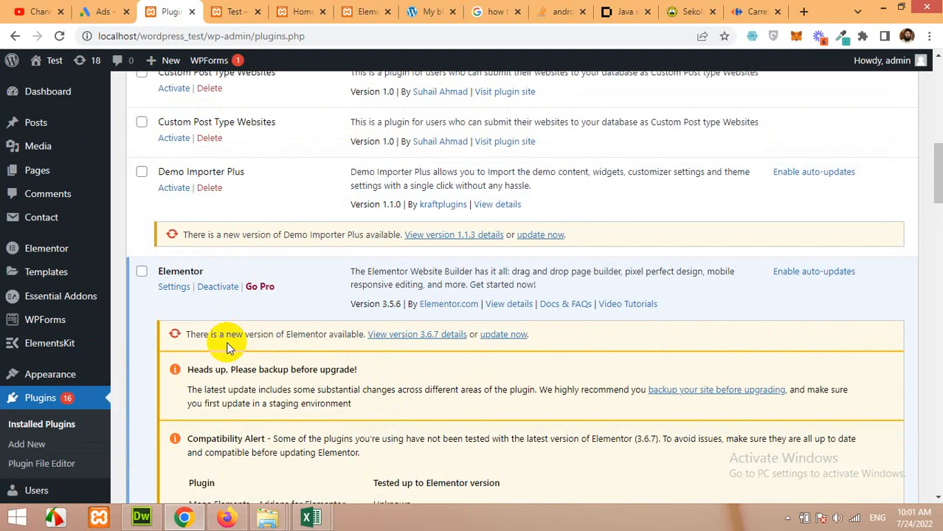
mouse_move(40, 398)
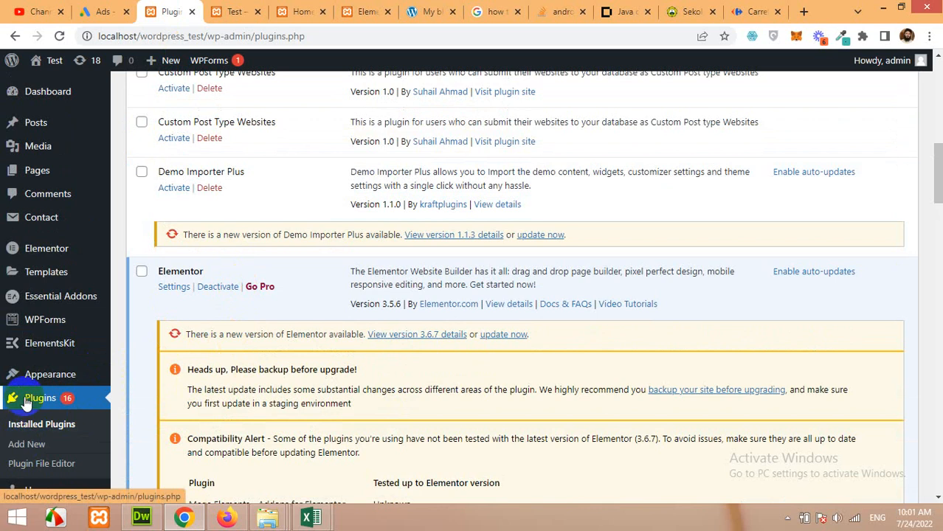
- Search the plugin directory for 'ht me', then install and activate HT Mega addons
left_click(26, 444)
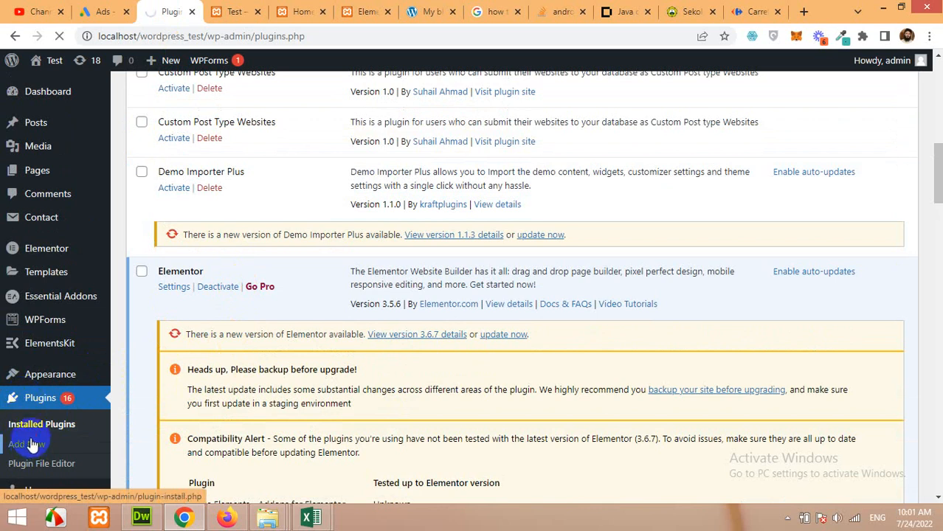
left_click(27, 444)
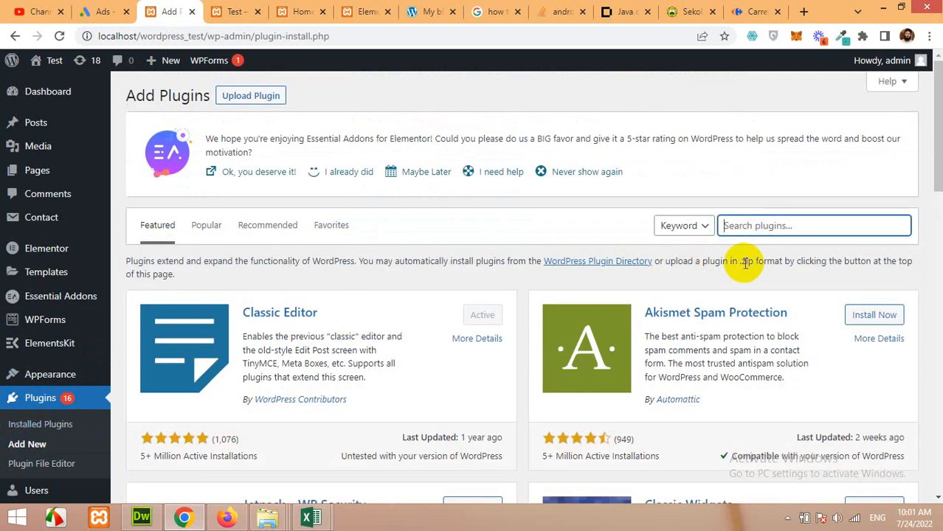
type("ht mega")
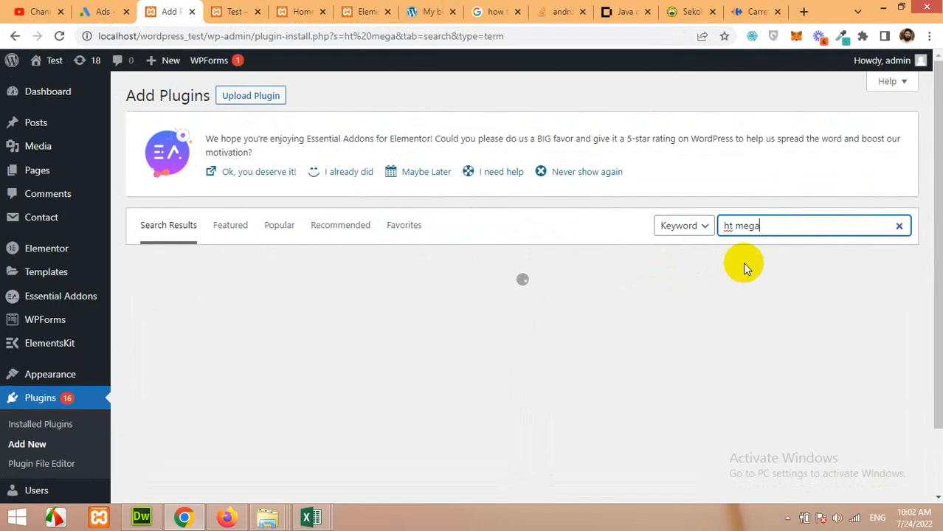
left_click(467, 302)
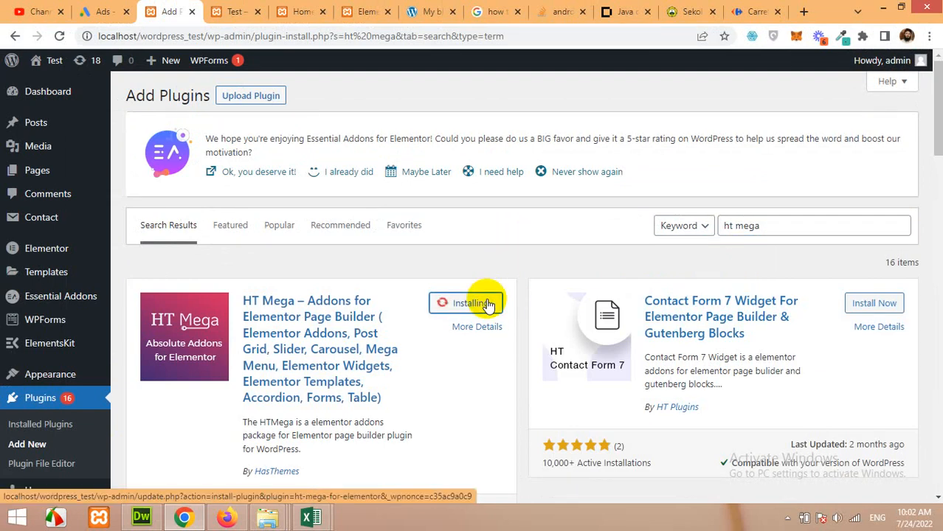
mouse_move(545, 213)
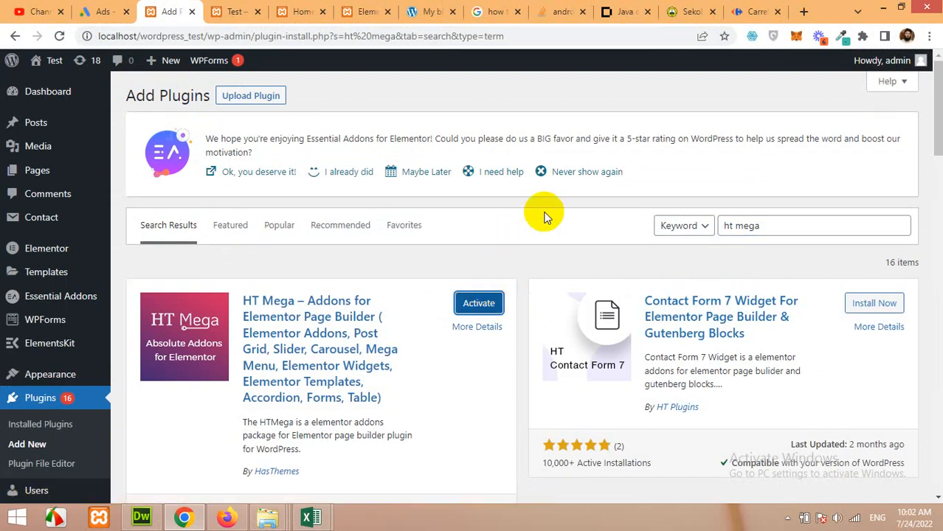
left_click(478, 302)
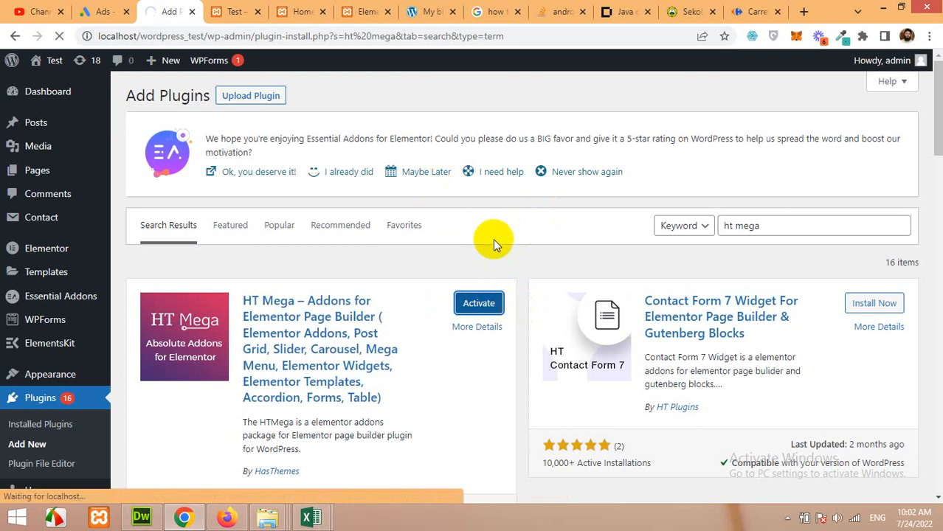
left_click(365, 11)
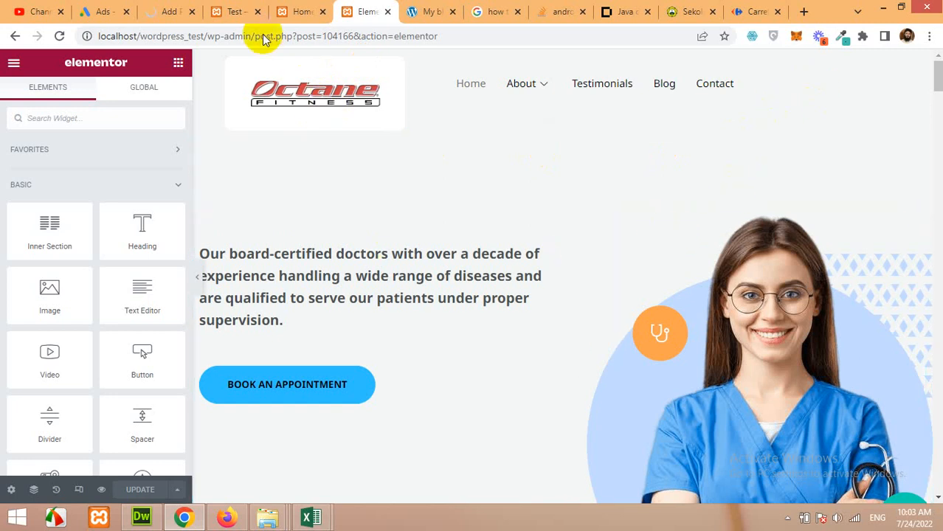
left_click(170, 11)
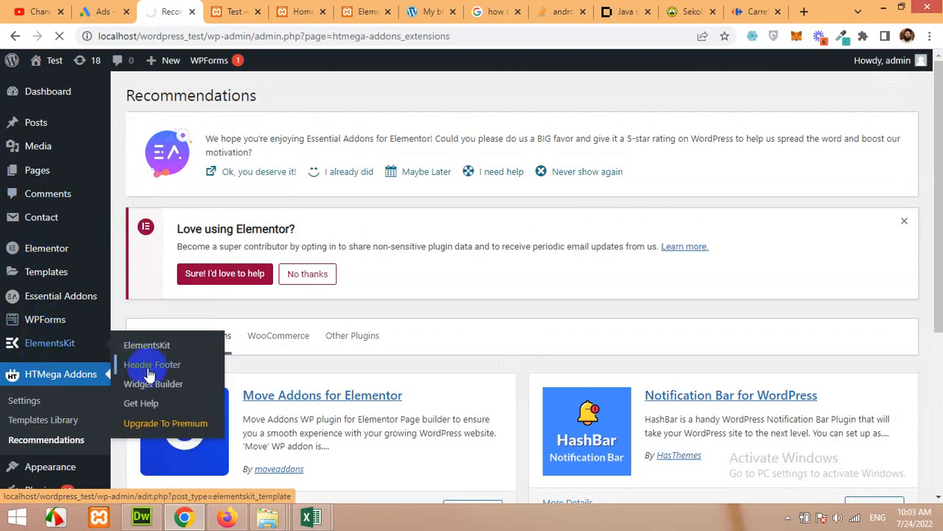
- Edit the active site header template from ElementsKit's Header Footer list with Elementor
left_click(152, 365)
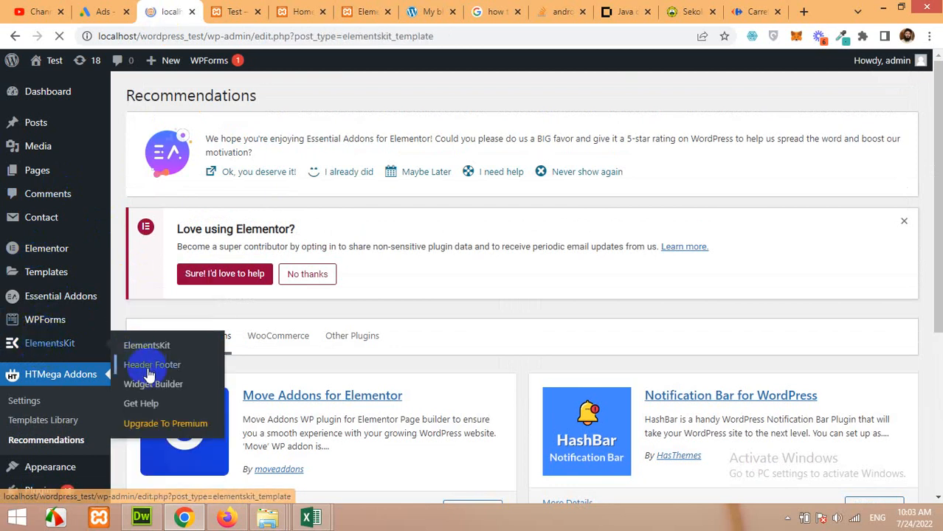
left_click(152, 364)
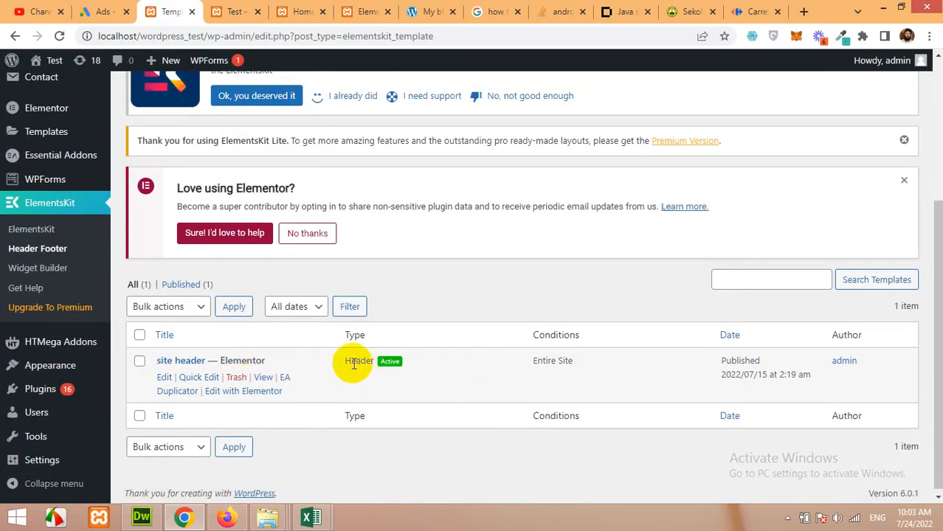
mouse_move(339, 376)
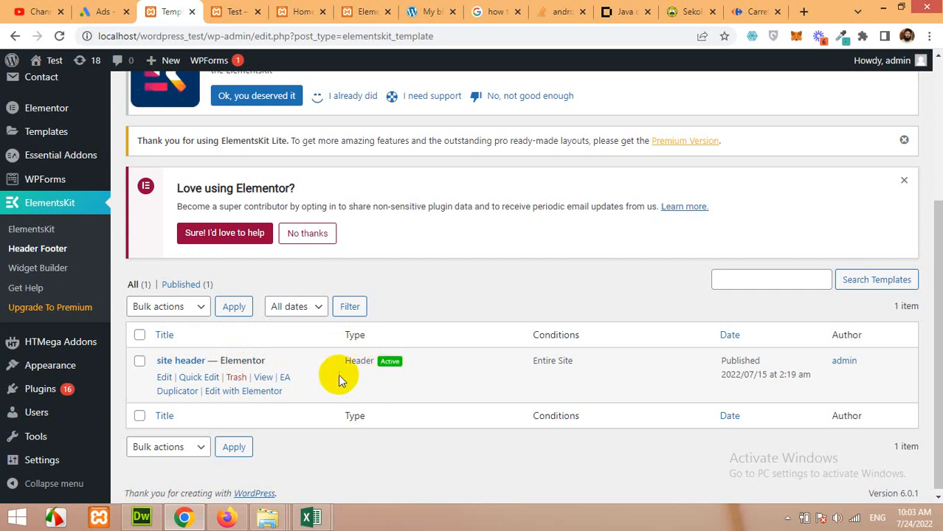
mouse_move(546, 369)
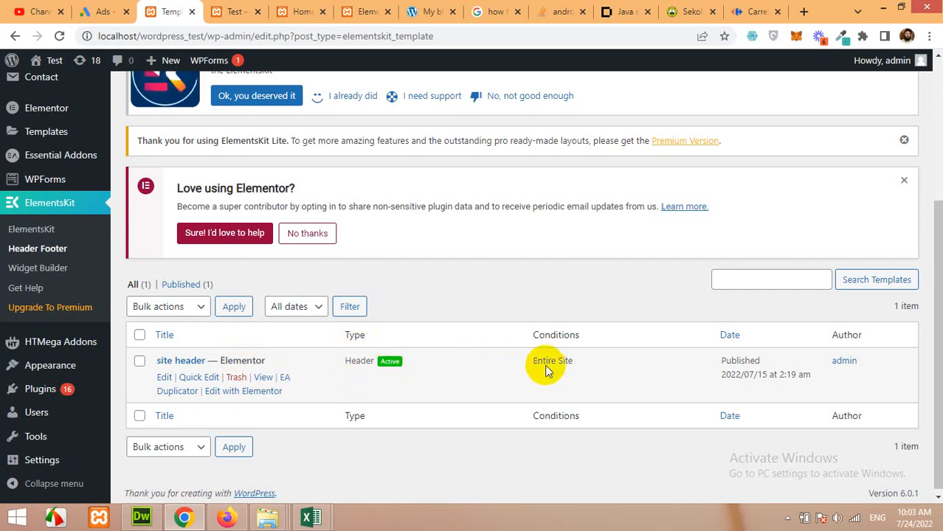
mouse_move(537, 347)
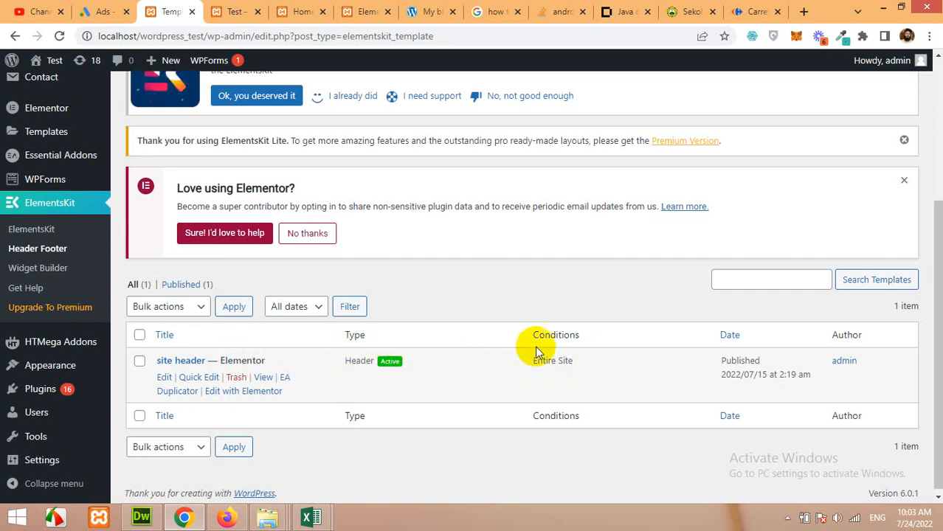
mouse_move(165, 377)
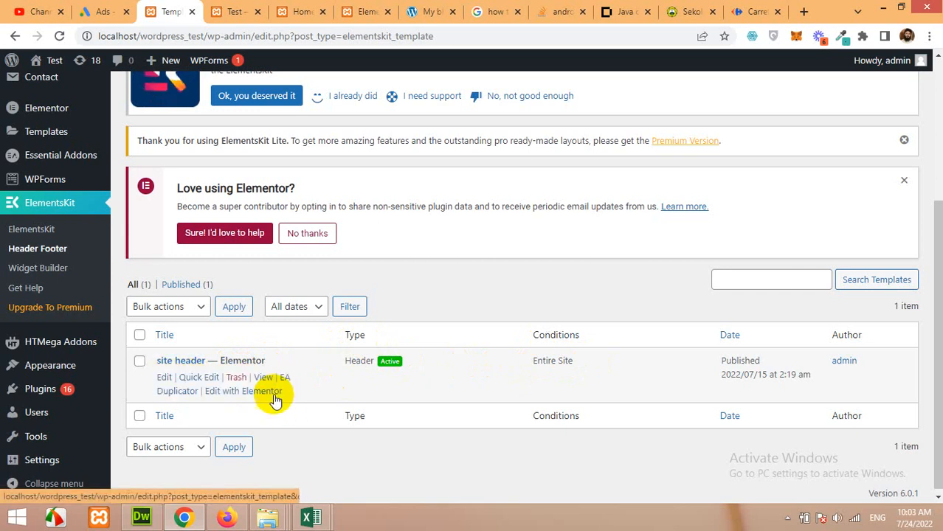
left_click(242, 391)
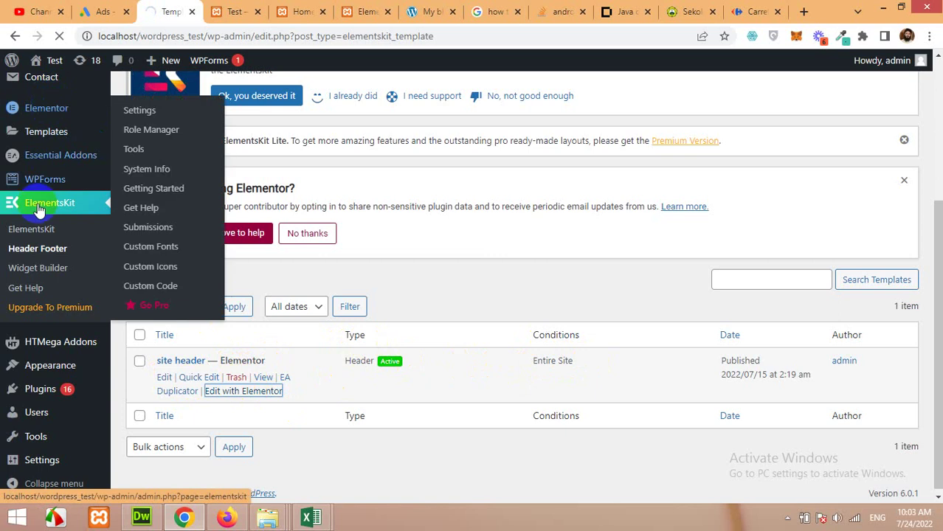
left_click(242, 391)
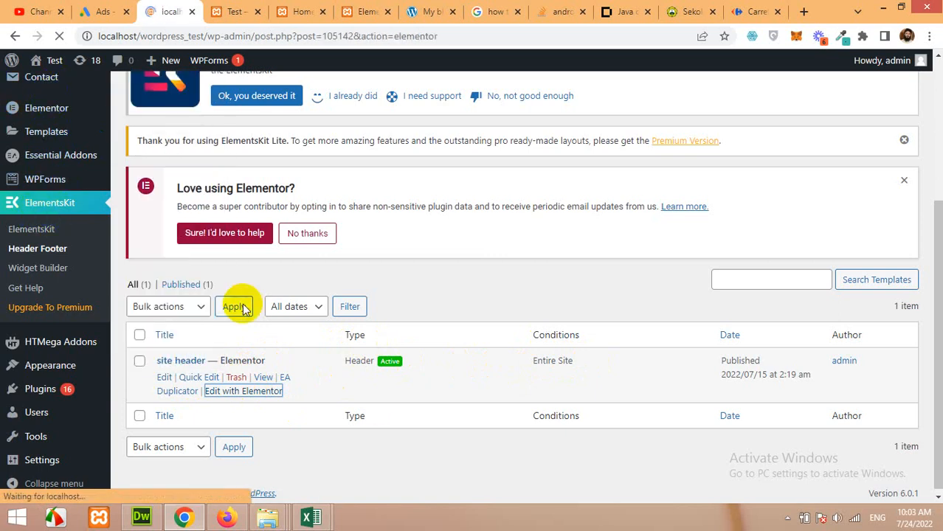
- Duplicate the logo column, remove the copied logo, and narrow the new right column
left_click(243, 391)
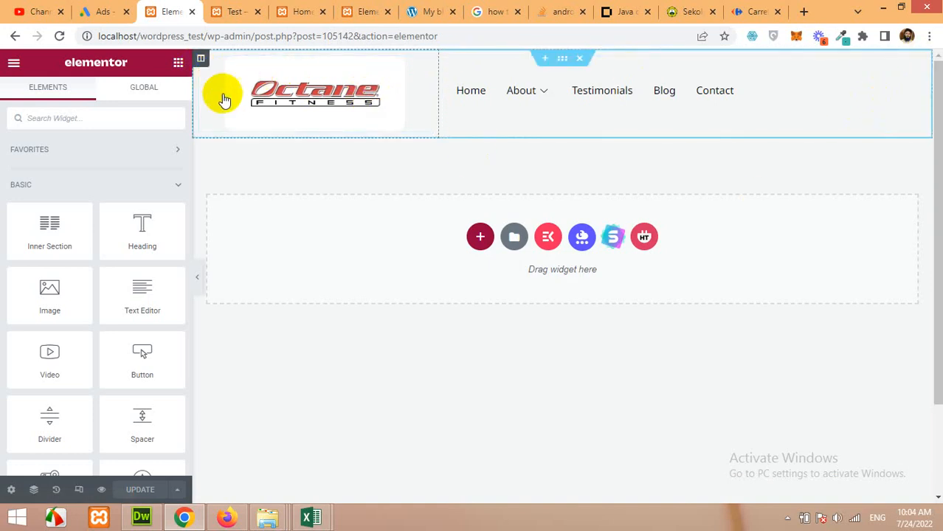
right_click(225, 100)
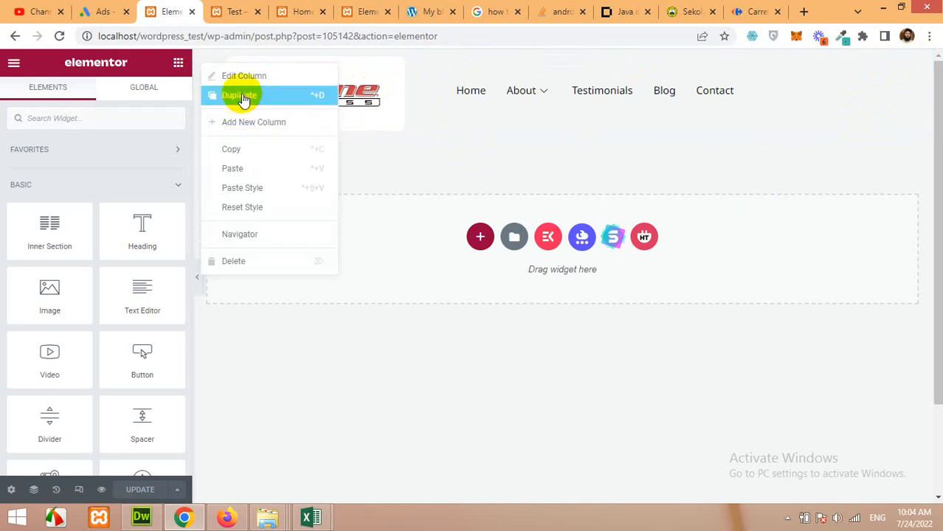
left_click(239, 94)
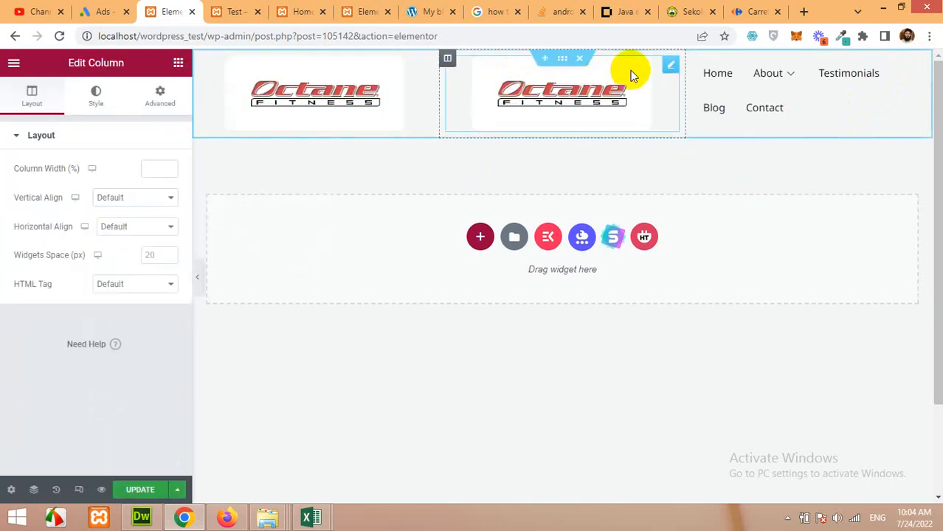
right_click(561, 94)
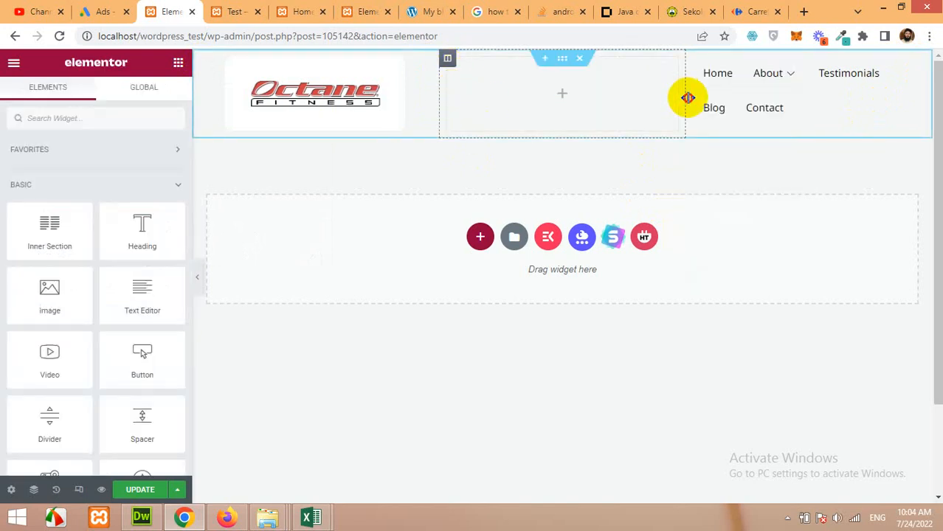
left_click_drag(687, 97, 528, 97)
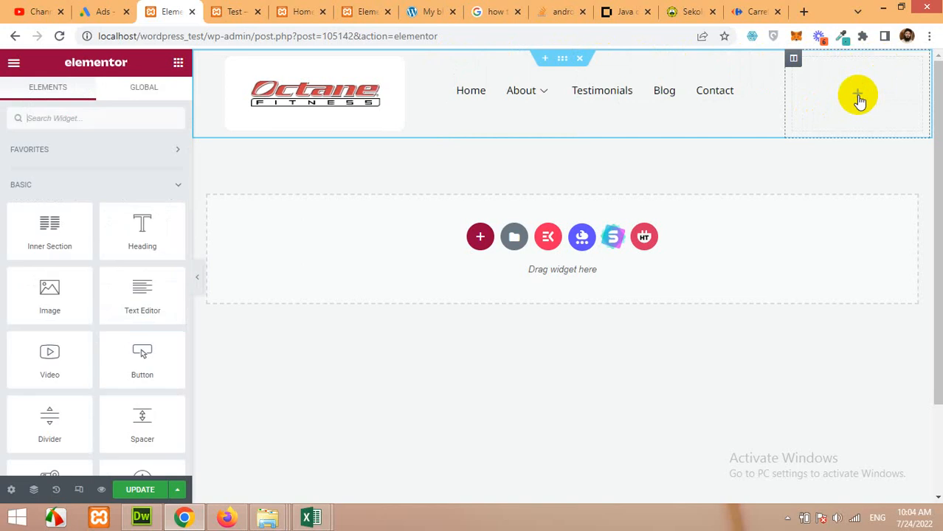
mouse_move(686, 96)
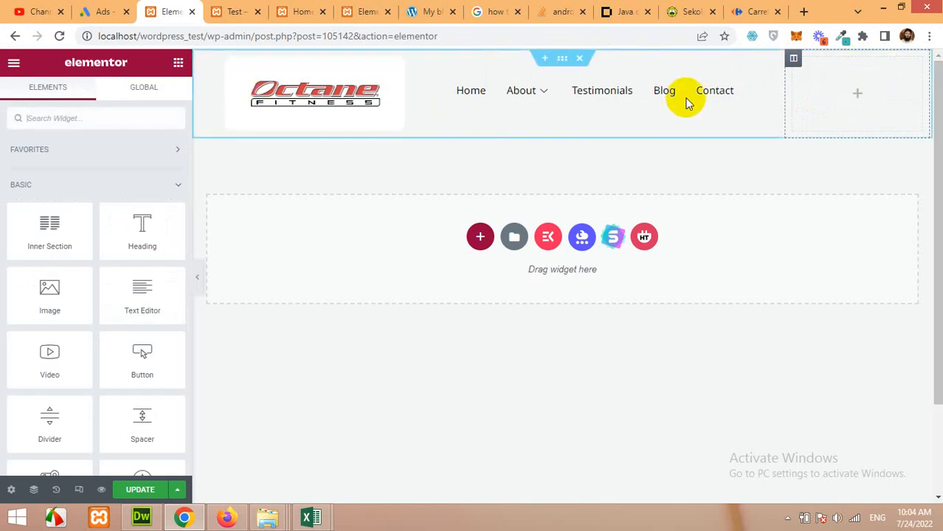
mouse_move(92, 163)
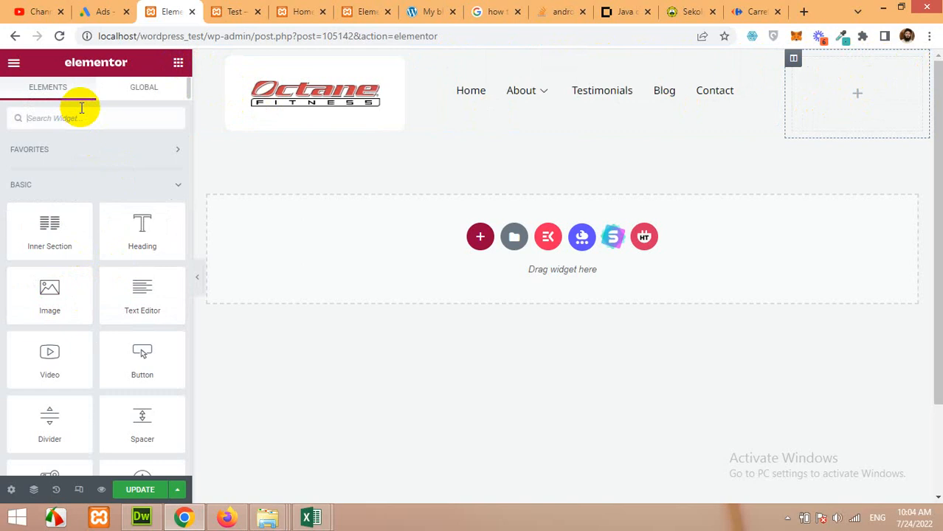
- Find the Header Search widget via 'search' and drop it into the right header column
type("search")
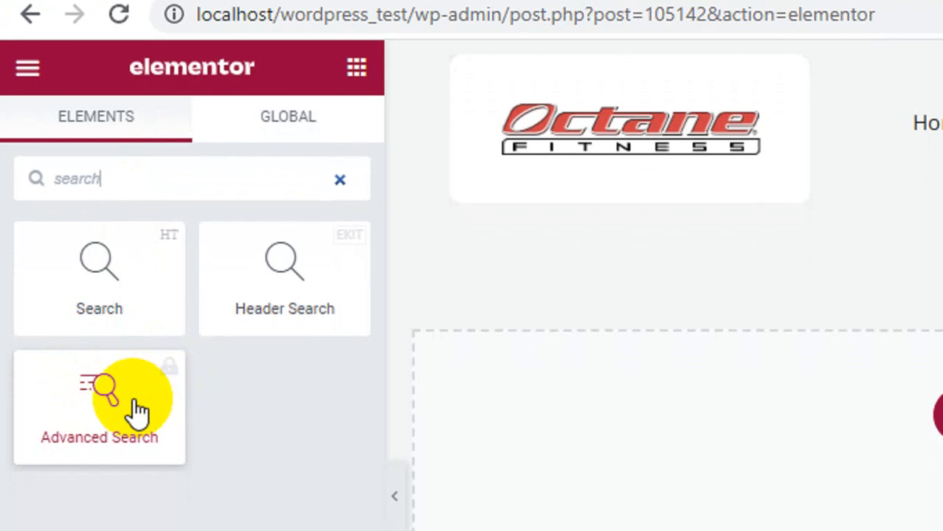
mouse_move(247, 365)
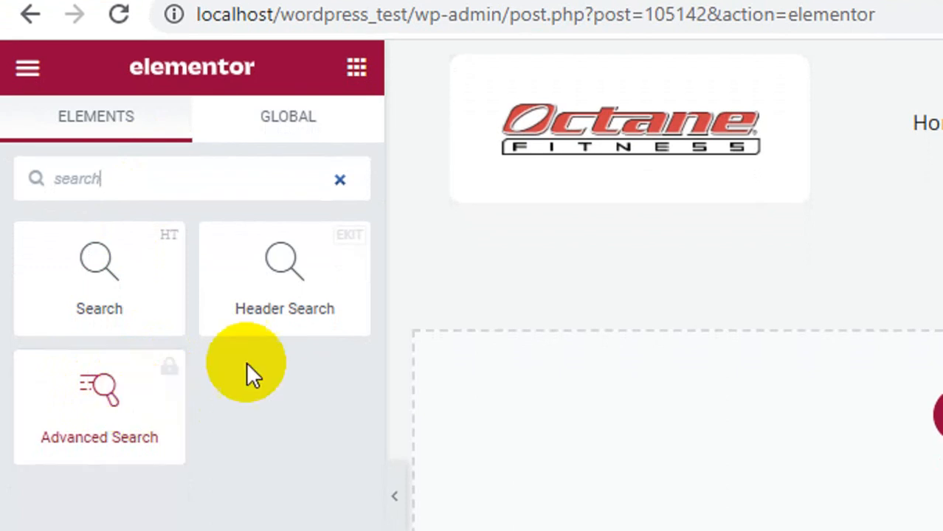
mouse_move(321, 299)
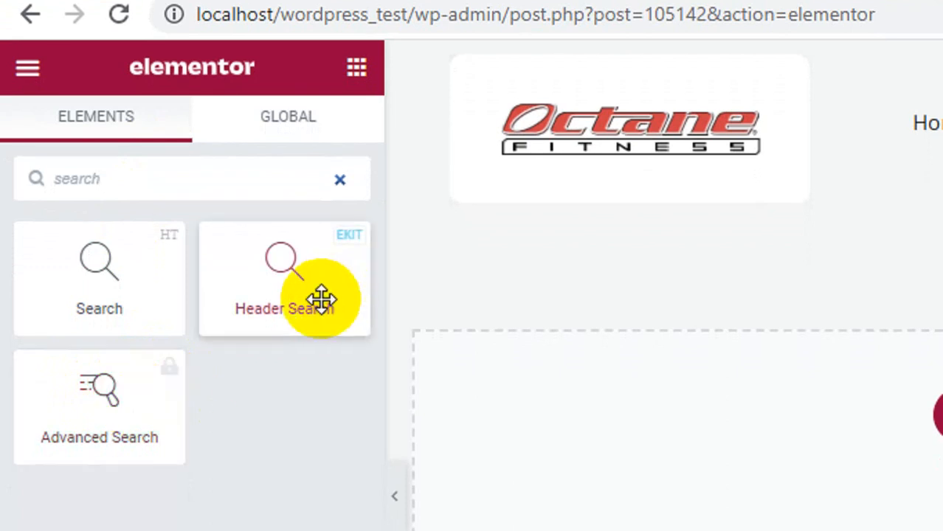
mouse_move(99, 266)
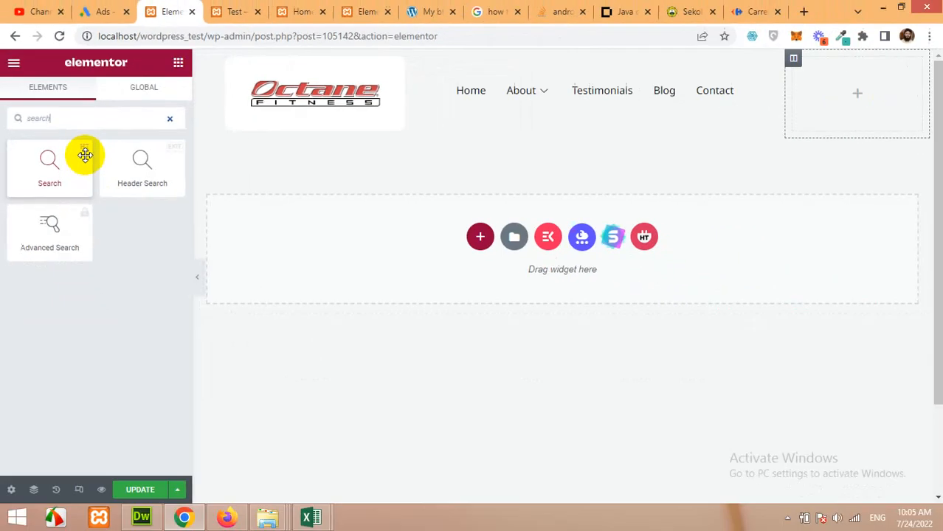
mouse_move(129, 182)
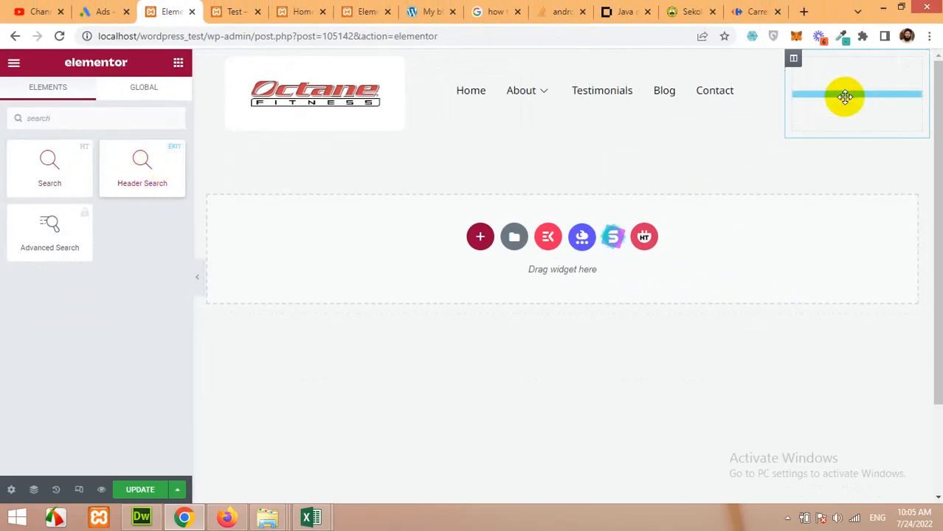
left_click(845, 97)
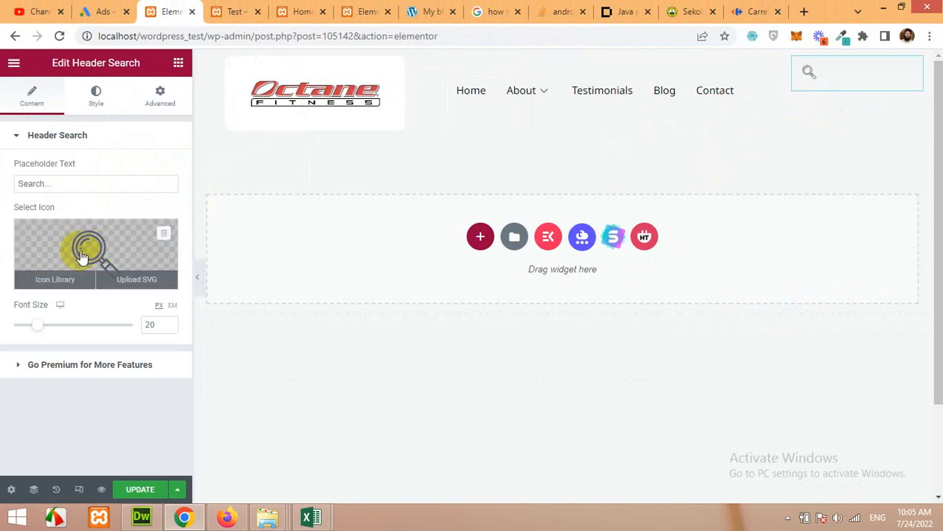
mouse_move(279, 250)
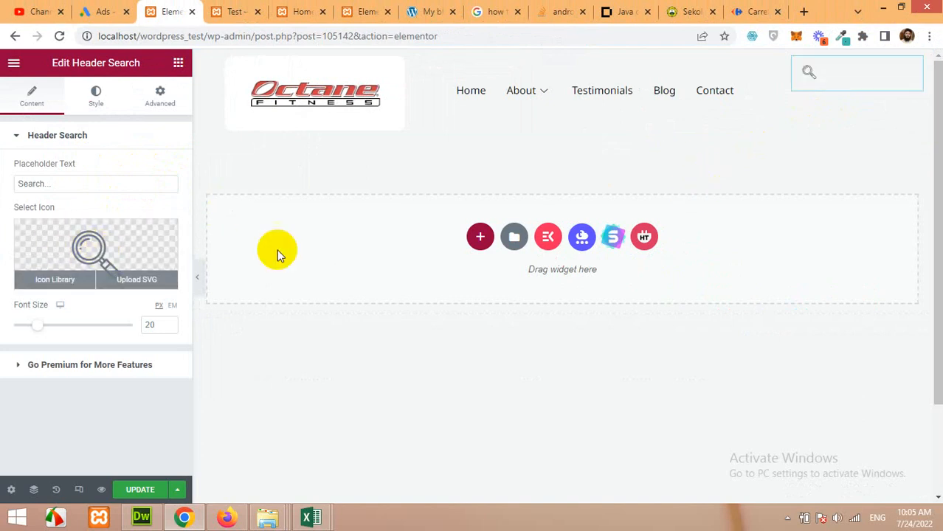
mouse_move(266, 299)
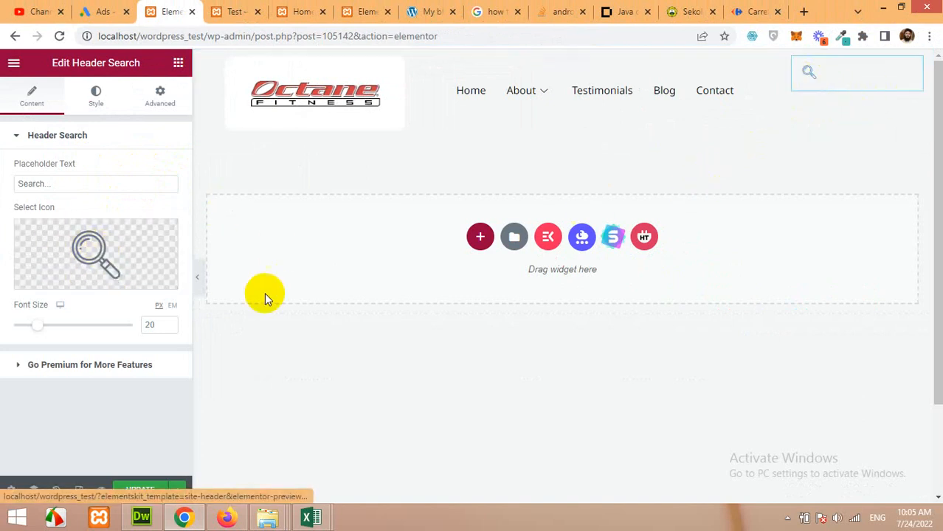
left_click(811, 90)
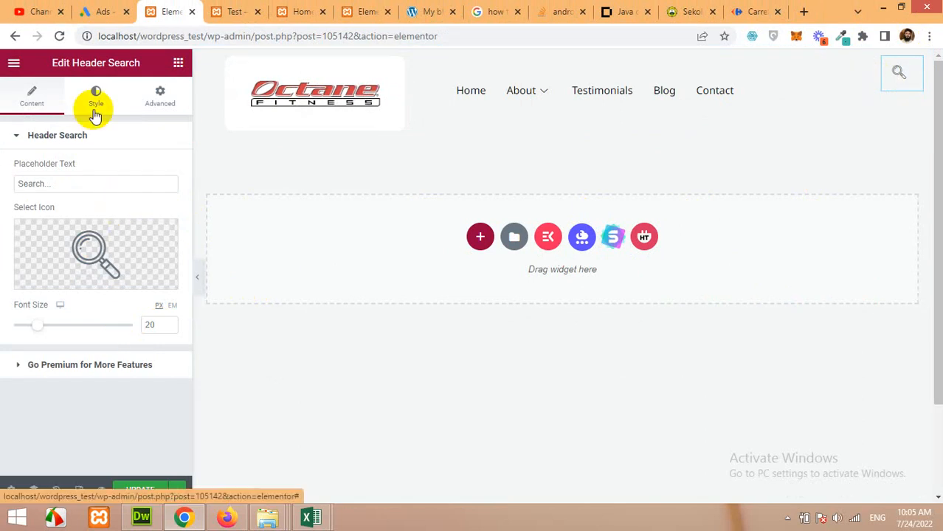
- Insert the solid Search icon from the icon library, filtered by 'search', into the widget
left_click(95, 253)
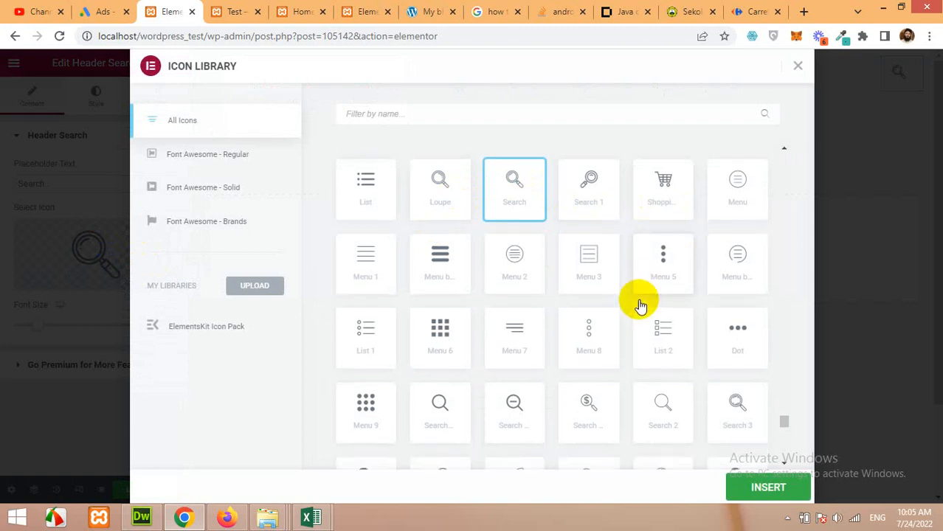
scroll("down", 3)
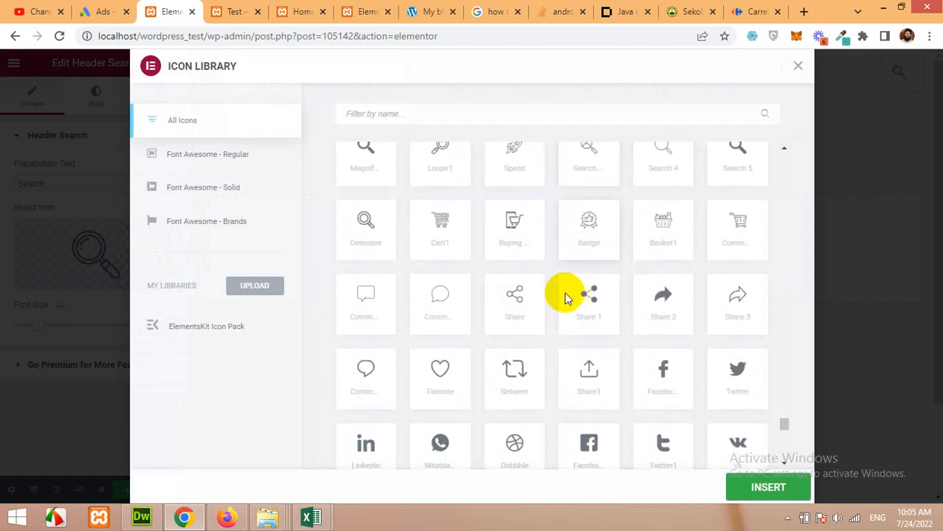
mouse_move(638, 343)
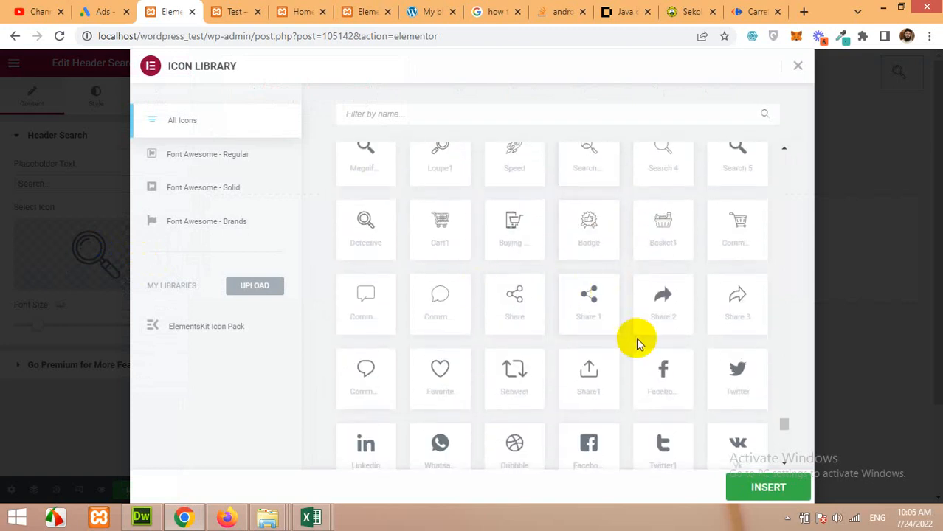
scroll("down", 3)
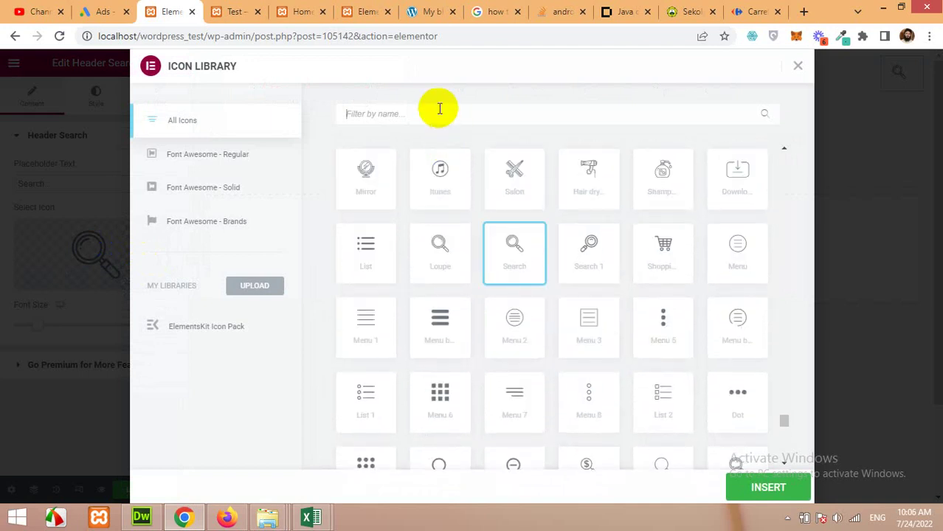
type("search")
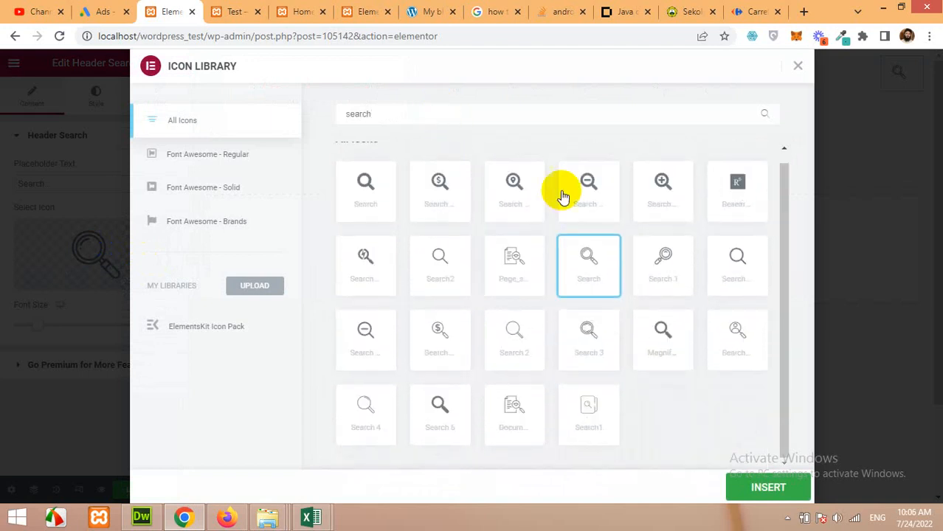
mouse_move(366, 191)
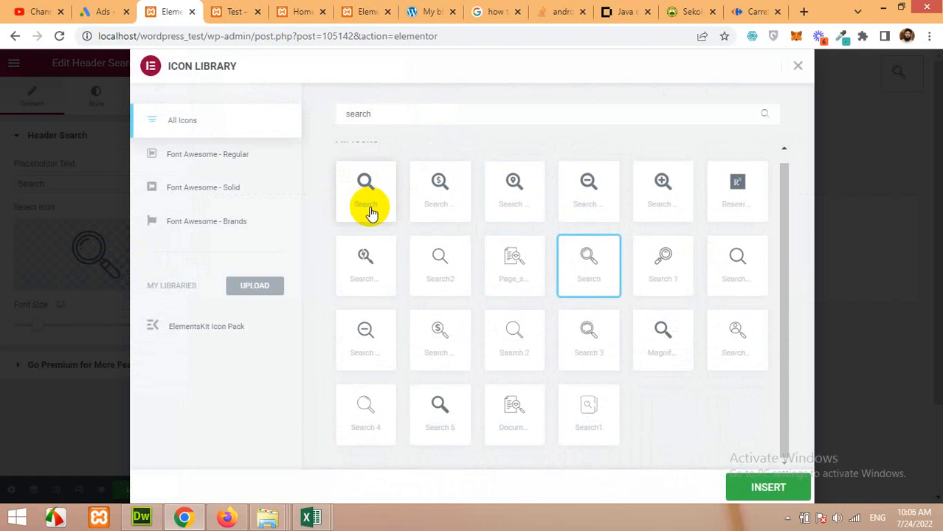
left_click(365, 191)
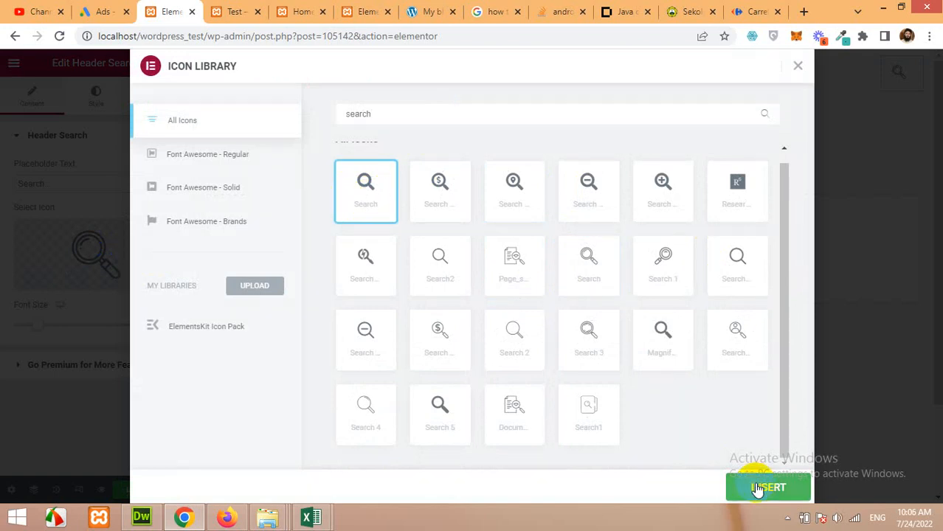
left_click(768, 487)
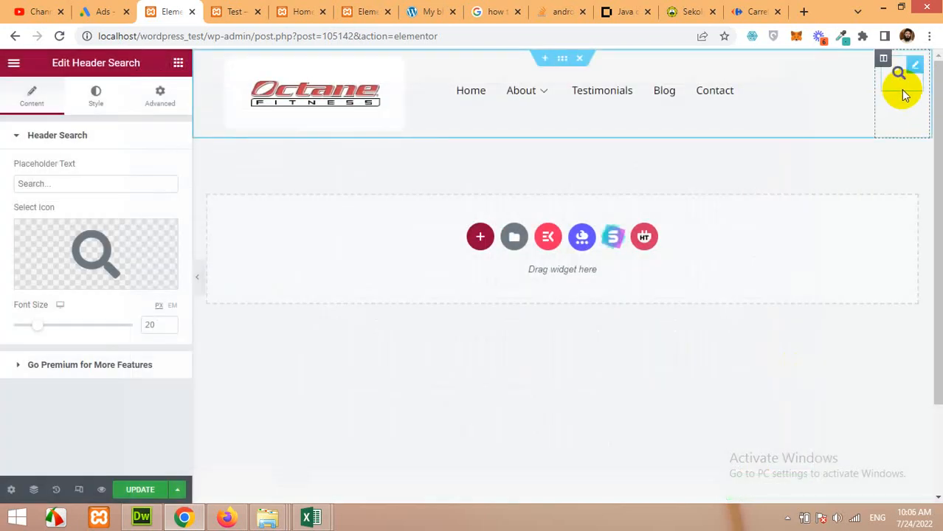
mouse_move(883, 59)
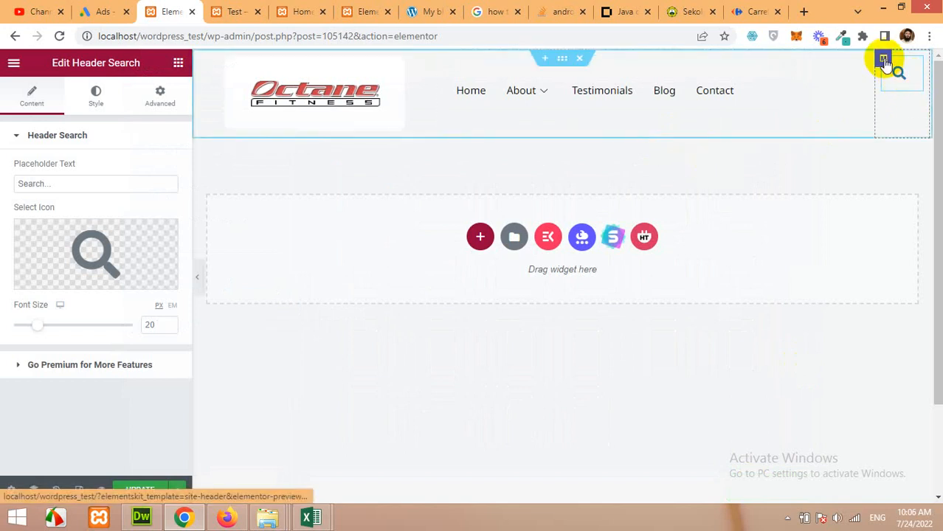
- Set the search column's Vertical Align to Middle
left_click(901, 72)
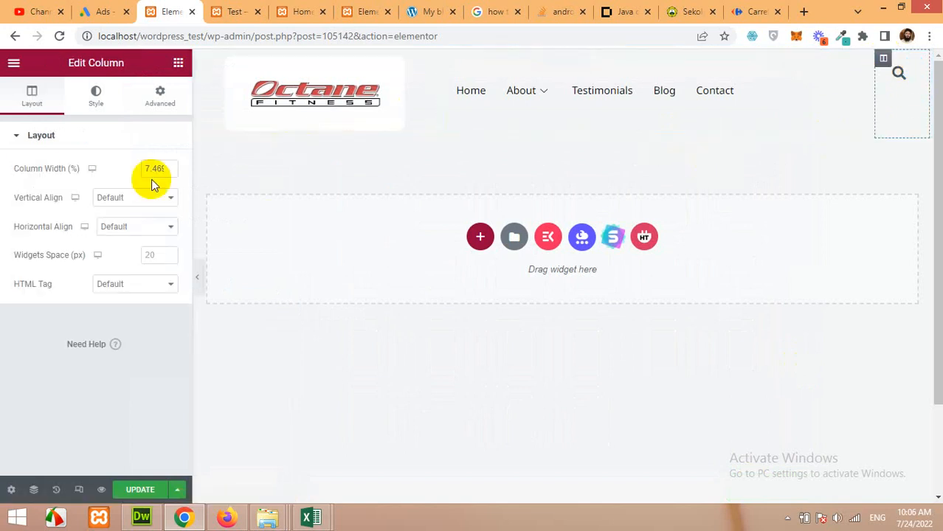
left_click(135, 197)
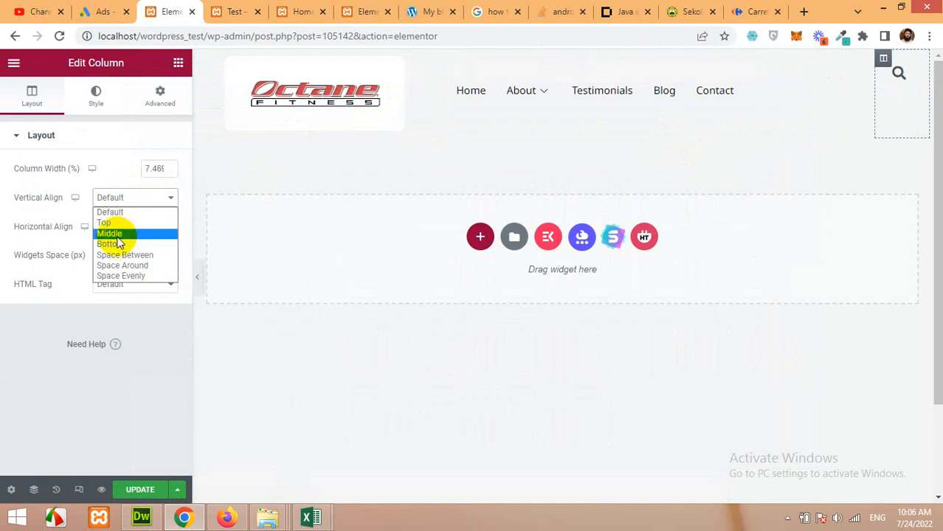
left_click(109, 233)
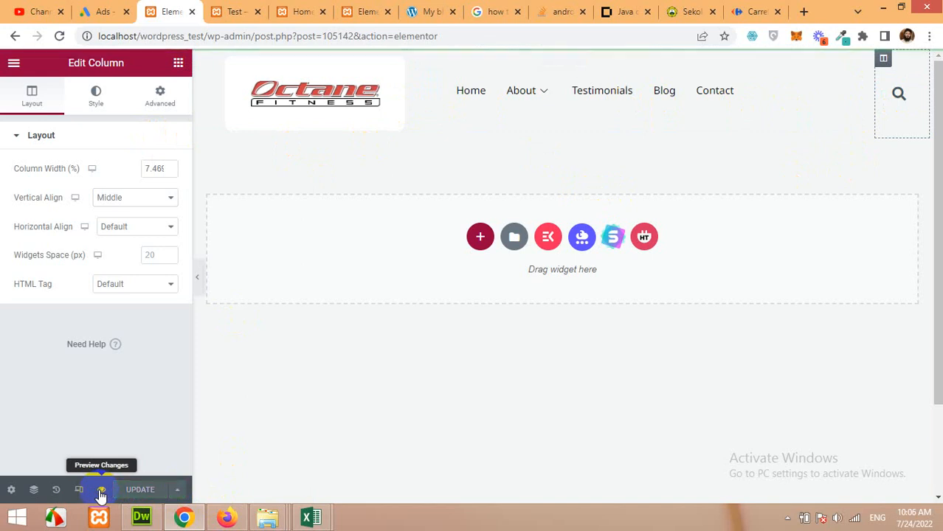
left_click(101, 489)
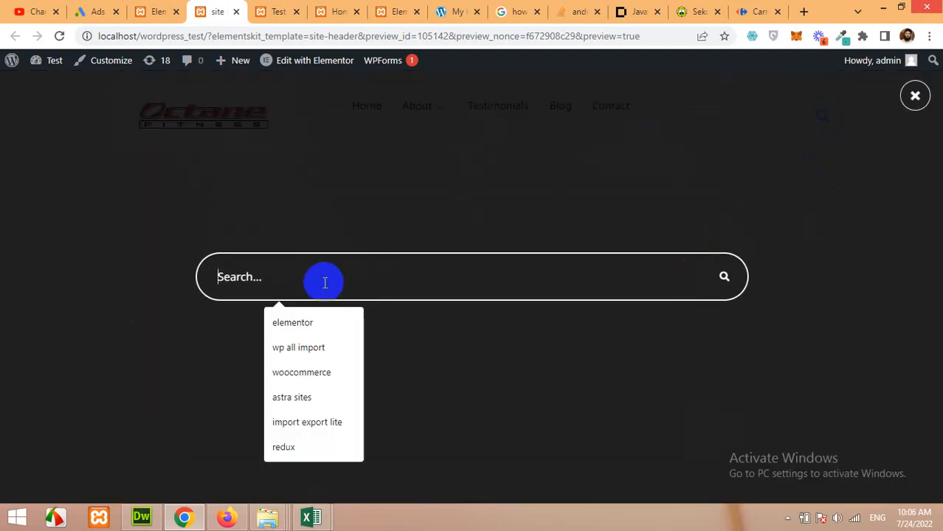
type("h")
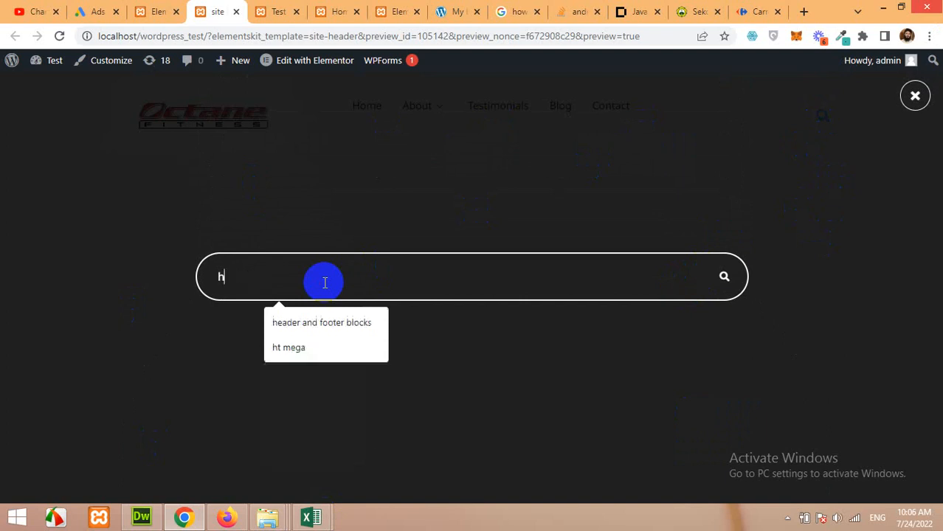
type("kk")
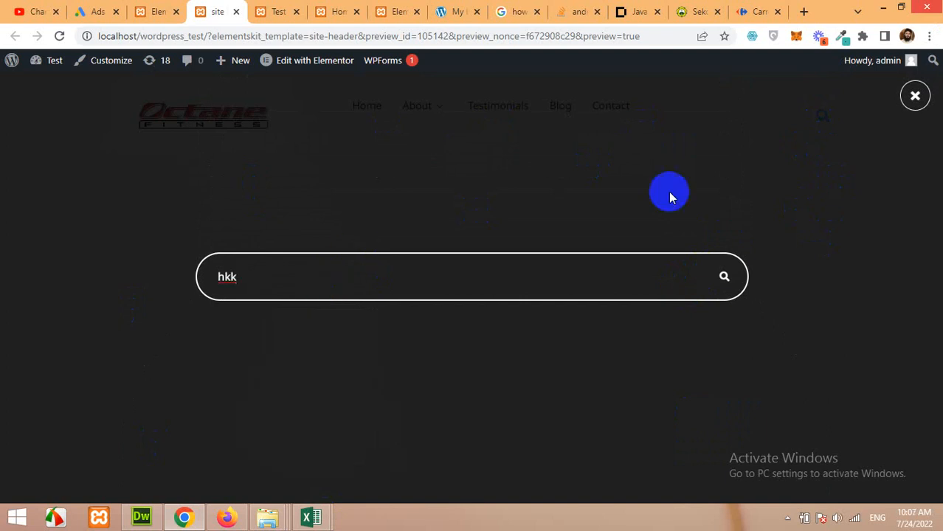
left_click(915, 95)
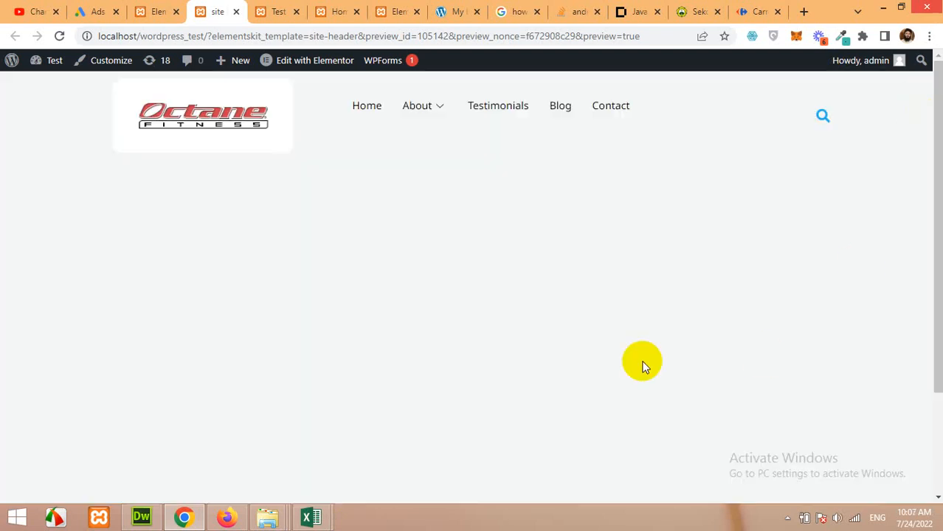
mouse_move(752, 170)
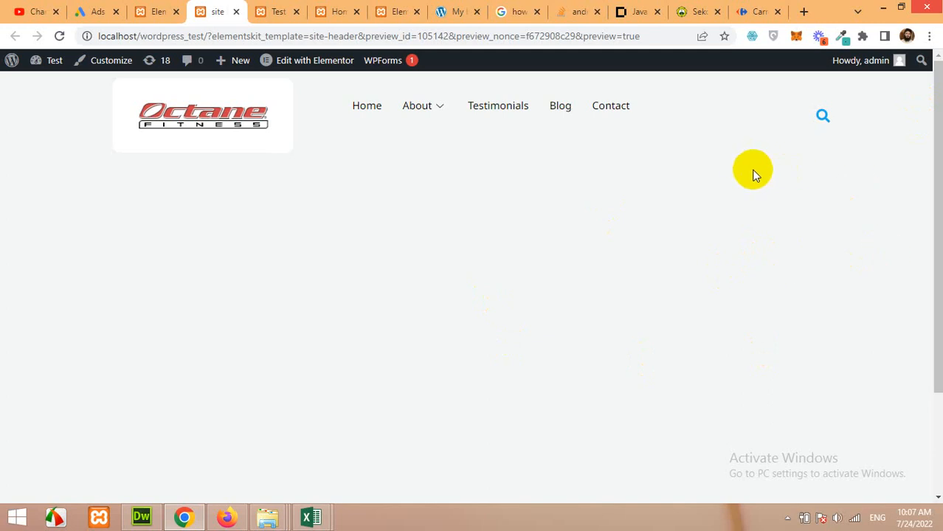
mouse_move(273, 148)
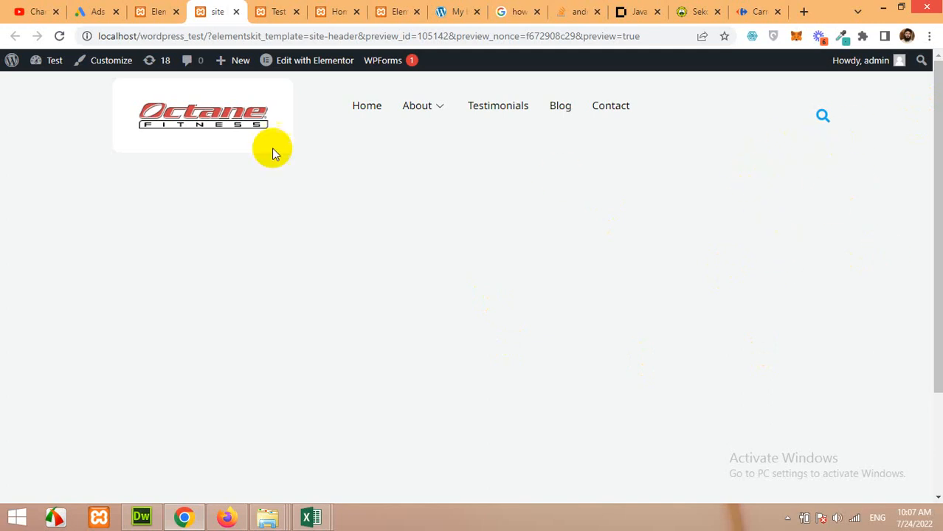
mouse_move(822, 115)
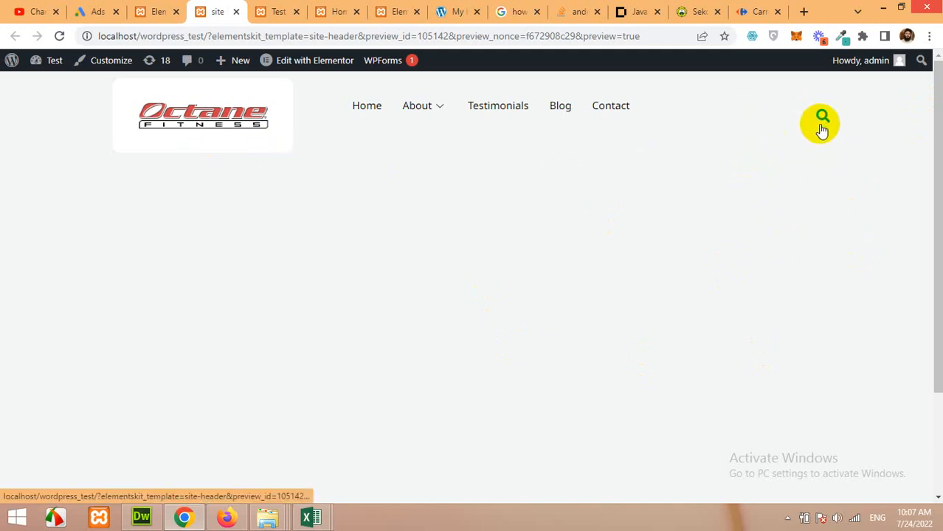
left_click(155, 12)
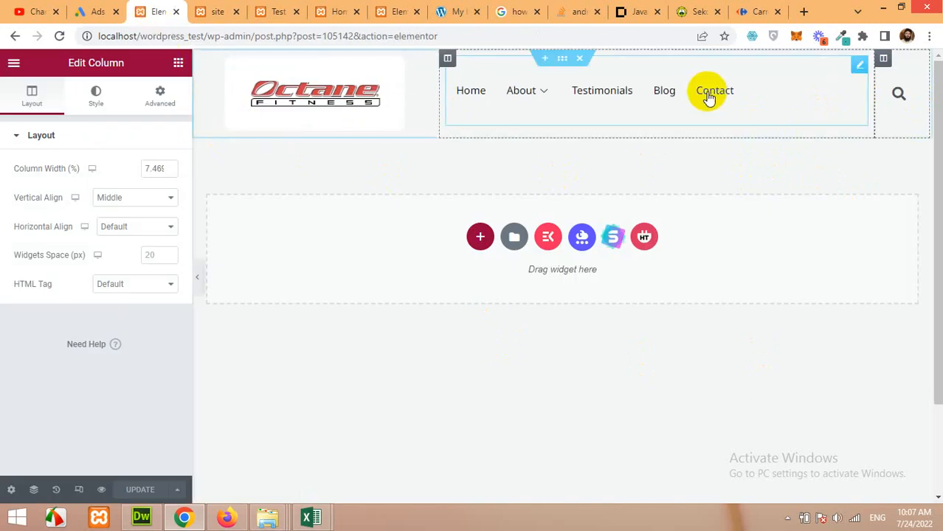
- Set the Header Search widget's icon font size to 29
left_click(899, 93)
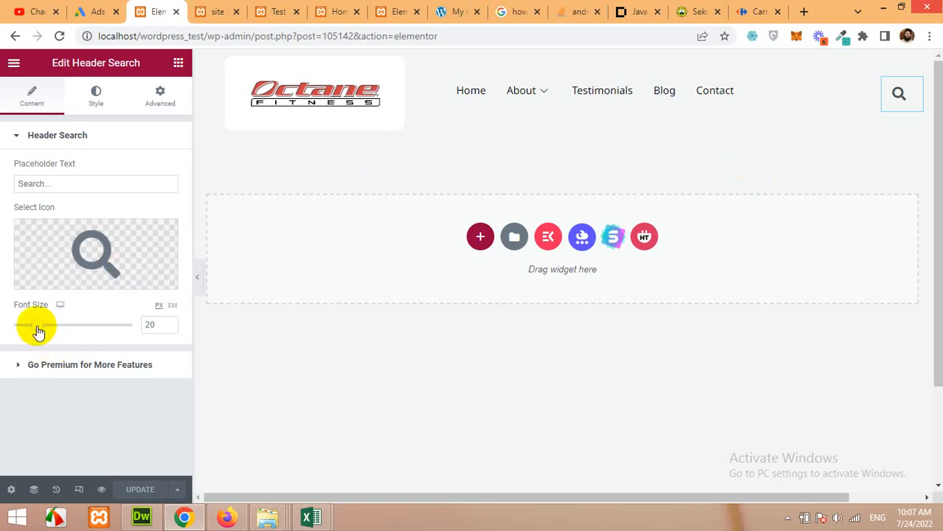
left_click_drag(37, 324, 56, 325)
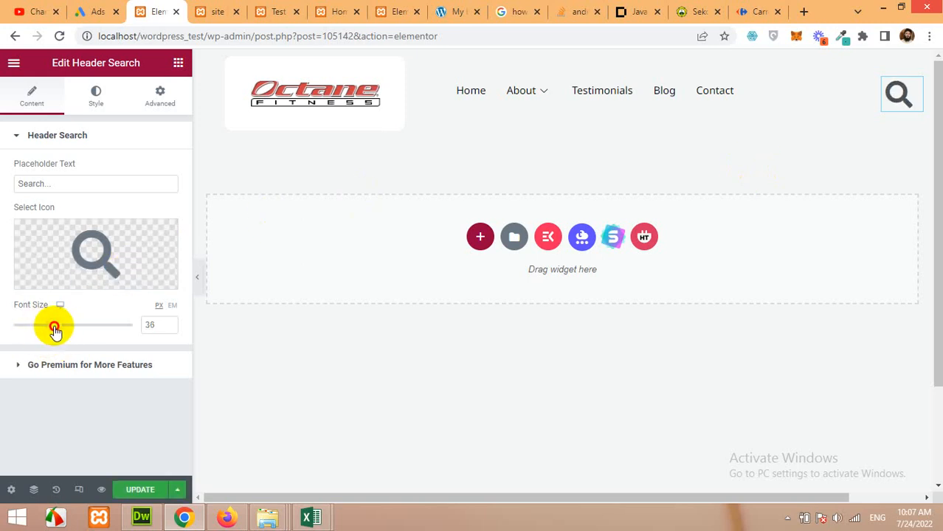
left_click_drag(55, 326, 49, 328)
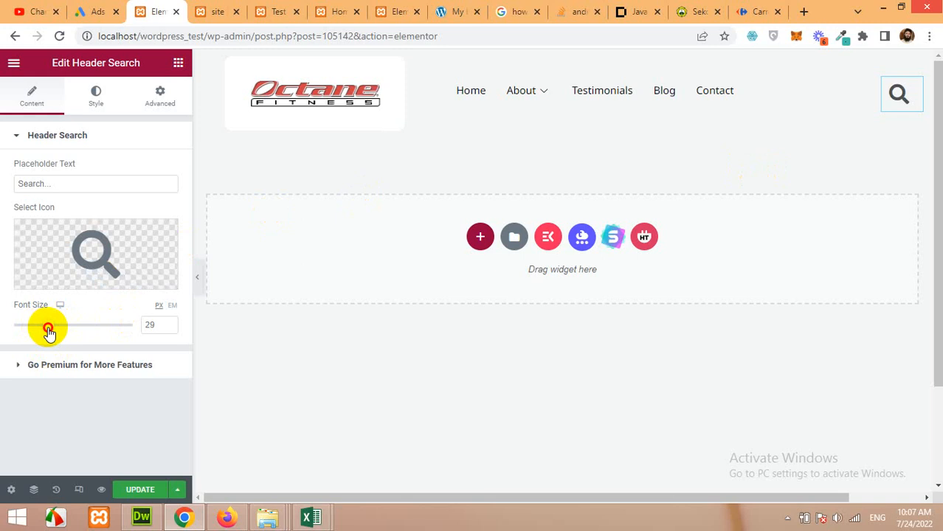
- Replace the placeholder text with 'Search for Products ..'
left_click(96, 184)
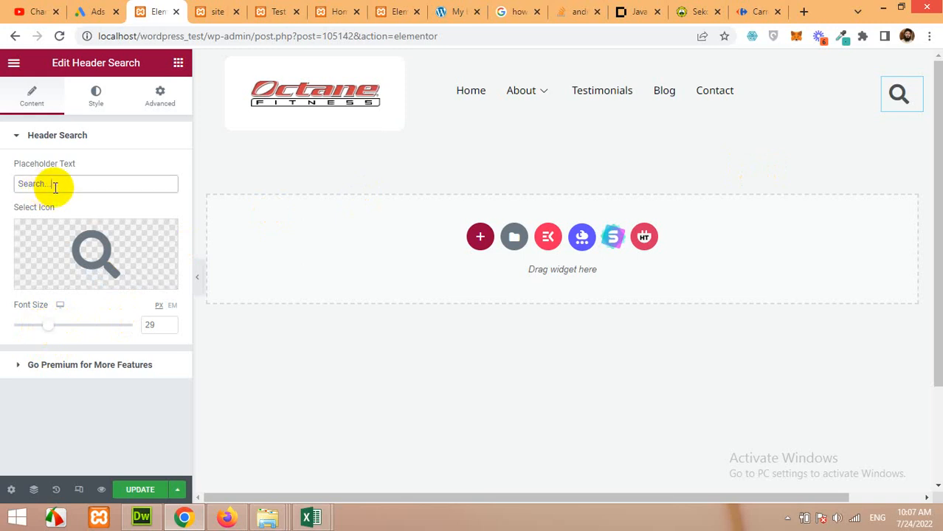
left_click(899, 94)
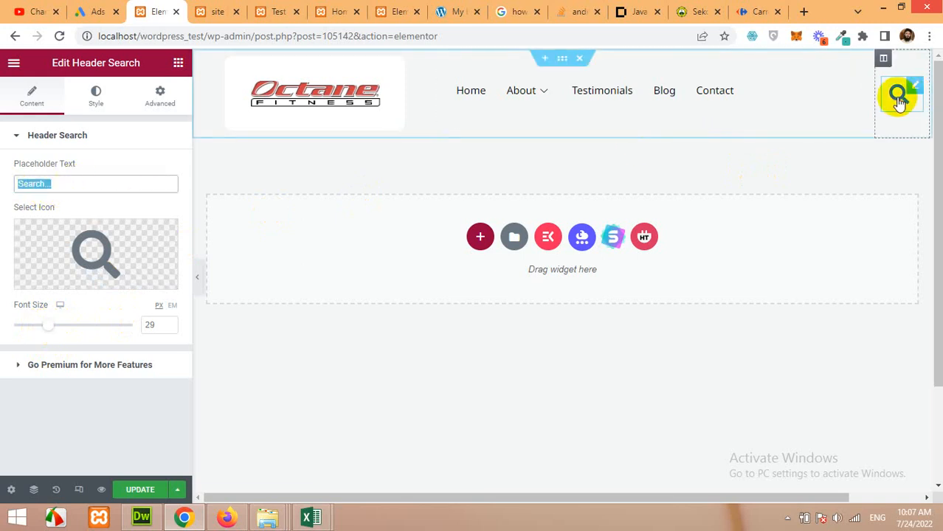
left_click(898, 95)
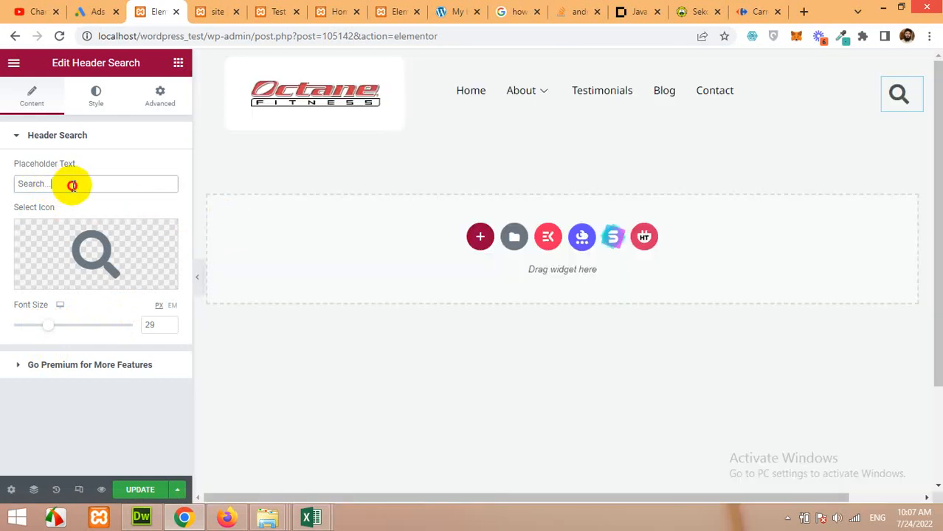
triple_click(95, 184)
type("Seac")
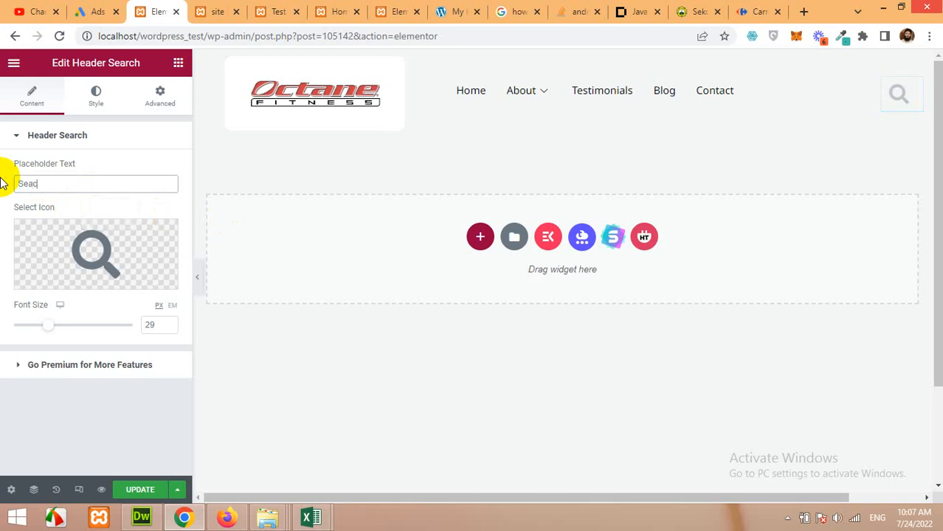
type("Search for Pro")
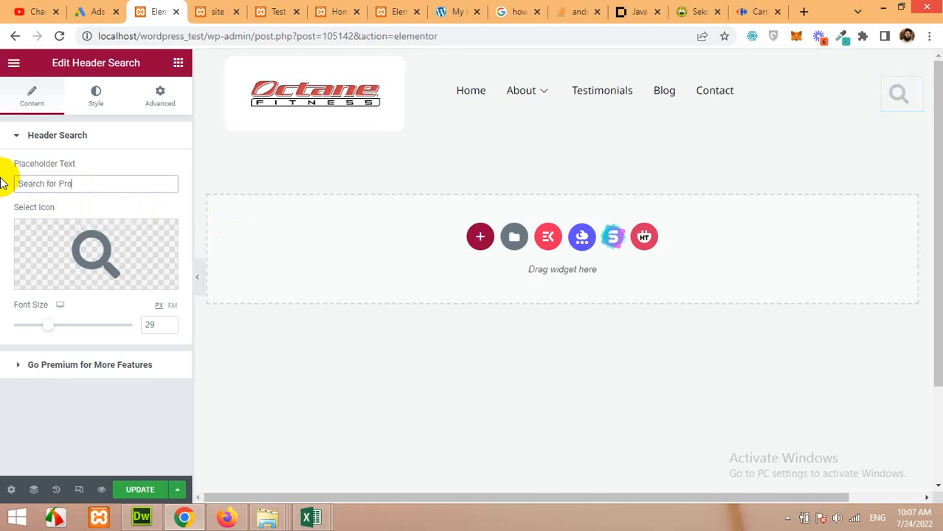
type("ducts ..")
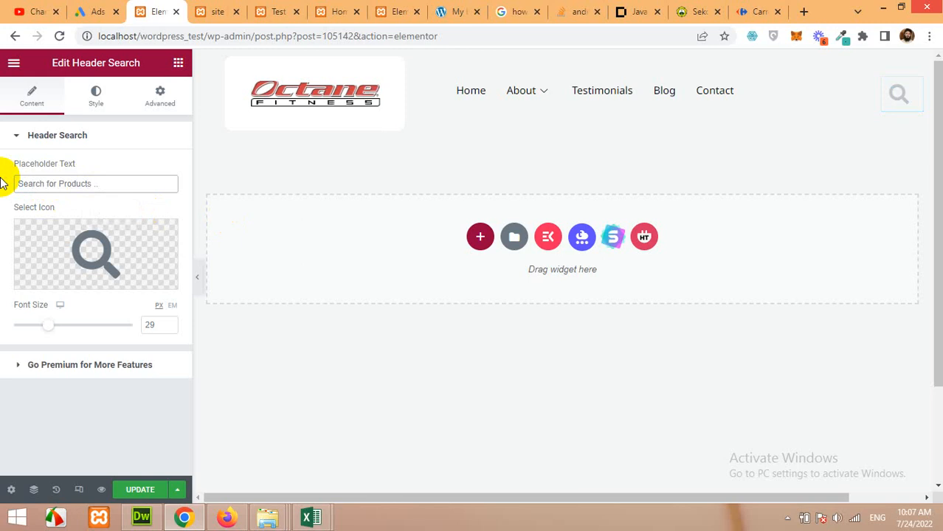
left_click(898, 94)
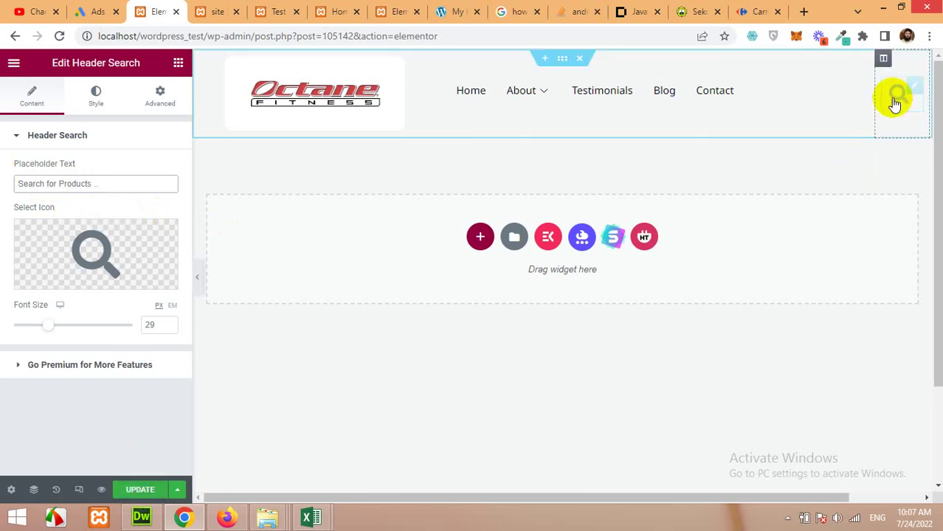
left_click(896, 94)
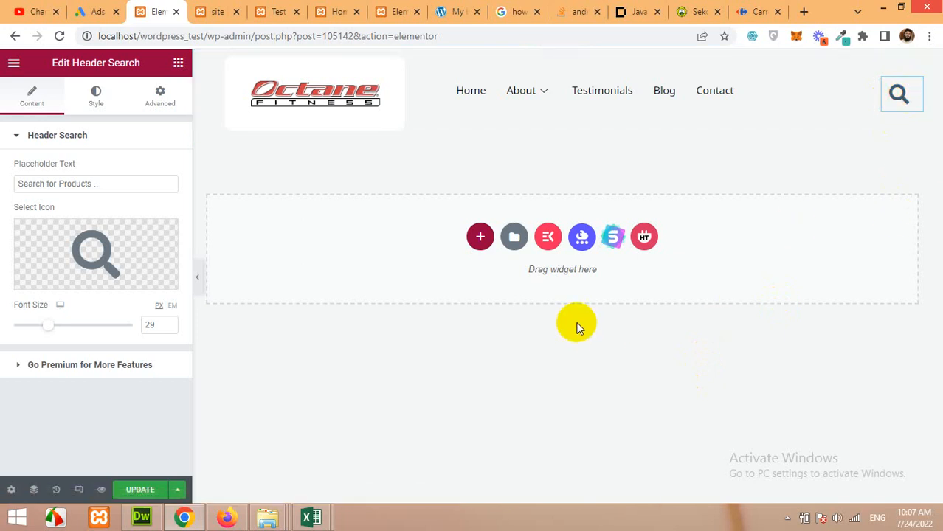
mouse_move(506, 279)
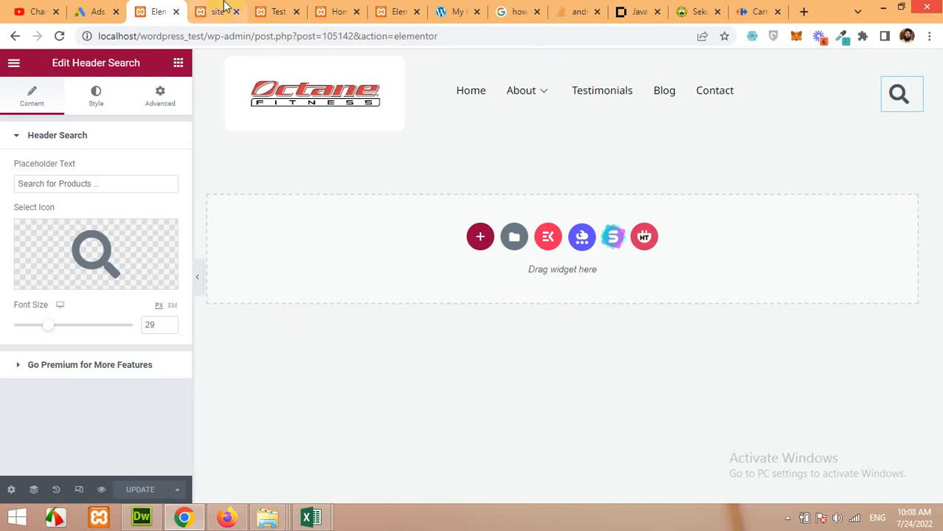
left_click(217, 11)
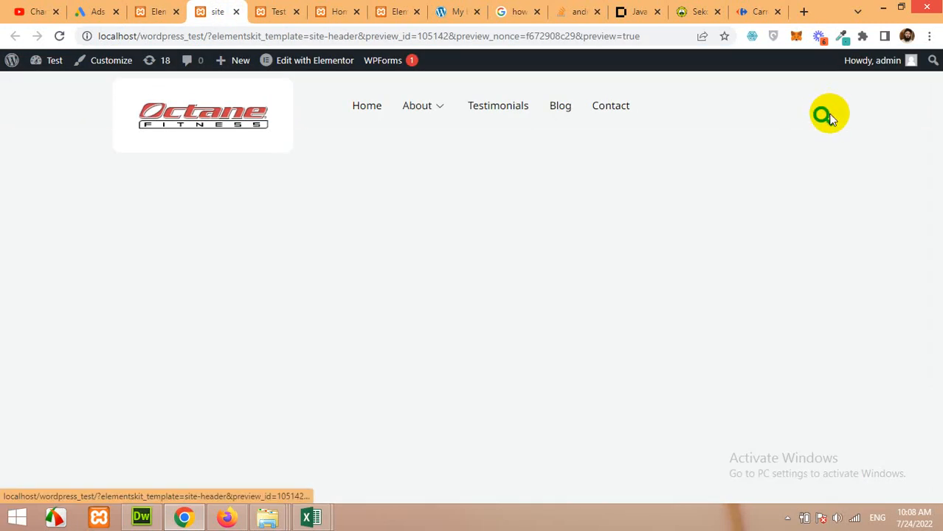
left_click(821, 116)
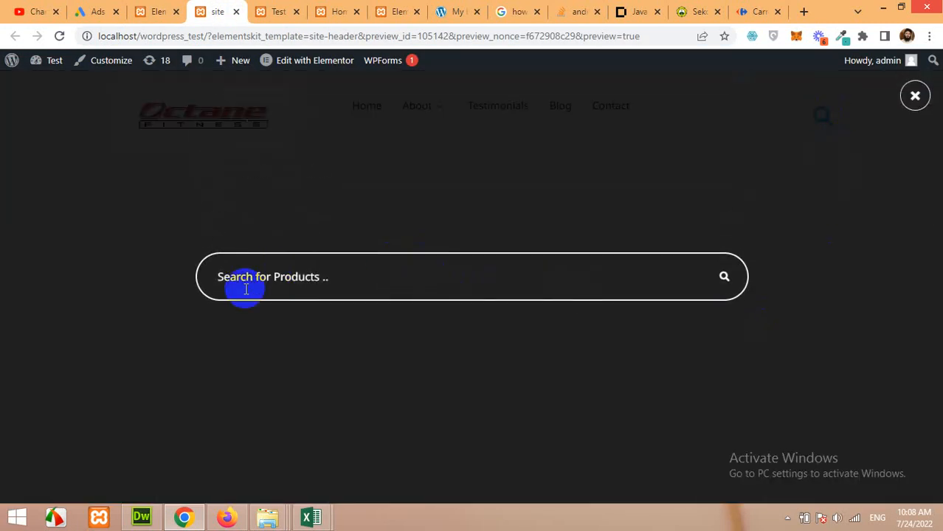
mouse_move(813, 309)
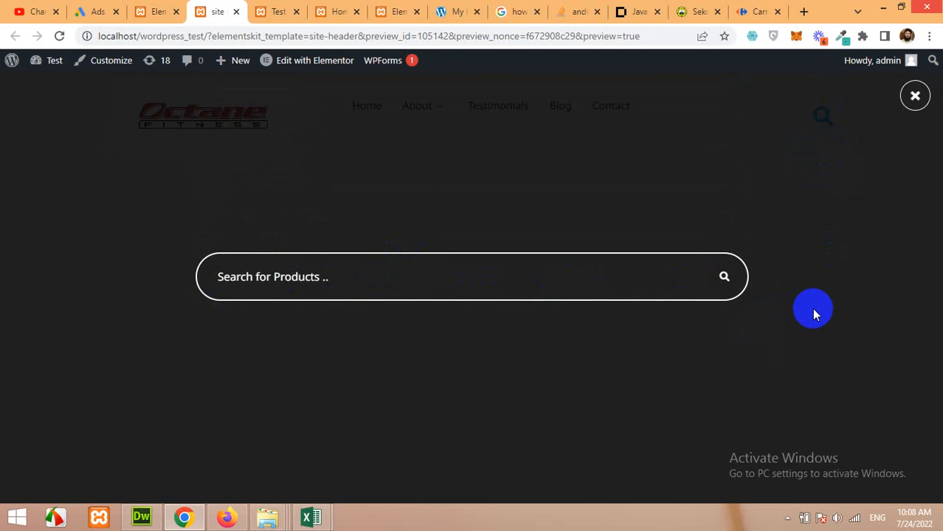
left_click(915, 96)
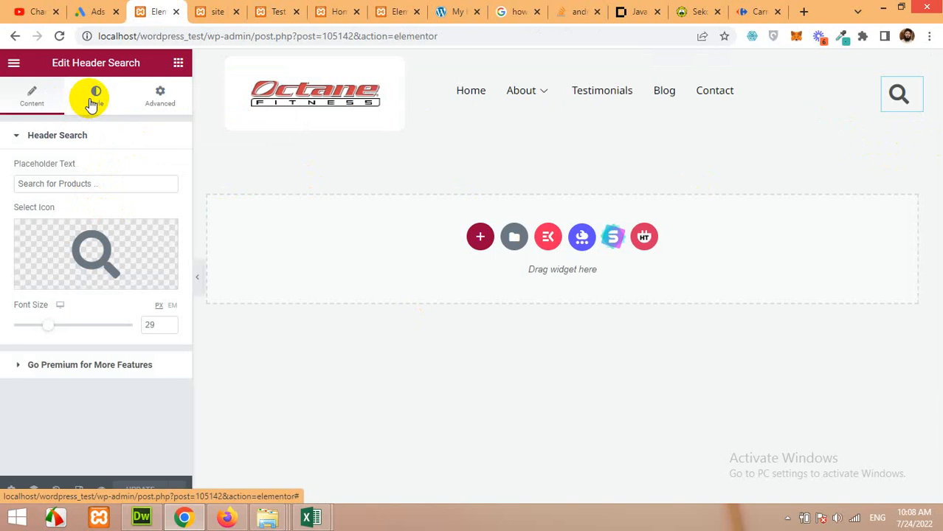
left_click(95, 96)
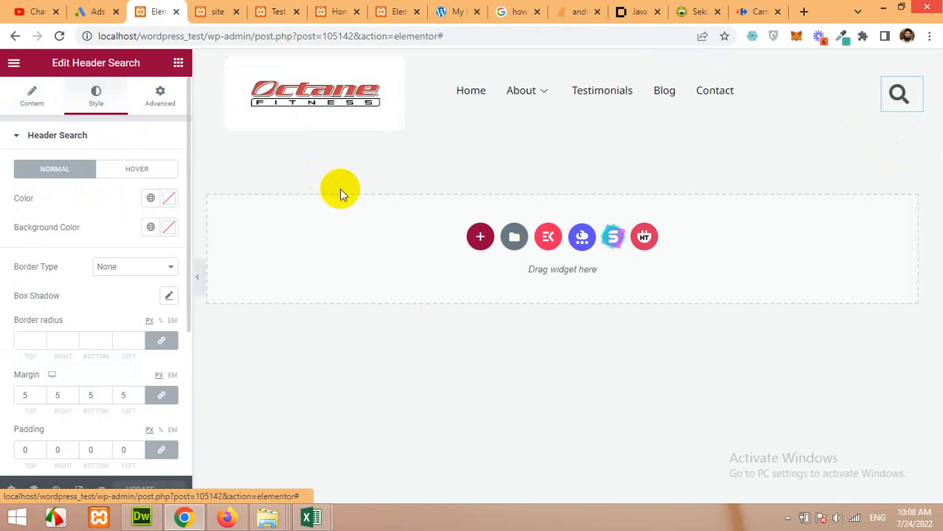
left_click(315, 92)
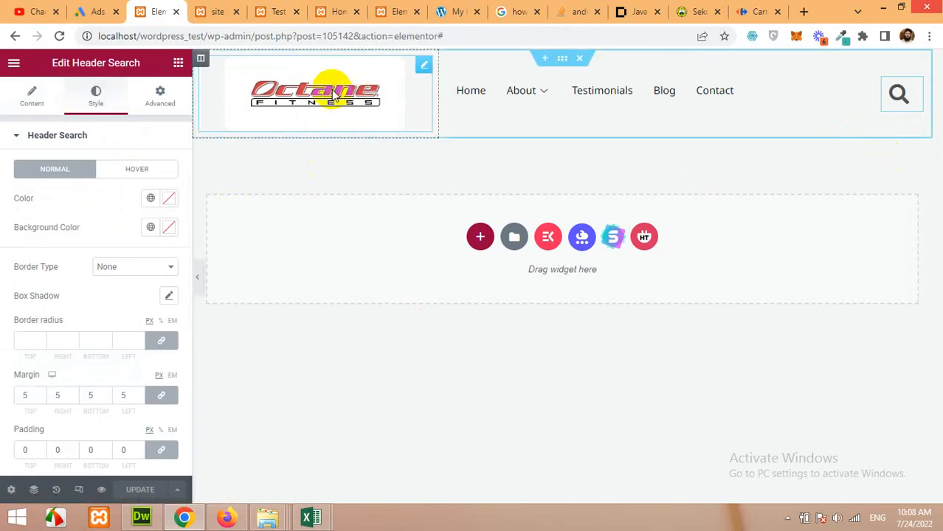
mouse_move(268, 91)
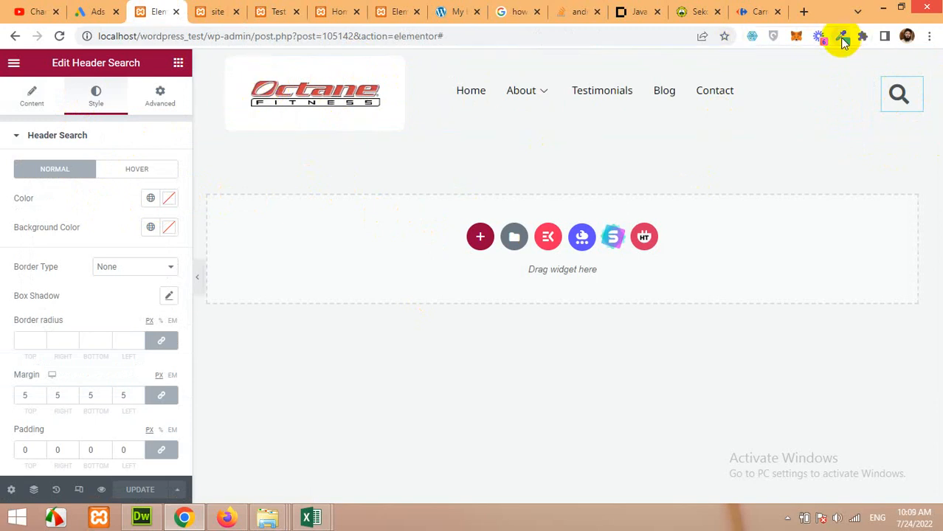
left_click(842, 36)
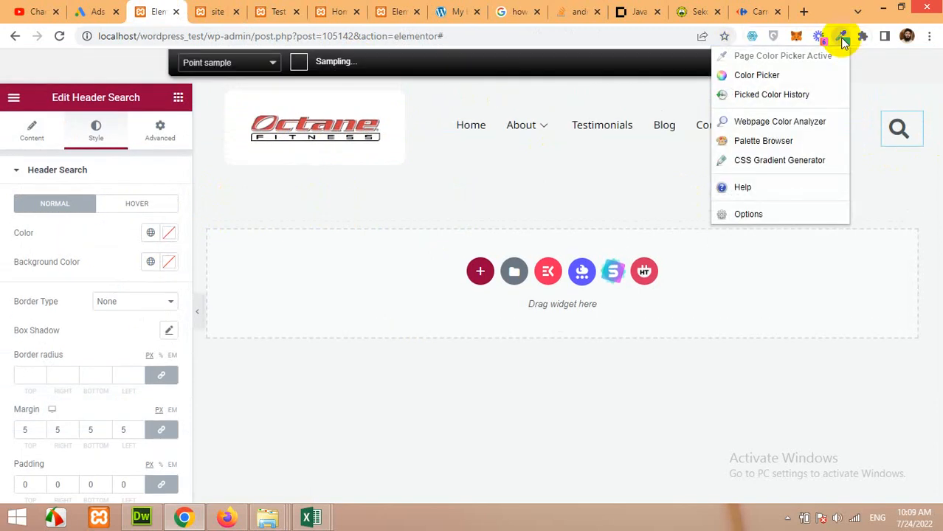
mouse_move(756, 75)
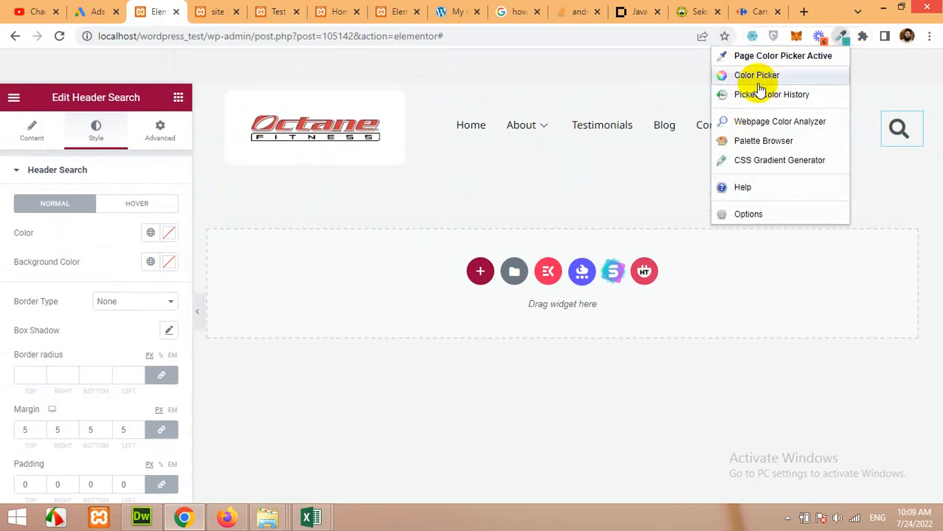
mouse_move(844, 37)
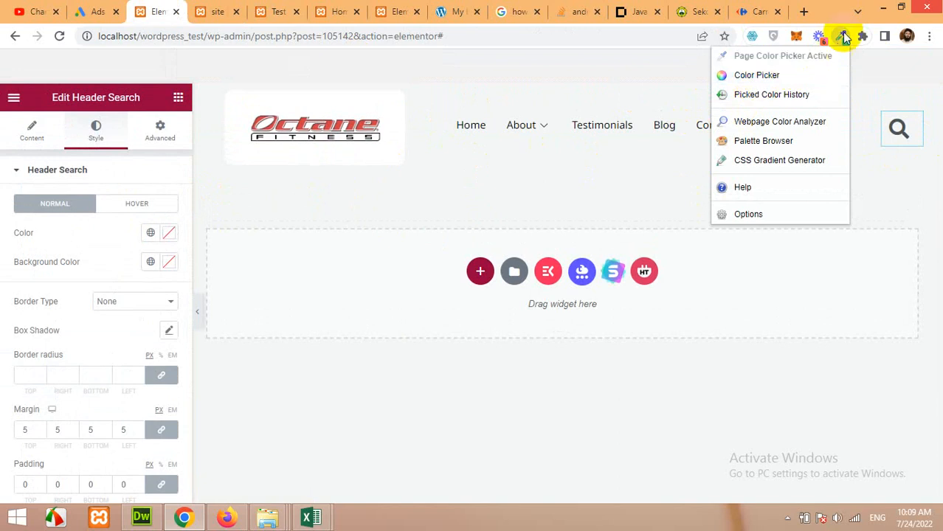
mouse_move(686, 58)
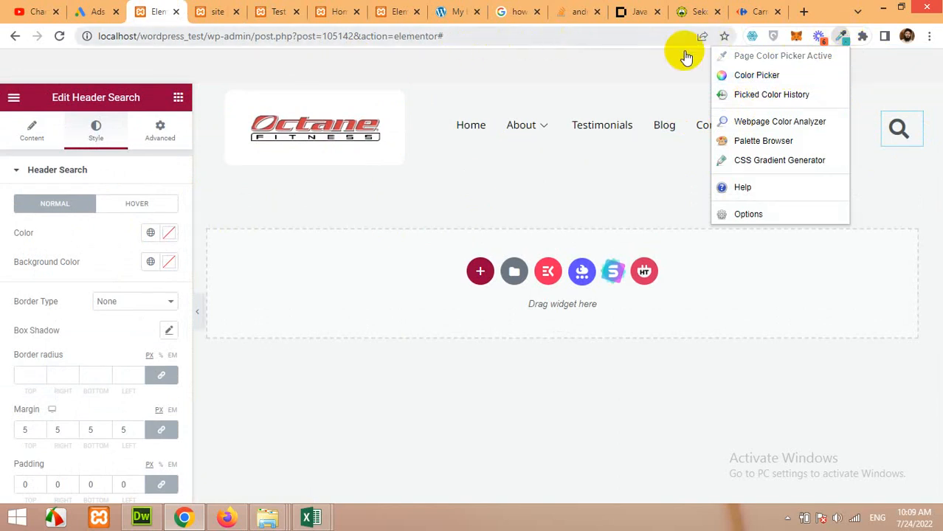
mouse_move(771, 93)
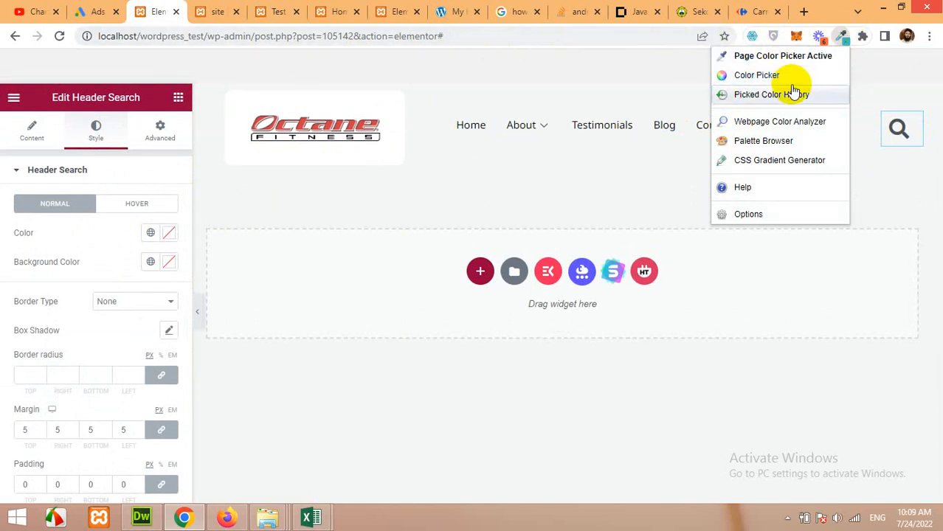
mouse_move(842, 41)
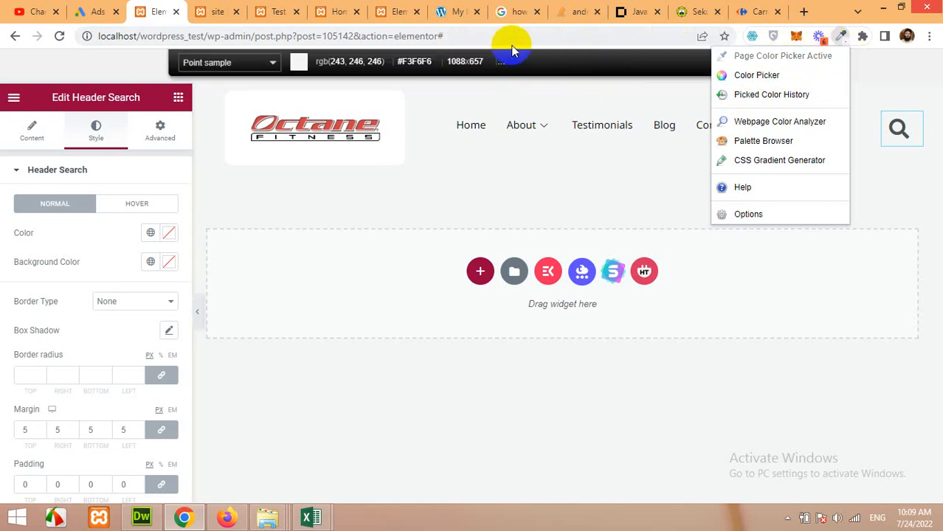
left_click(328, 127)
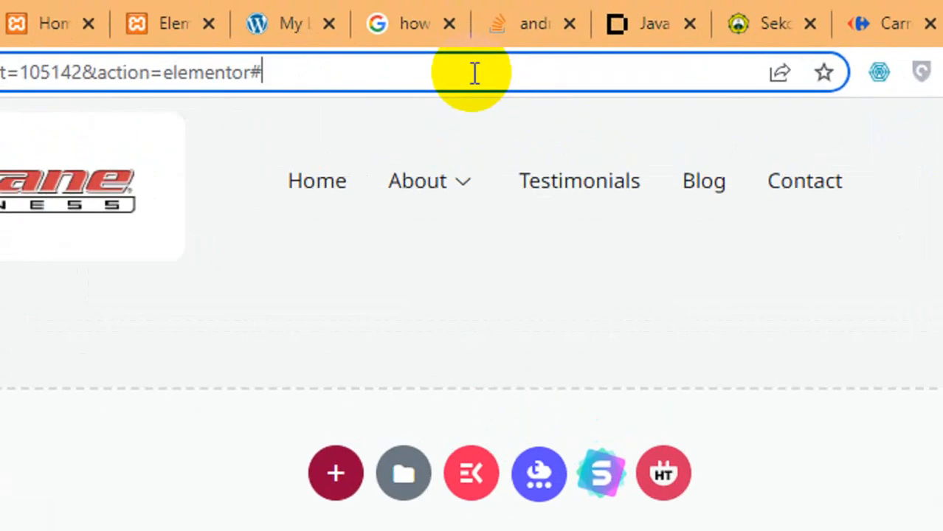
type("col")
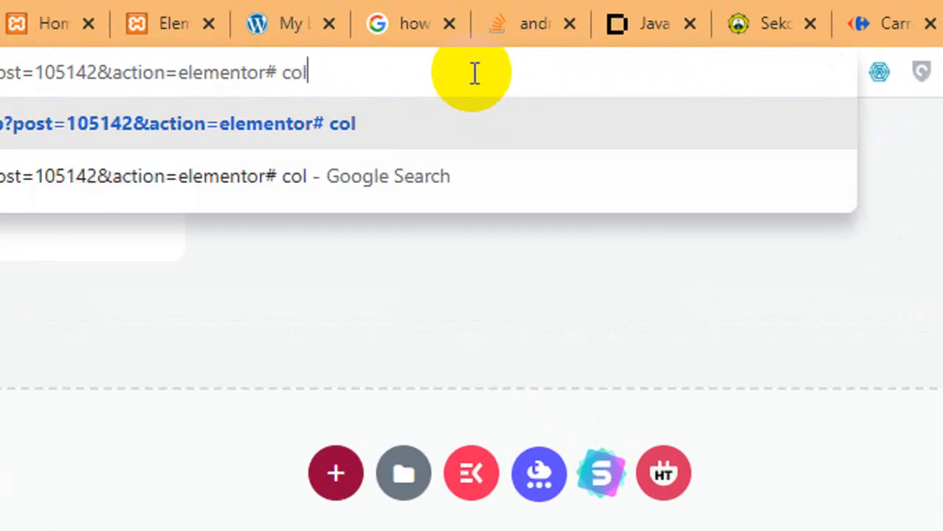
type("orzilla")
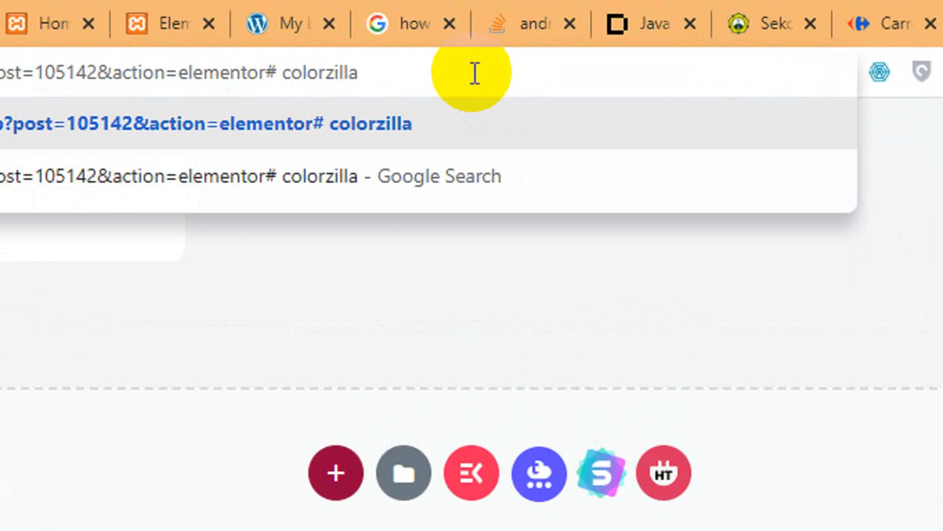
key("Backspace")
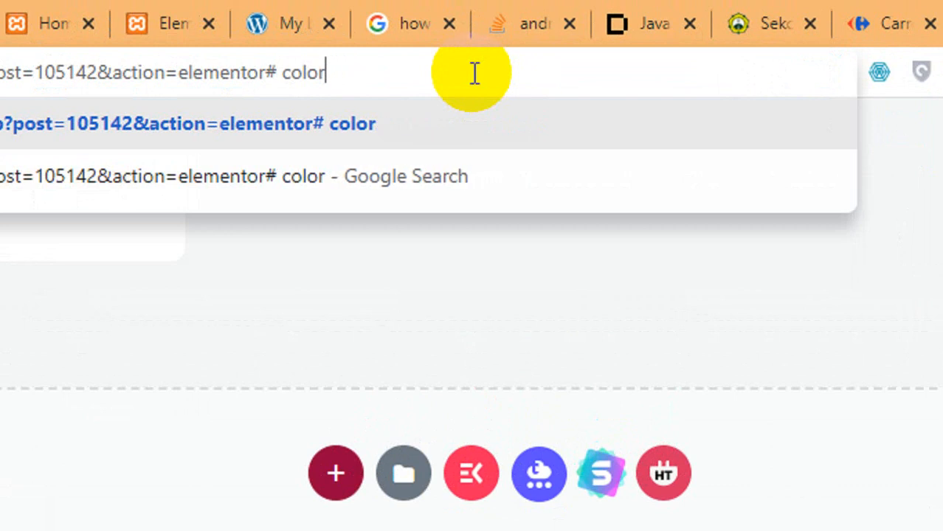
key("BackSpace")
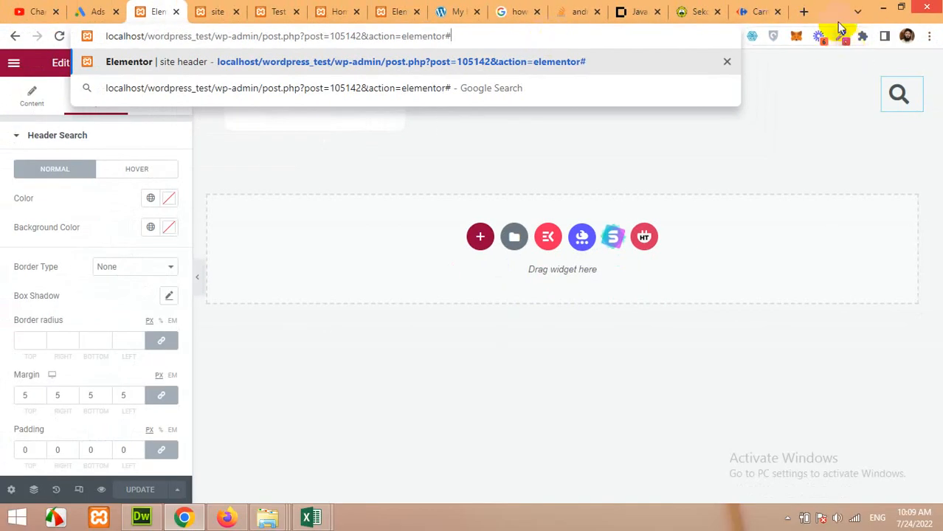
mouse_move(787, 97)
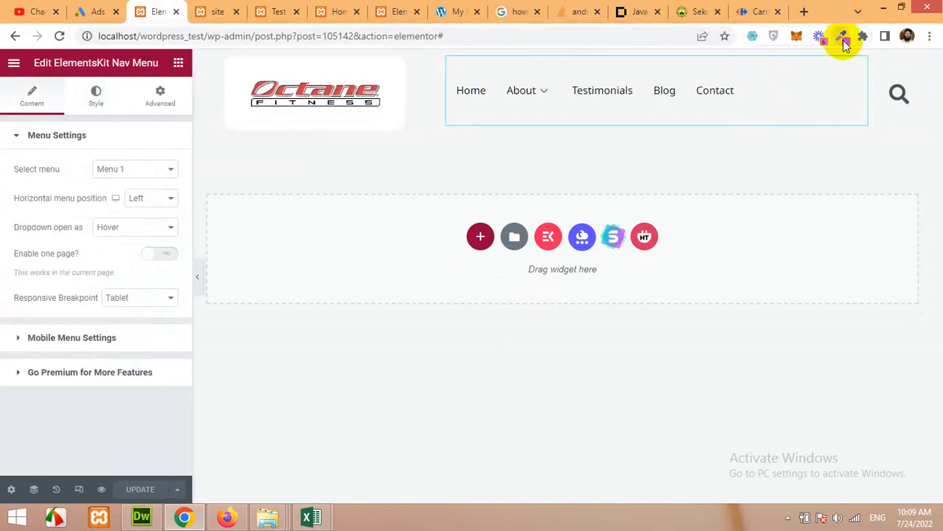
- Sample the Octane logo colour with ColorZilla, copying #FFFFFF
left_click(842, 36)
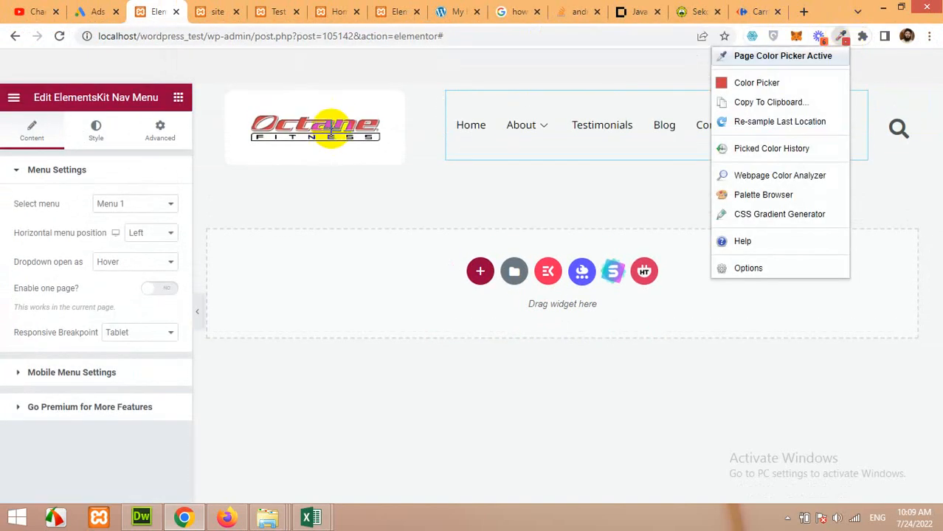
mouse_move(329, 133)
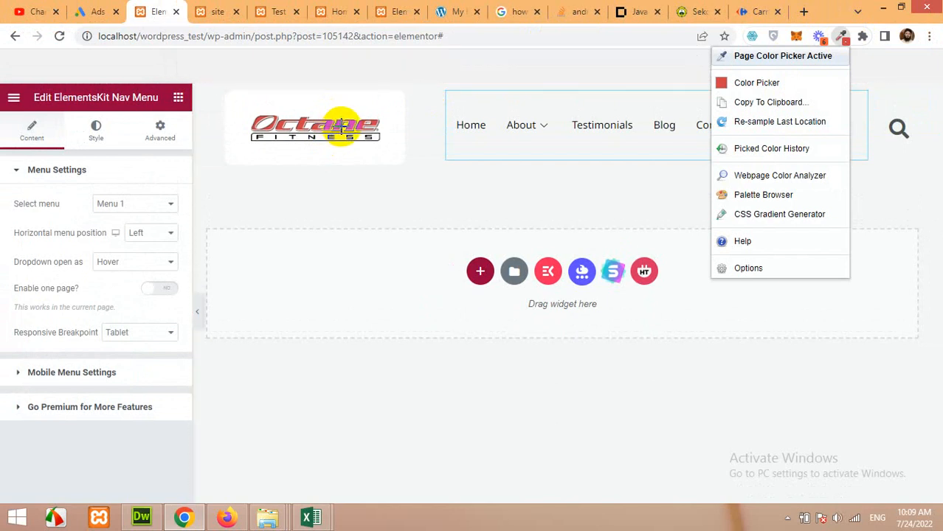
mouse_move(279, 157)
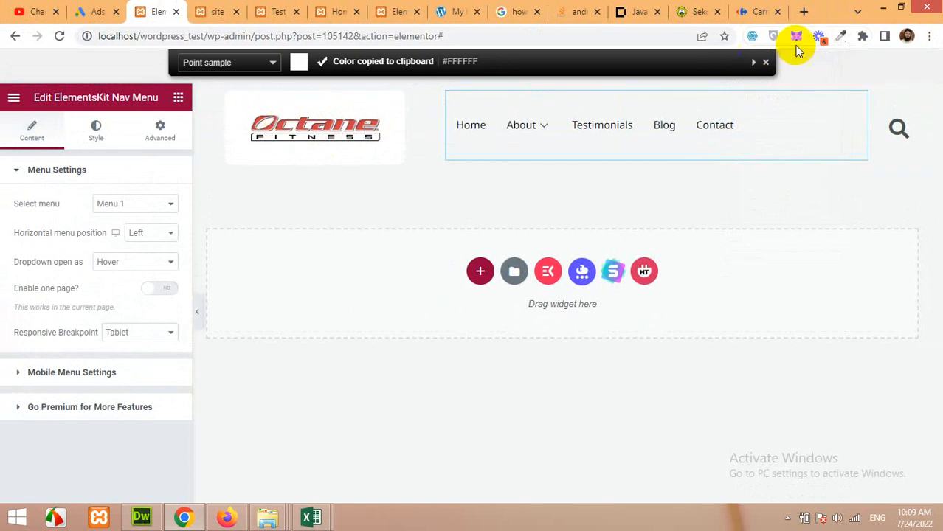
left_click(796, 36)
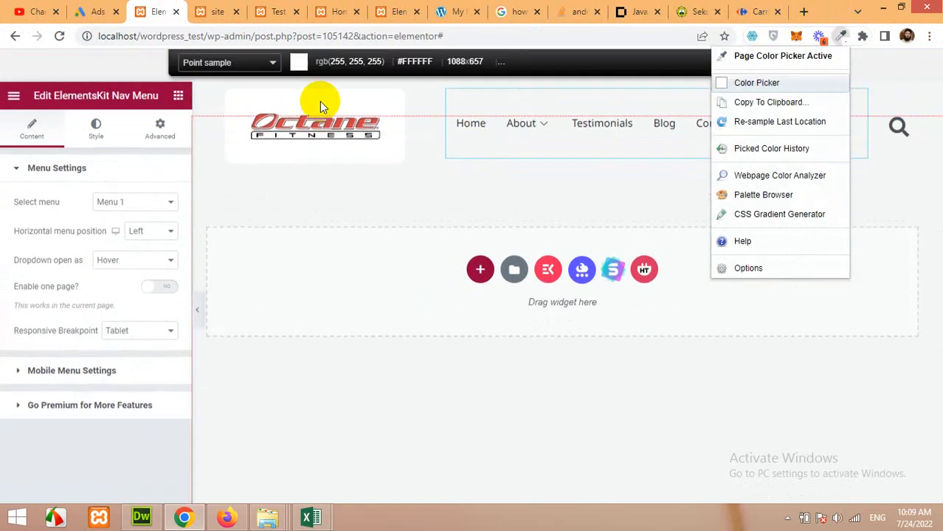
left_click(770, 101)
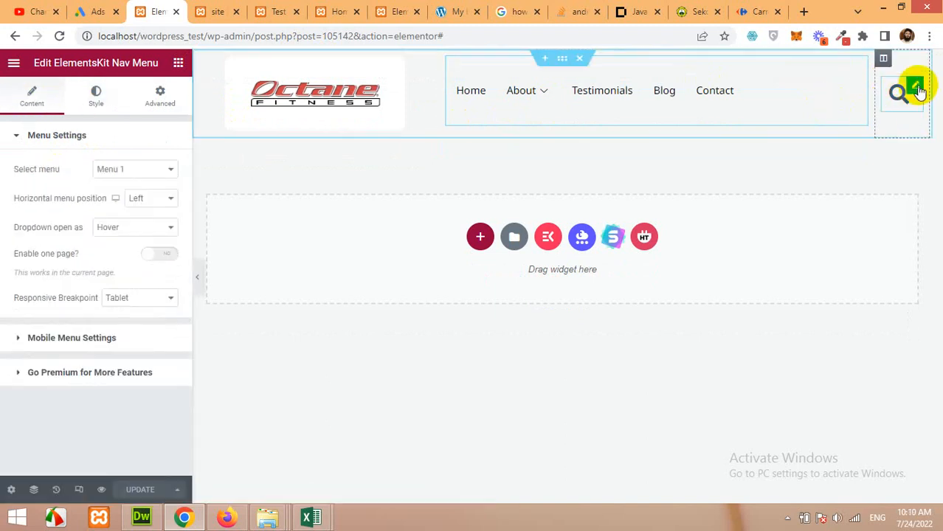
- Set the Header Search icon colour to #CF4044
left_click(901, 94)
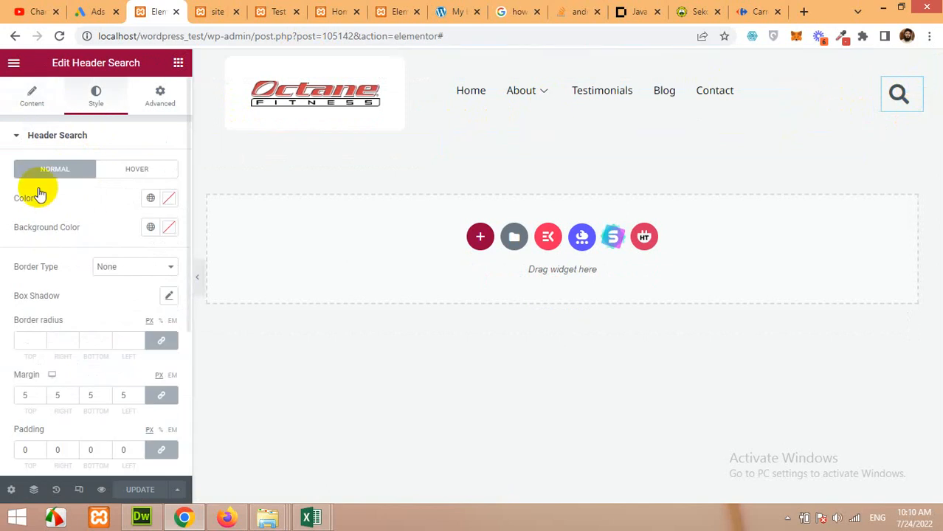
mouse_move(177, 203)
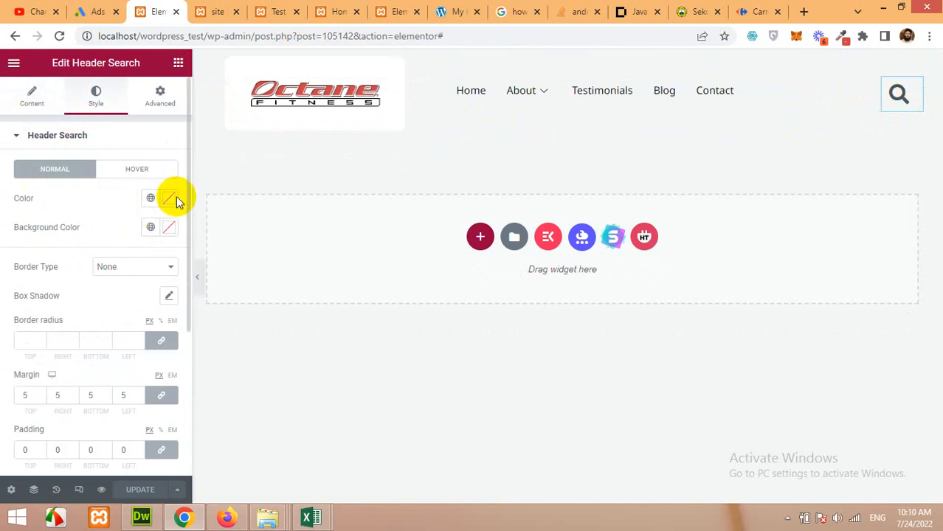
left_click(169, 198)
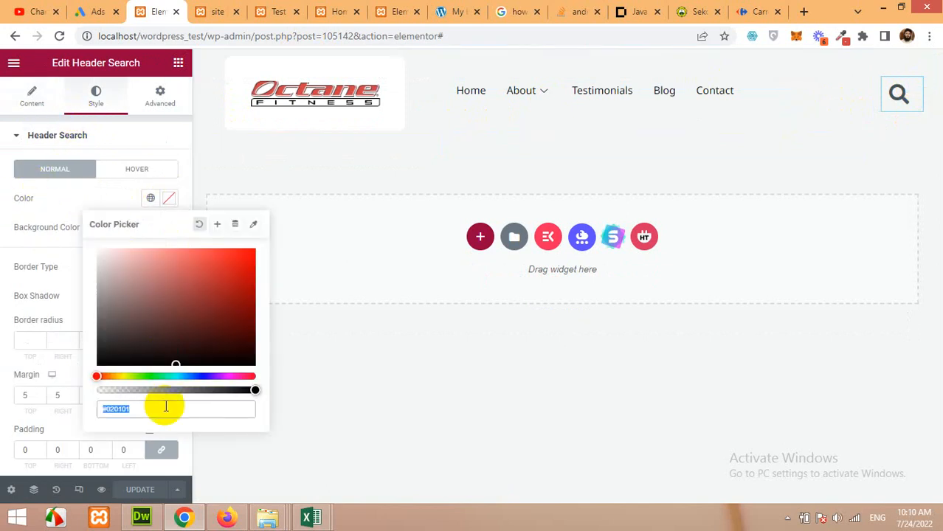
type("#CF4044")
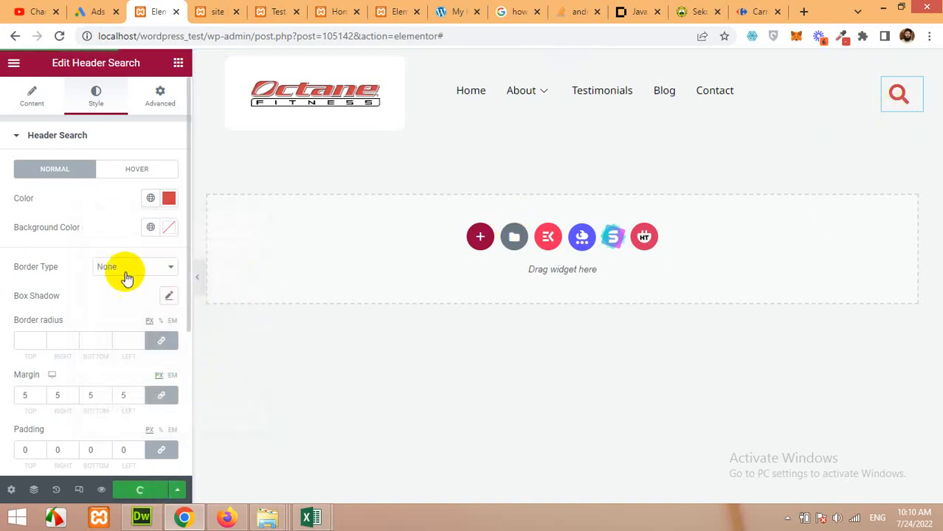
mouse_move(131, 295)
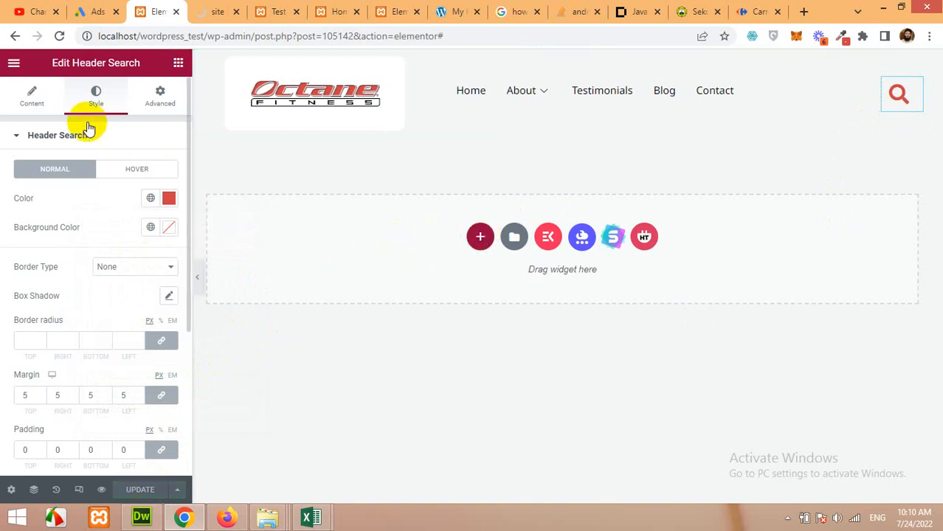
mouse_move(746, 220)
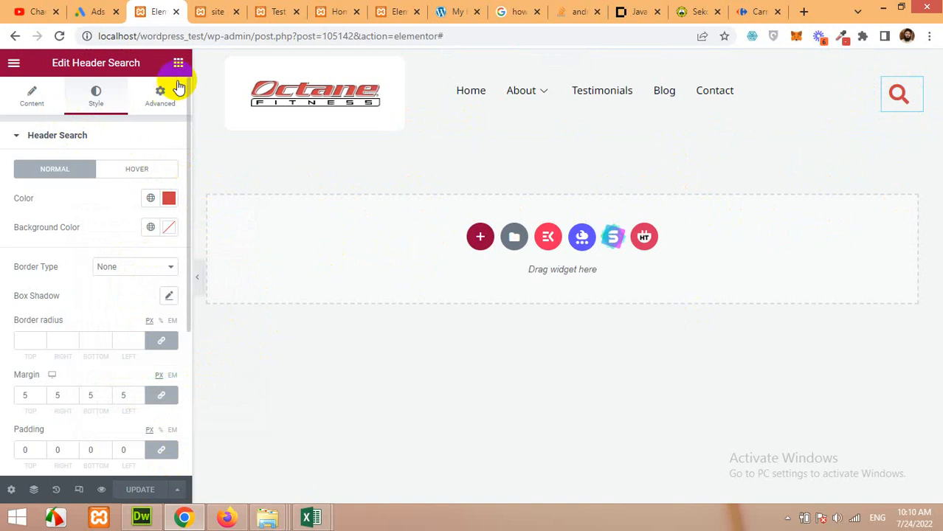
left_click(178, 63)
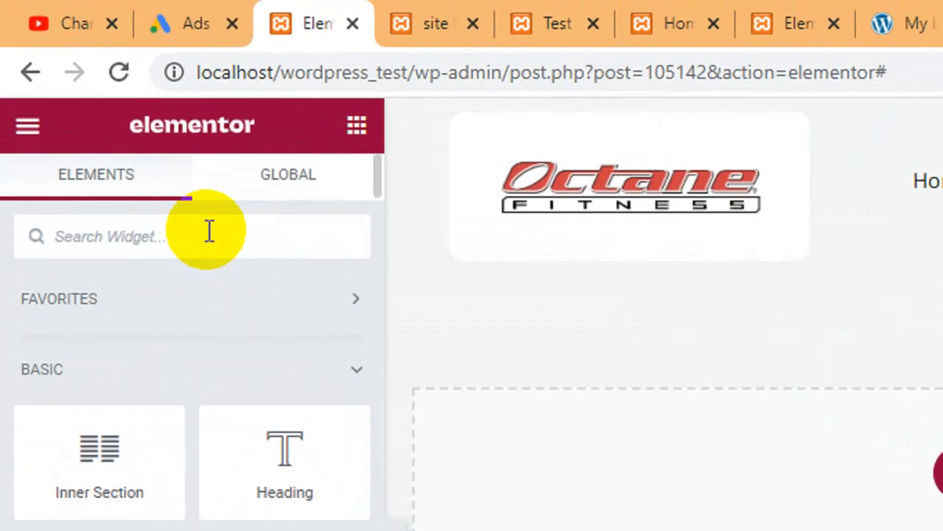
- Search the Elementor widgets panel for 'search' to find the HT Search widget
type("serach")
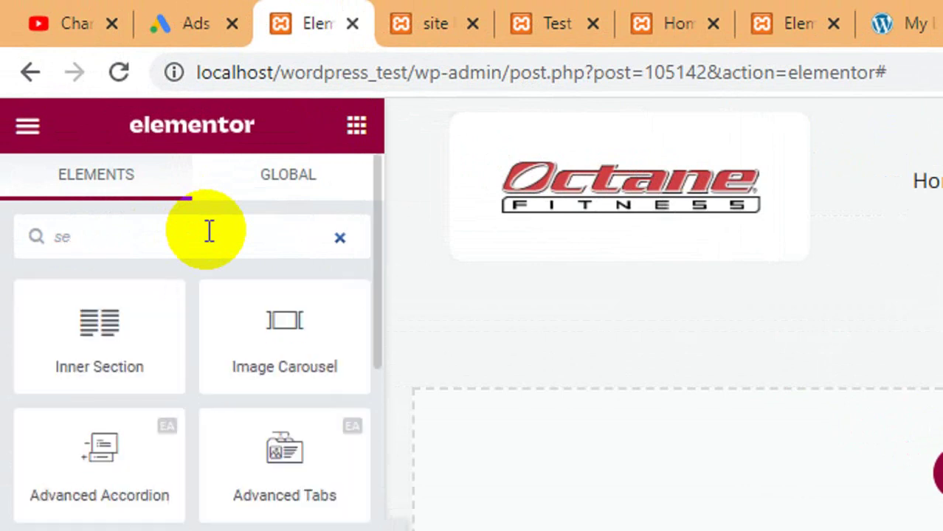
type("arch")
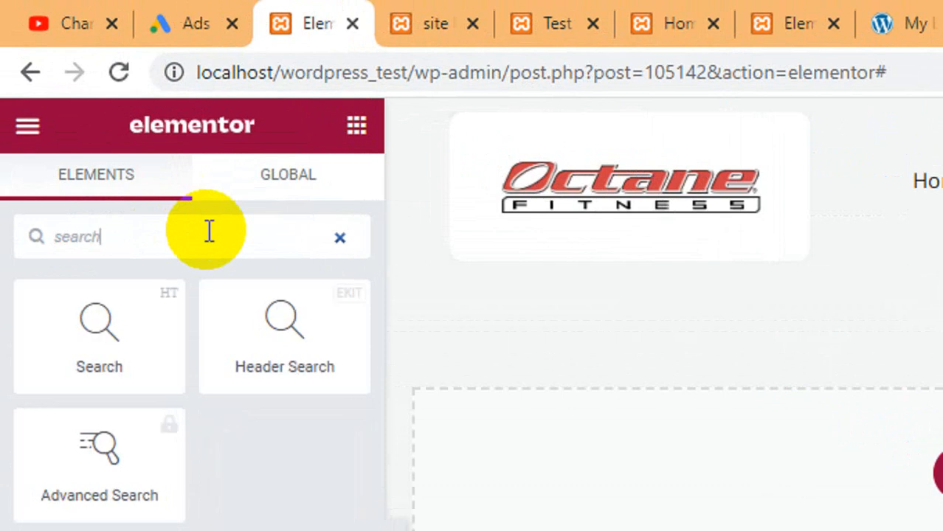
mouse_move(99, 337)
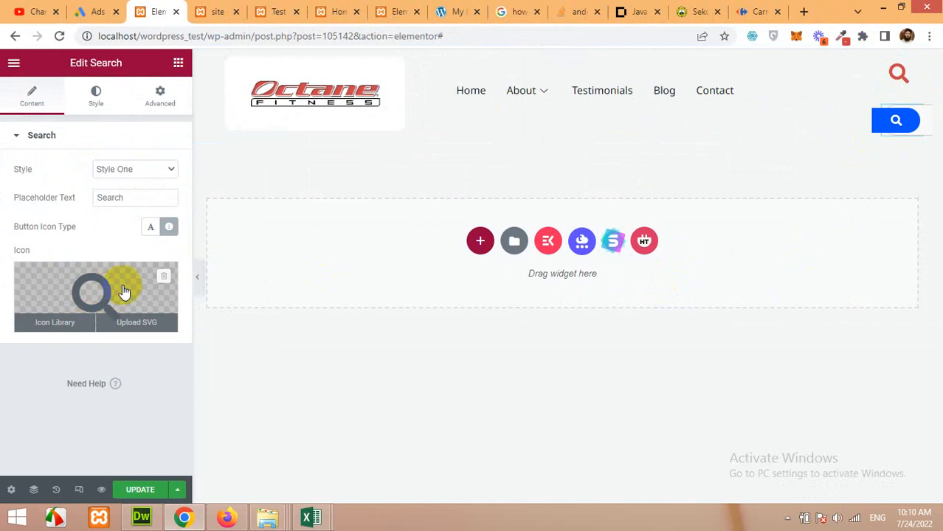
mouse_move(110, 297)
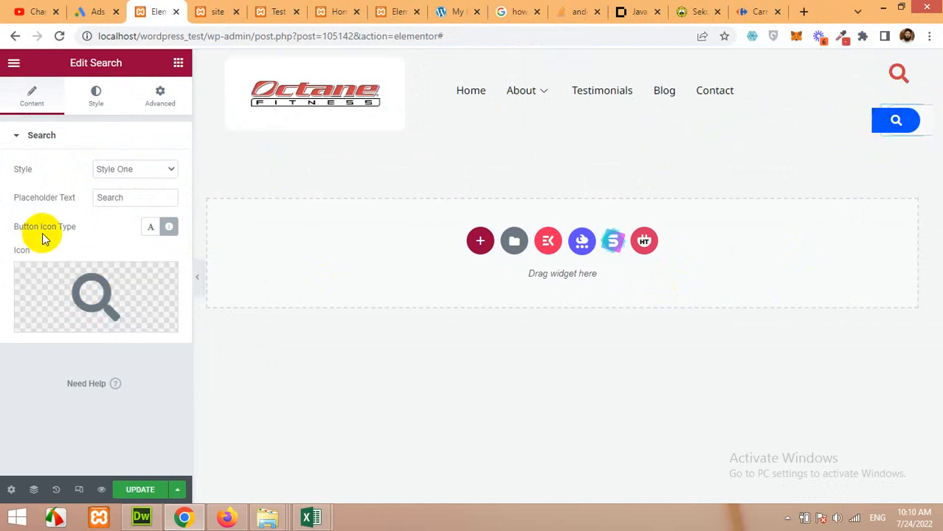
mouse_move(125, 169)
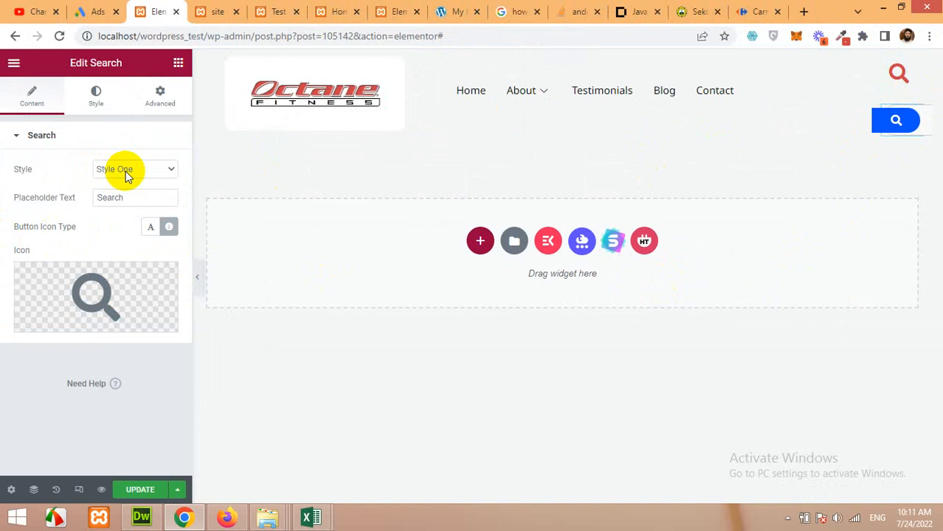
- Open the HT Search widget's style options to choose Style Two
left_click(134, 169)
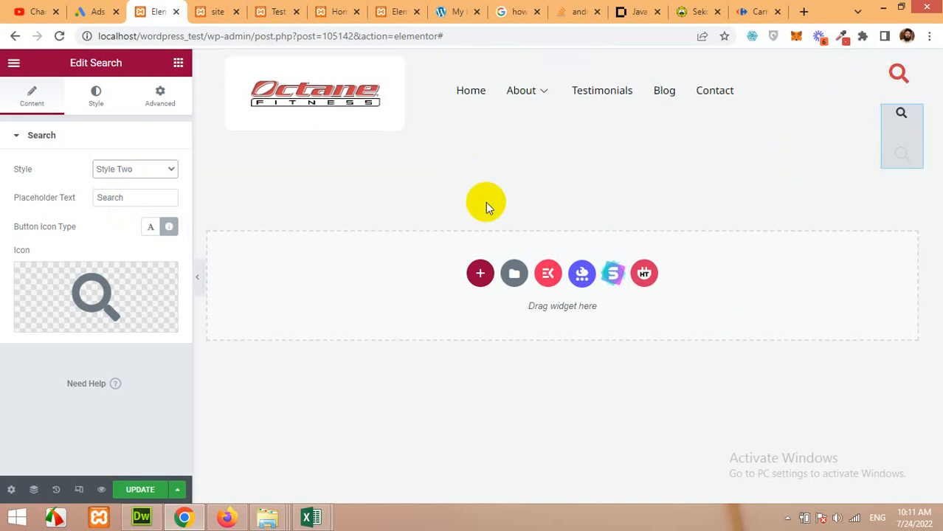
mouse_move(140, 489)
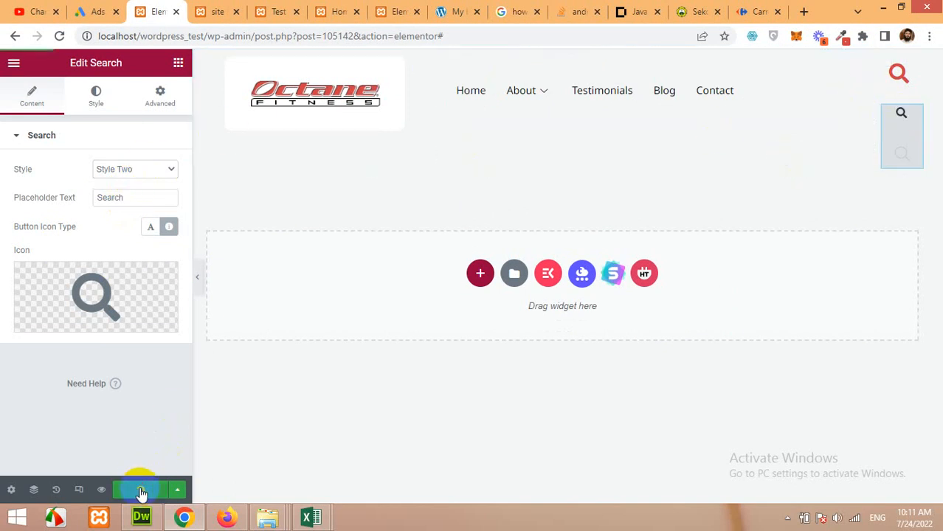
mouse_move(216, 11)
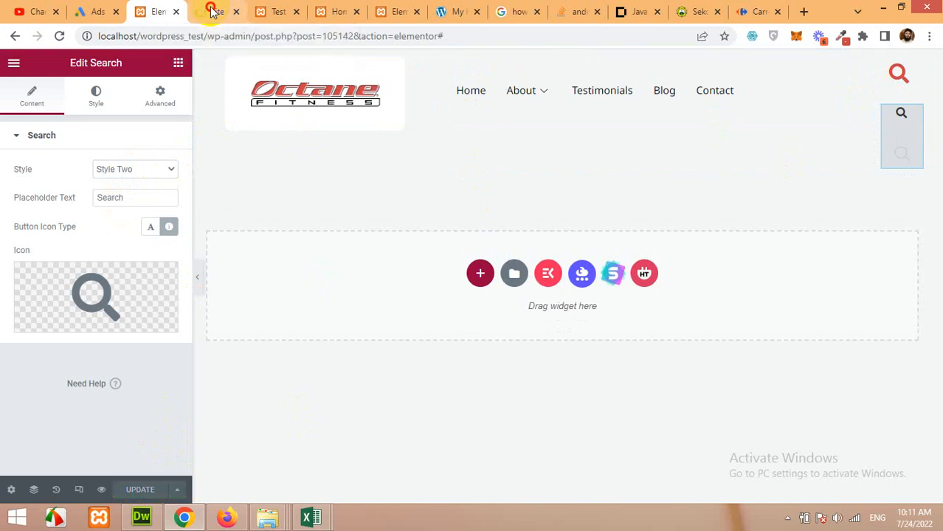
- Preview the header, test the search button, and widen the search widget's column
left_click(217, 11)
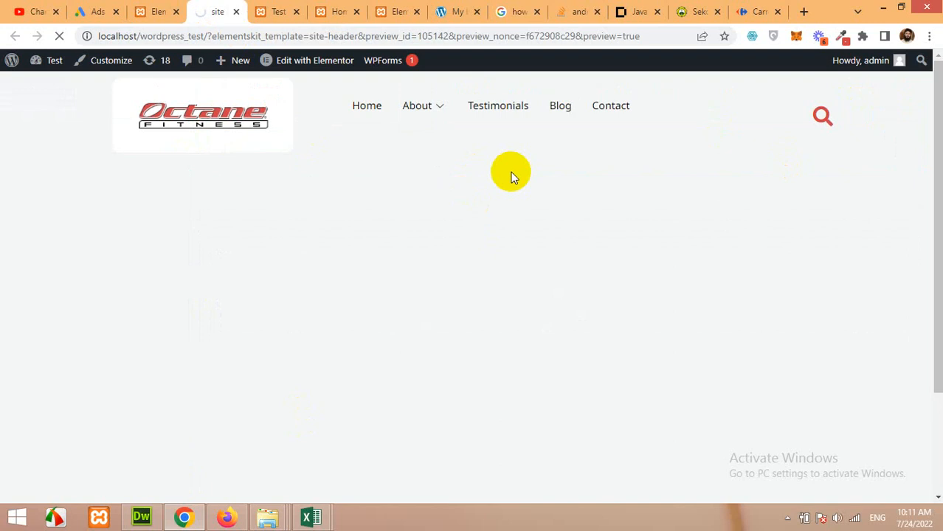
mouse_move(699, 190)
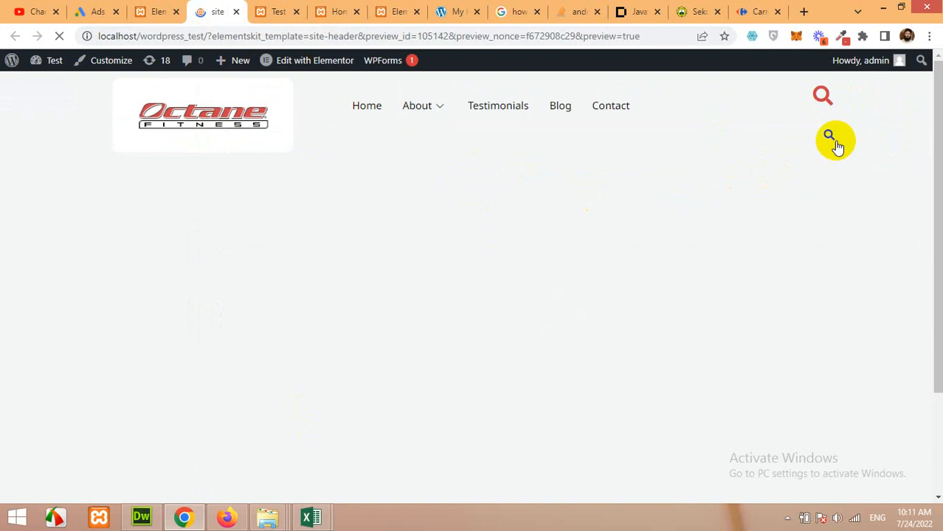
left_click(829, 141)
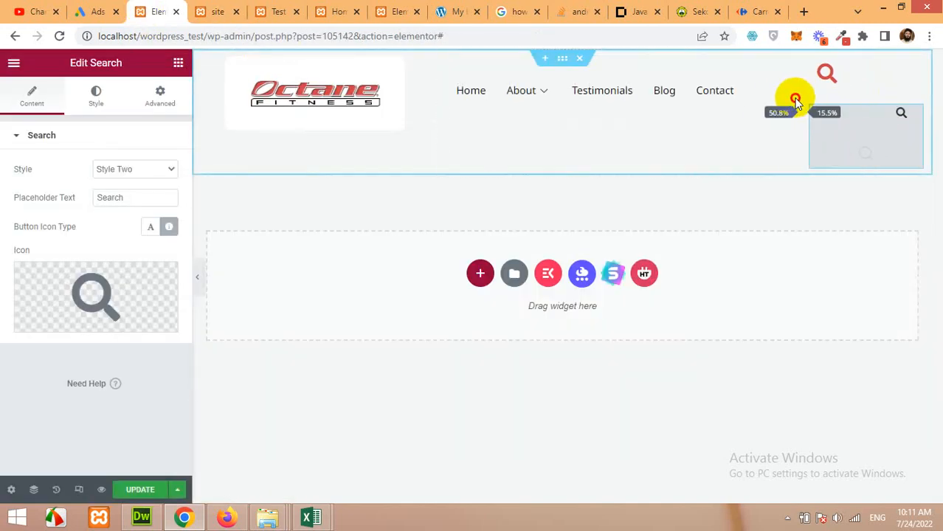
left_click_drag(796, 100, 746, 100)
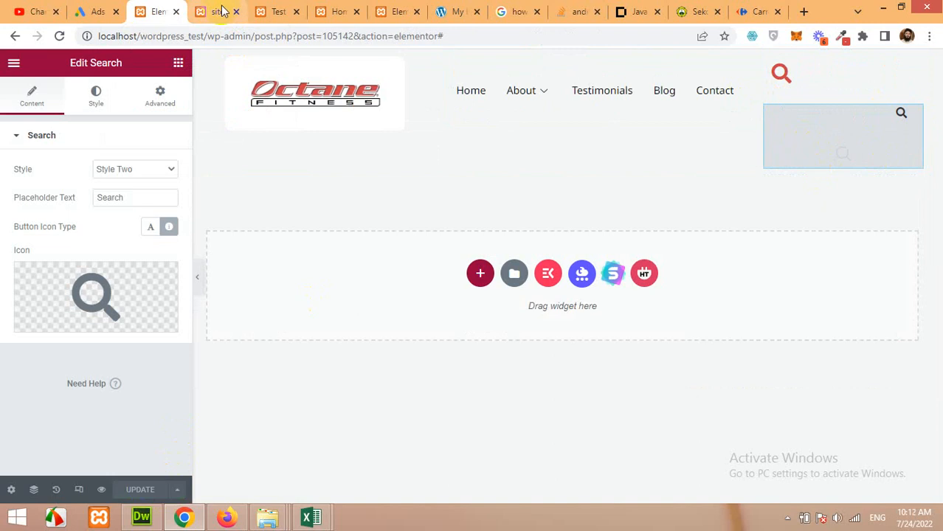
left_click(217, 11)
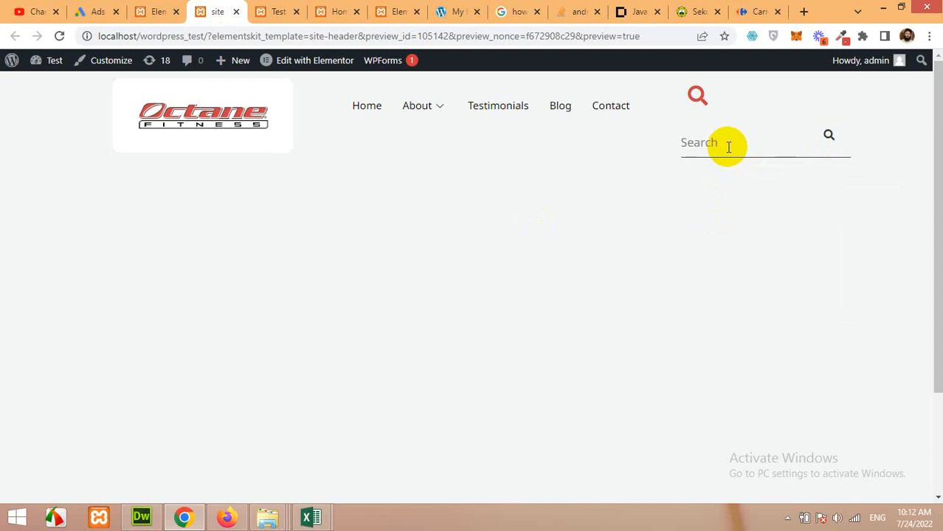
left_click(738, 143)
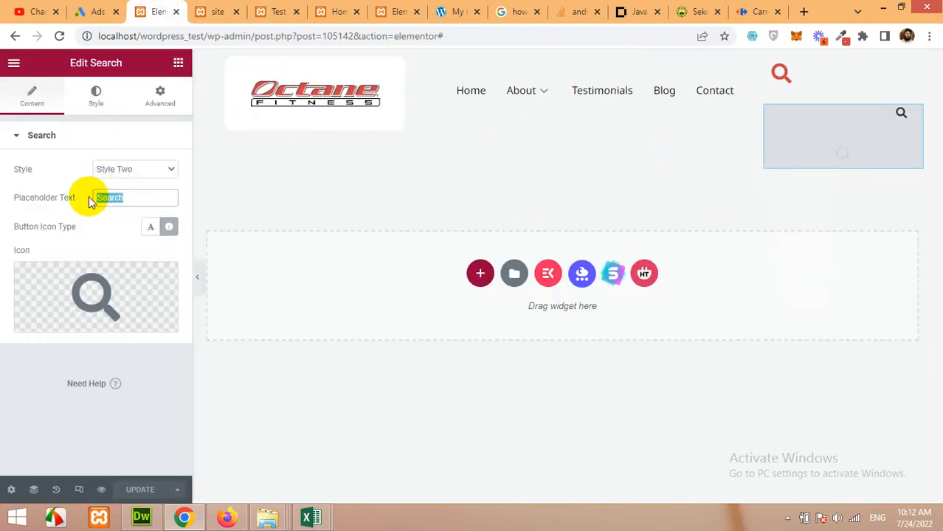
- Set the placeholder to 'Search for movies ....', save, and check the Style list
type("Se")
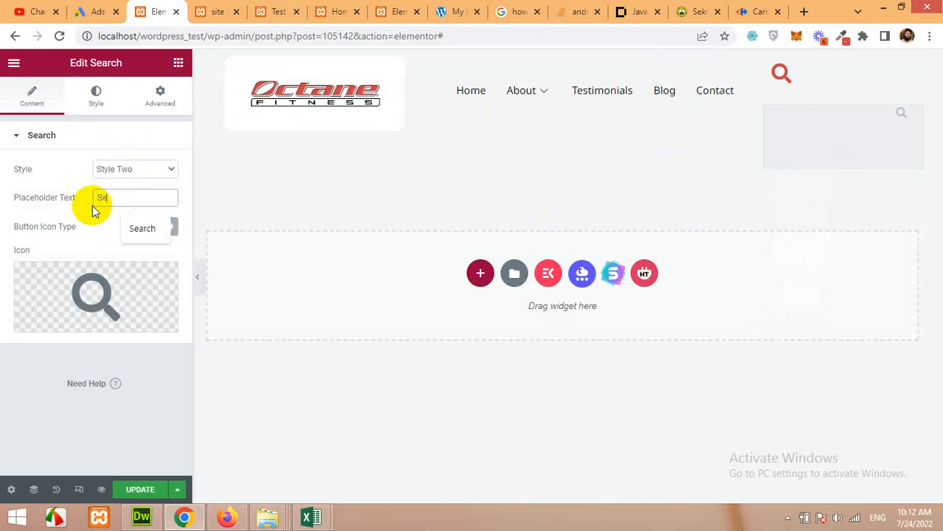
type("Search for movies ...")
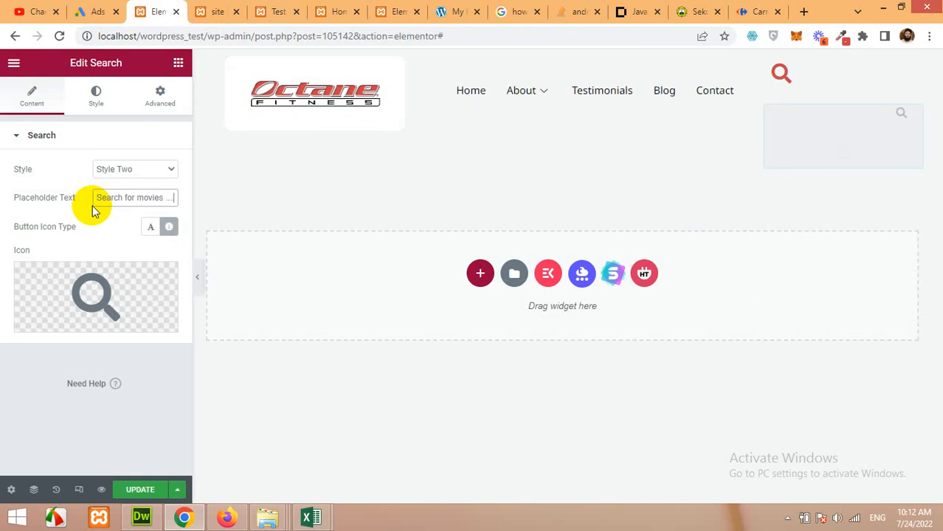
mouse_move(140, 489)
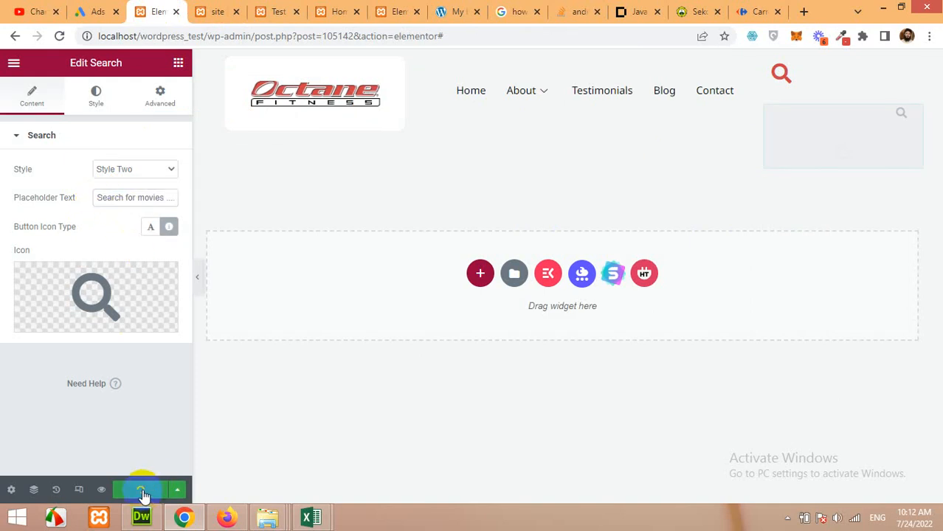
left_click(135, 169)
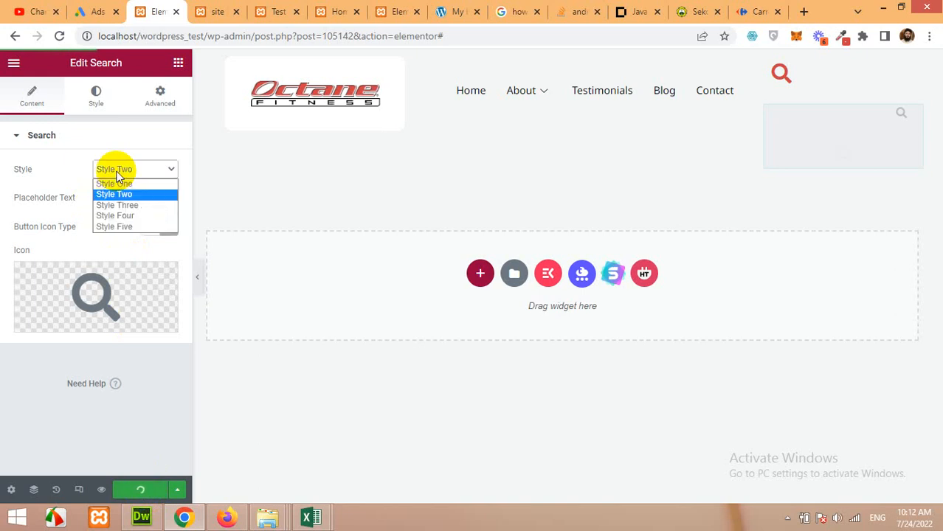
left_click(114, 193)
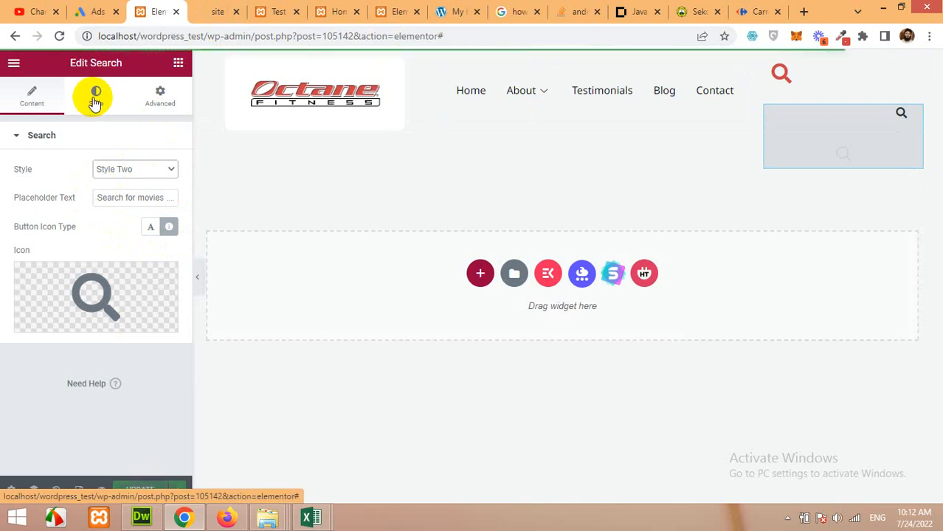
- Make the HT Search input text blue, check Typography, and view the header preview
left_click(95, 92)
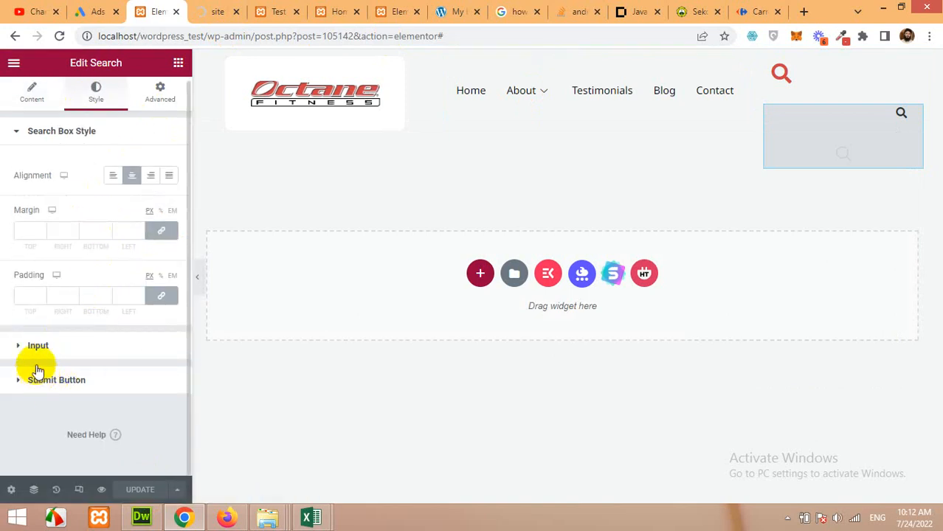
left_click(38, 345)
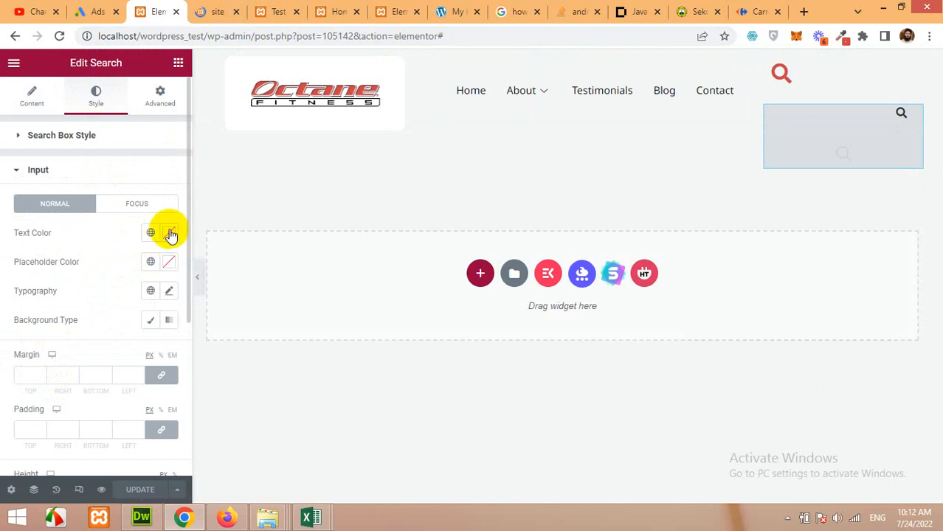
left_click(169, 232)
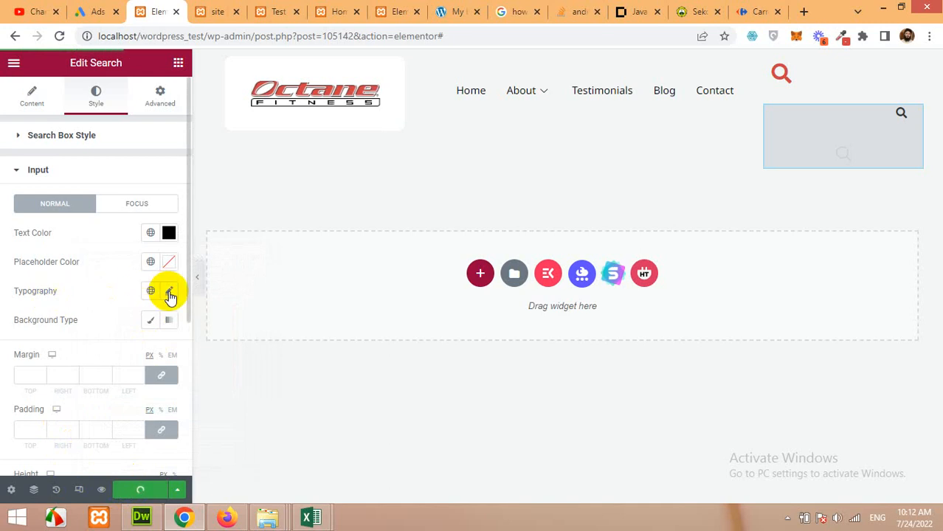
left_click(169, 291)
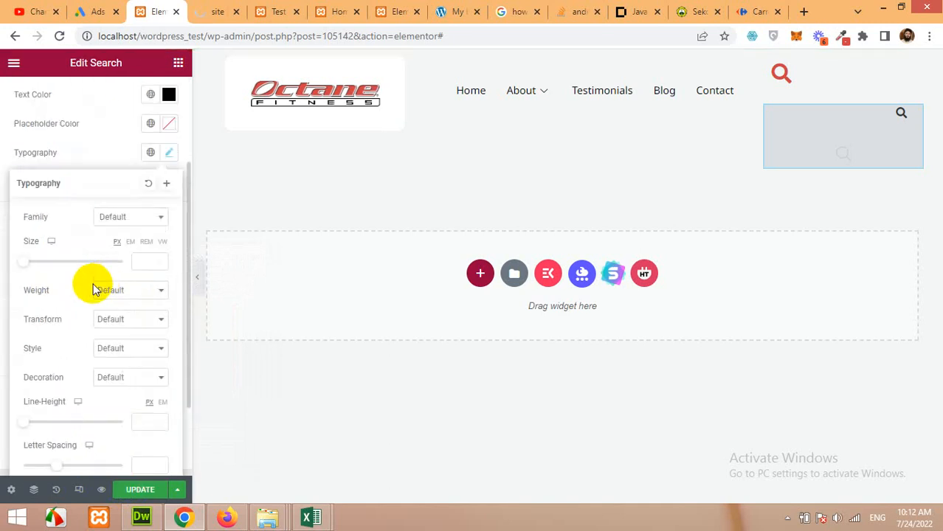
mouse_move(105, 349)
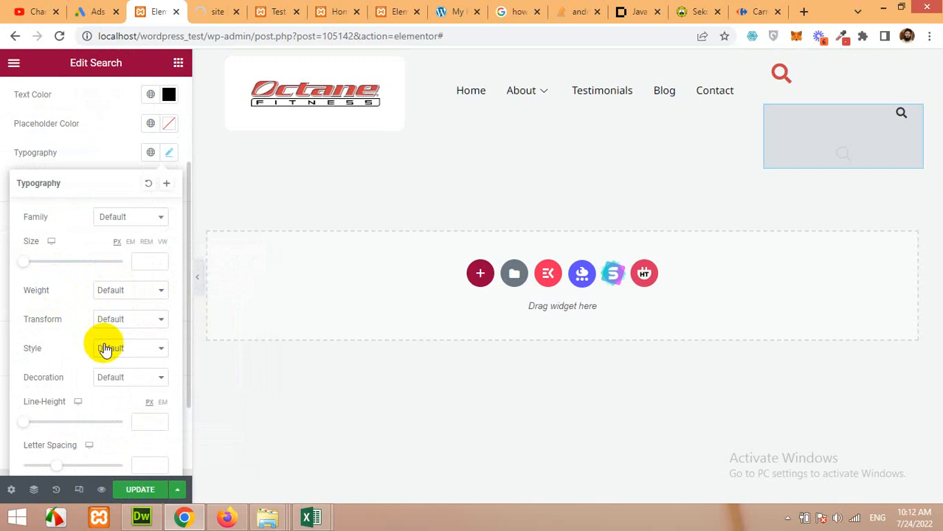
scroll("down", 3)
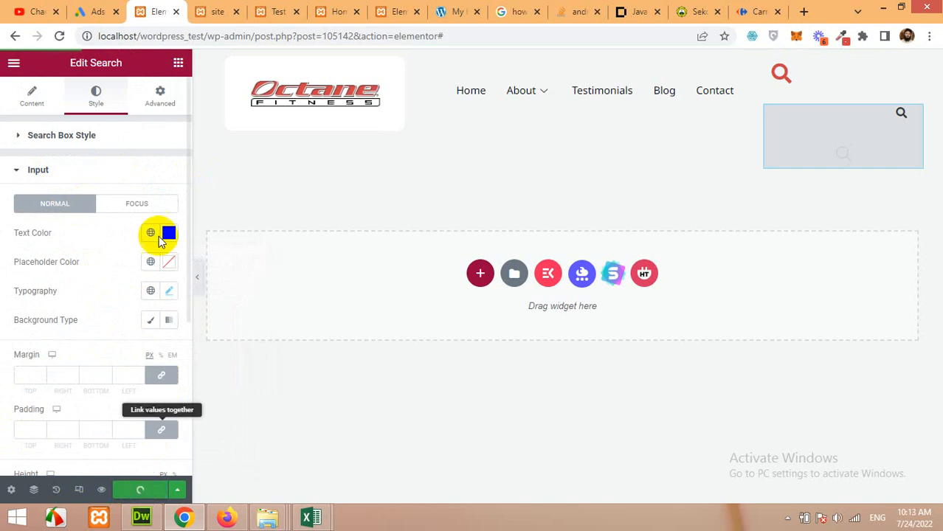
left_click(217, 11)
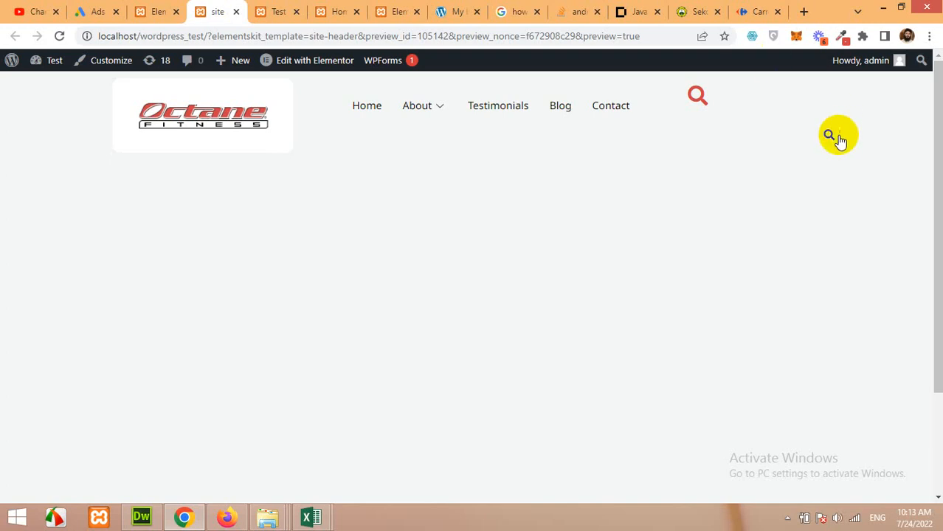
- Open the preview's search field and type the query 'James bon'
left_click(829, 135)
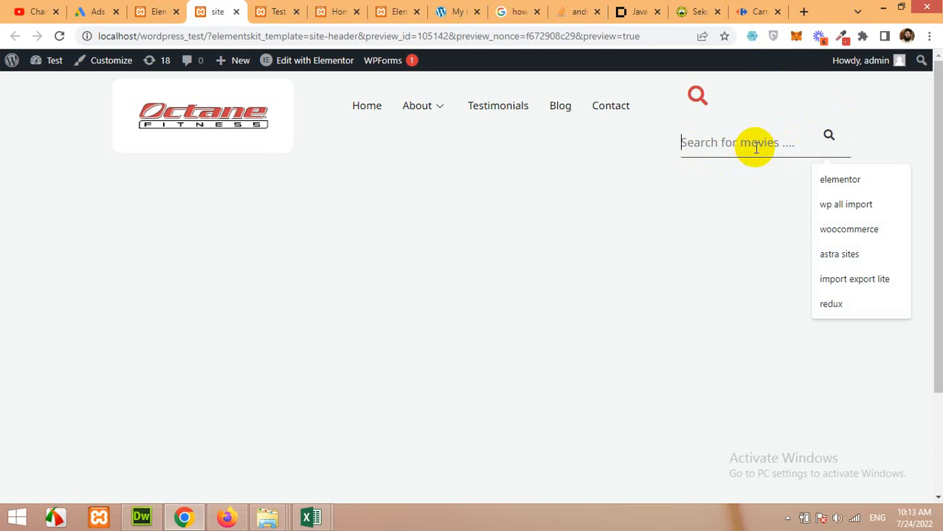
type("James bo")
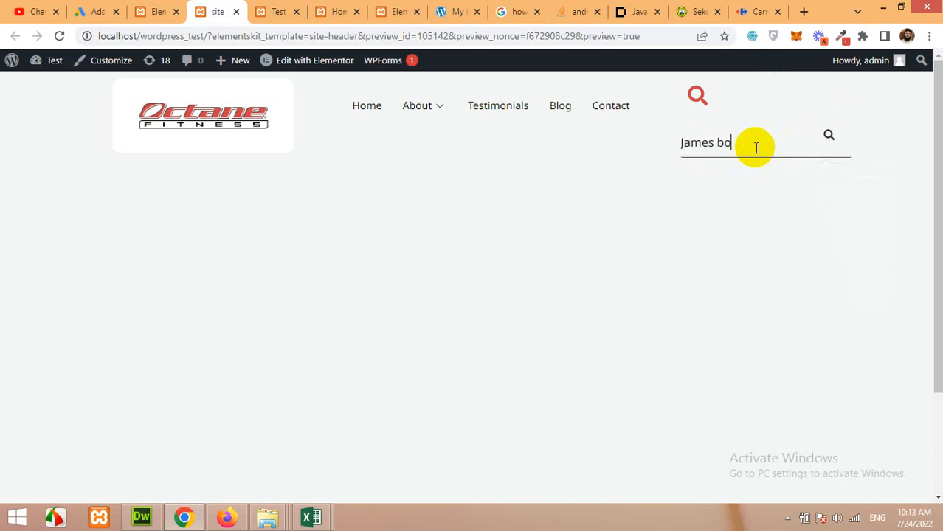
type("n")
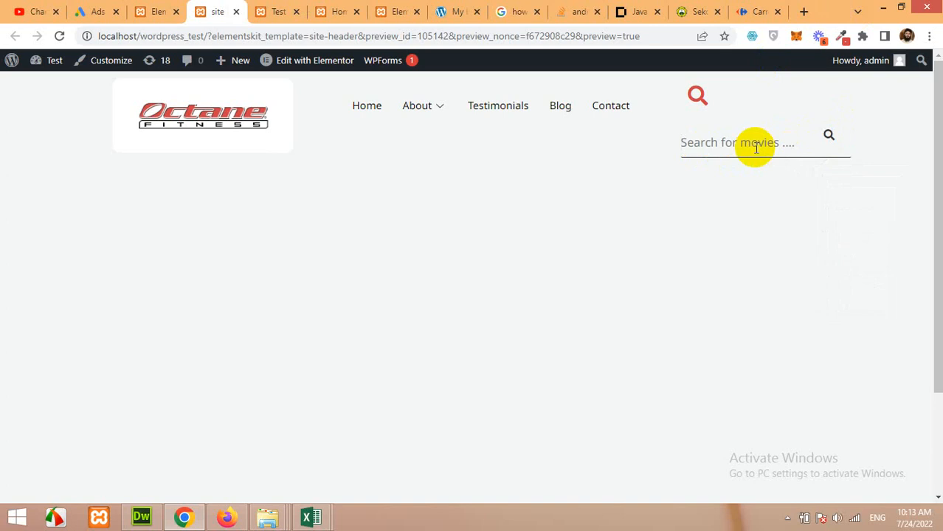
left_click(828, 135)
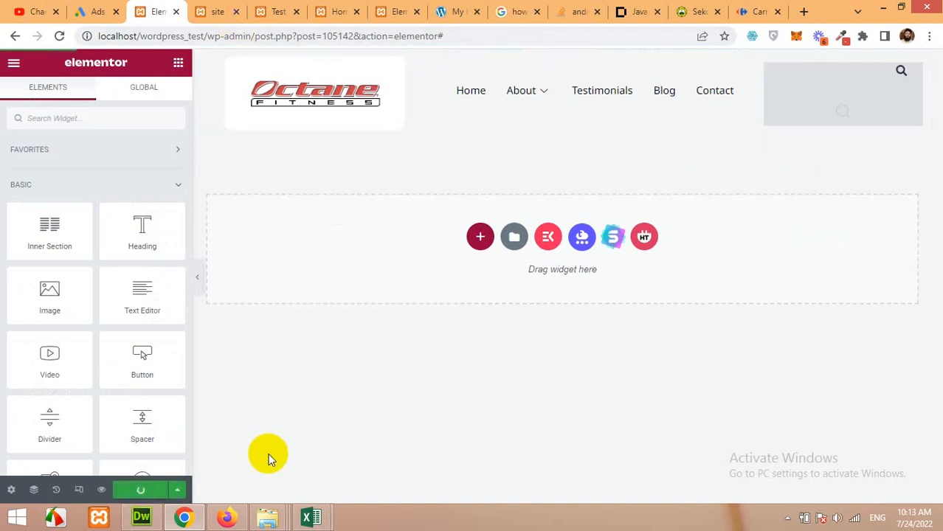
mouse_move(182, 92)
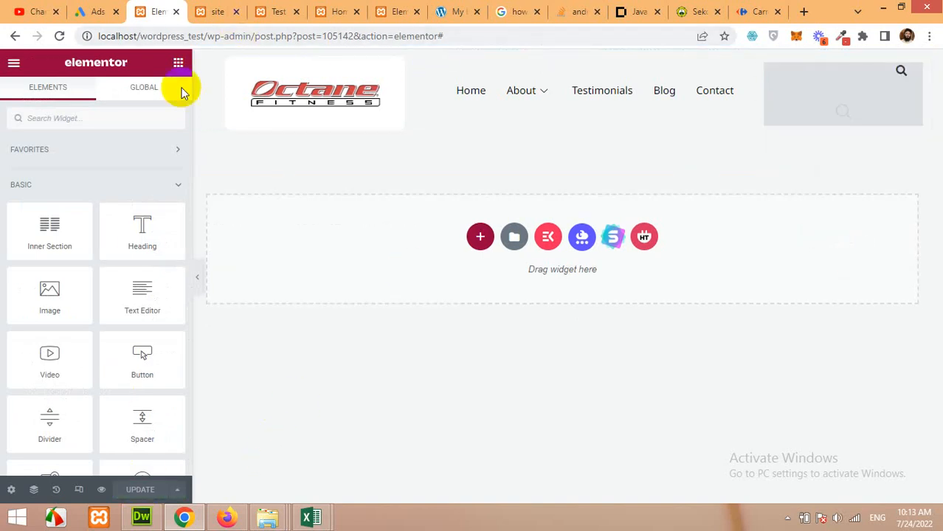
- Reload the header preview, then open and hide the search field
left_click(214, 11)
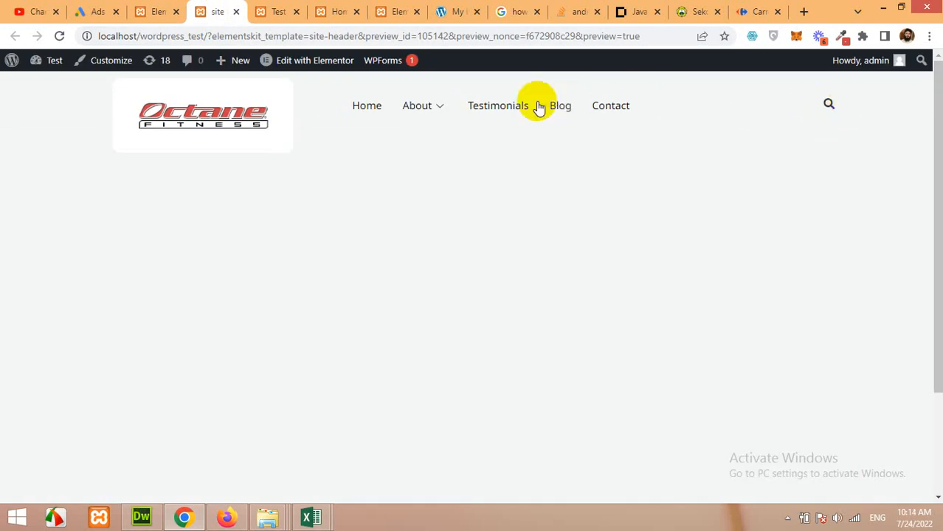
mouse_move(828, 105)
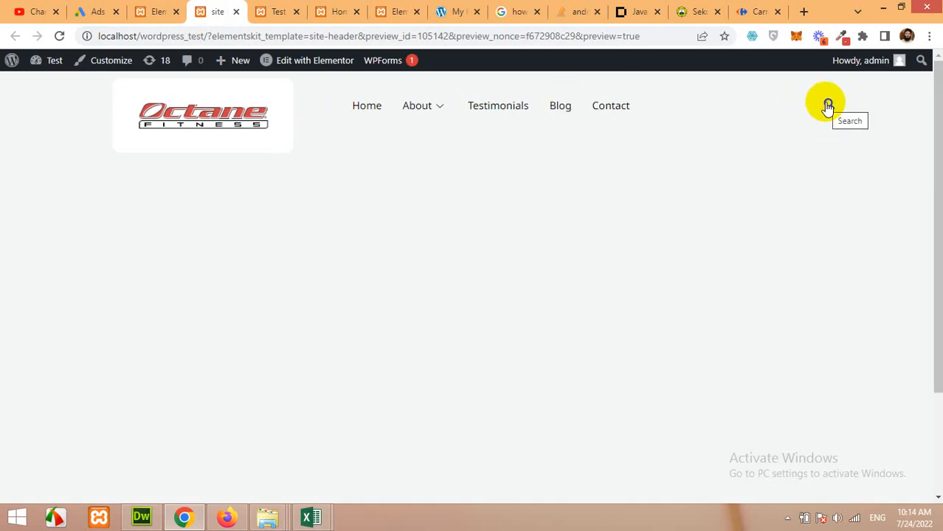
left_click(827, 106)
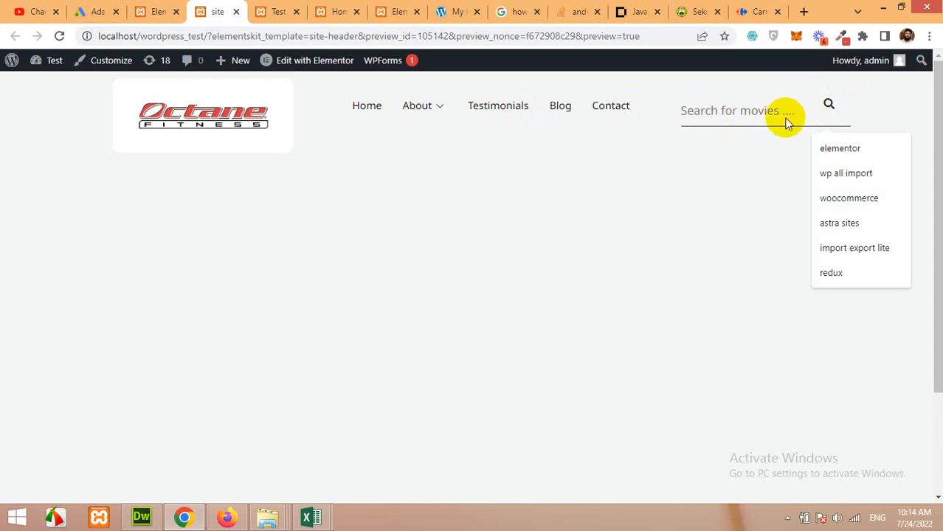
left_click(479, 244)
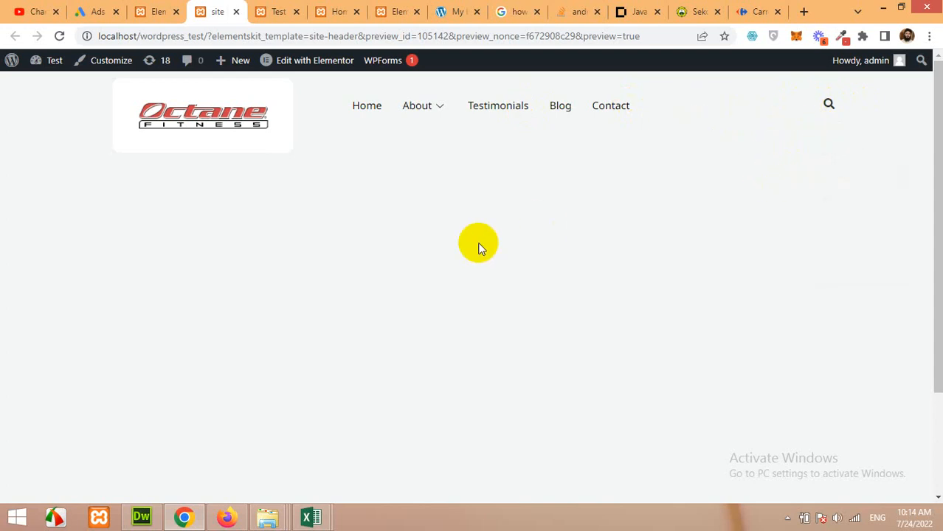
mouse_move(729, 202)
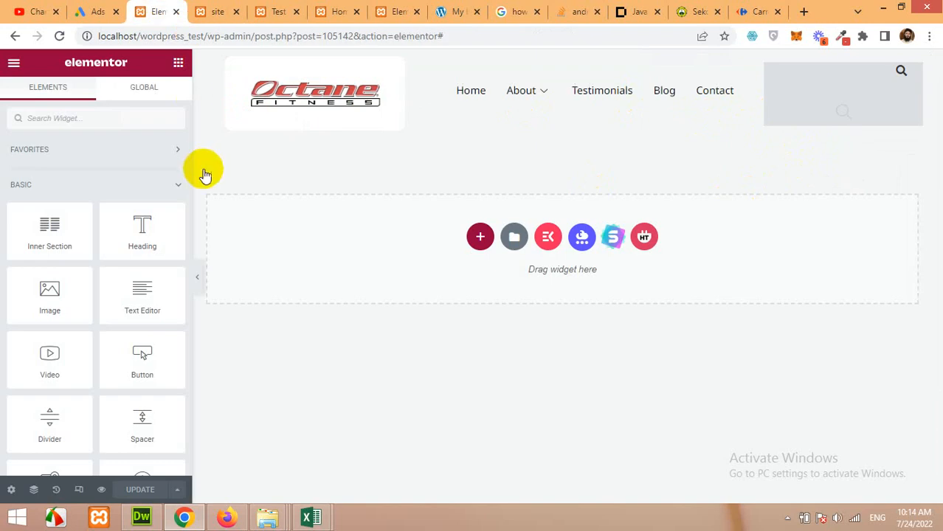
- Apply Style Three to the search widget and focus its preview field to see suggestions
left_click(901, 77)
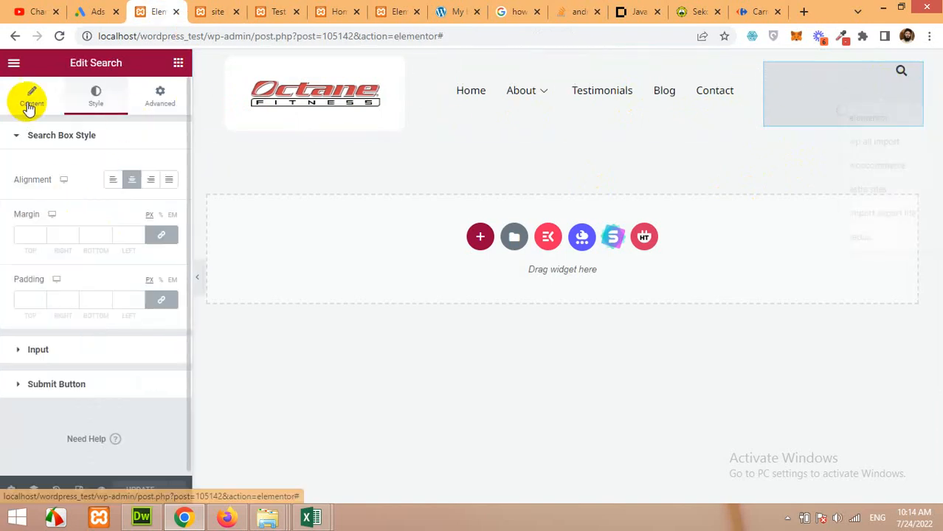
left_click(32, 96)
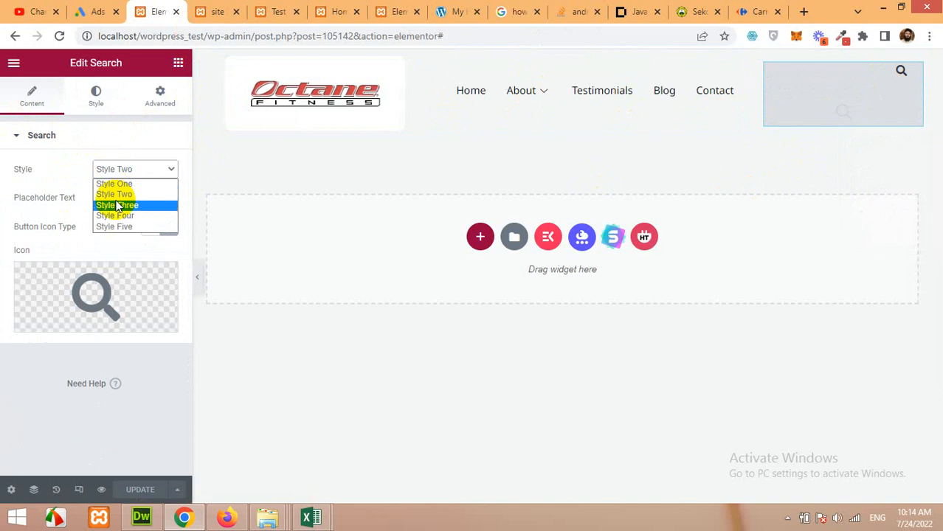
left_click(118, 205)
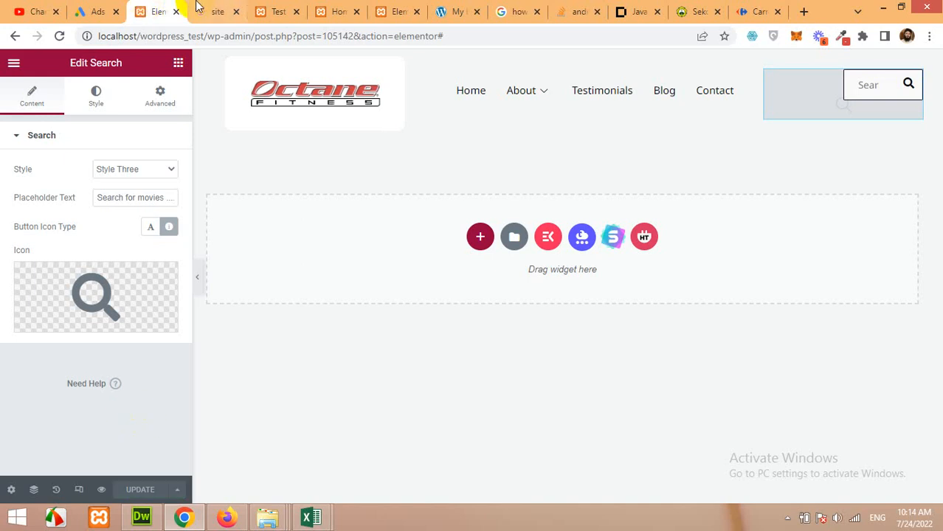
left_click(217, 11)
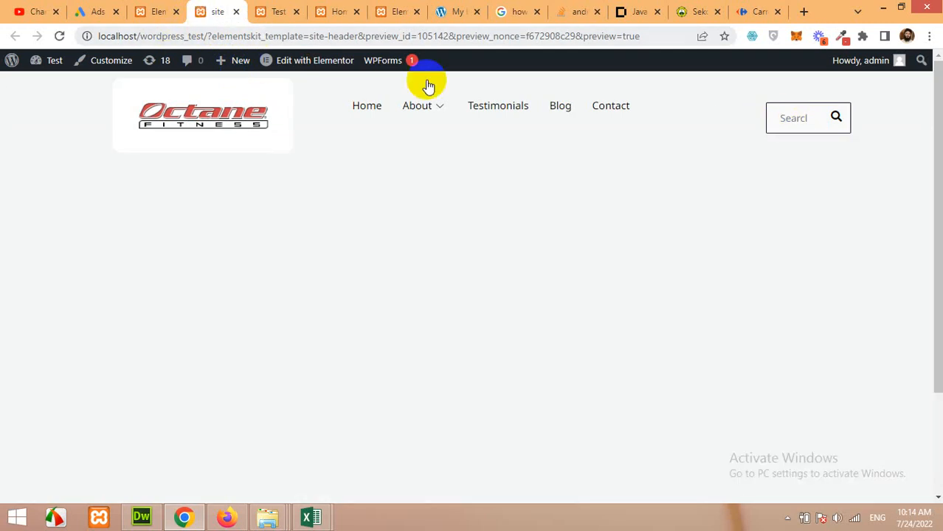
left_click(753, 118)
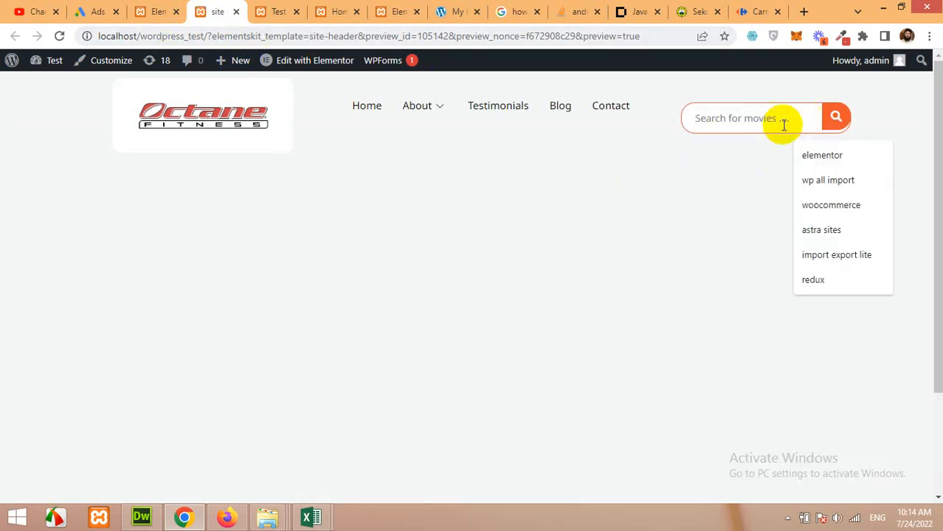
mouse_move(806, 87)
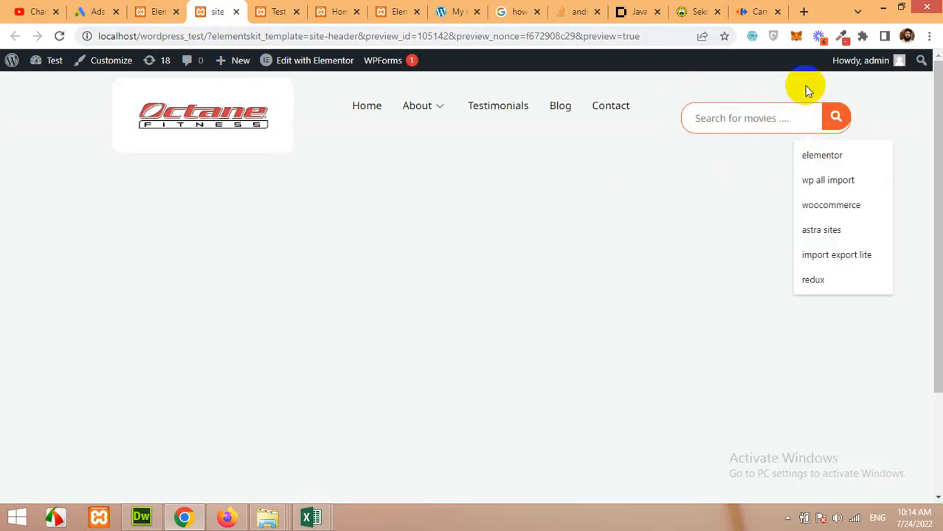
mouse_move(766, 119)
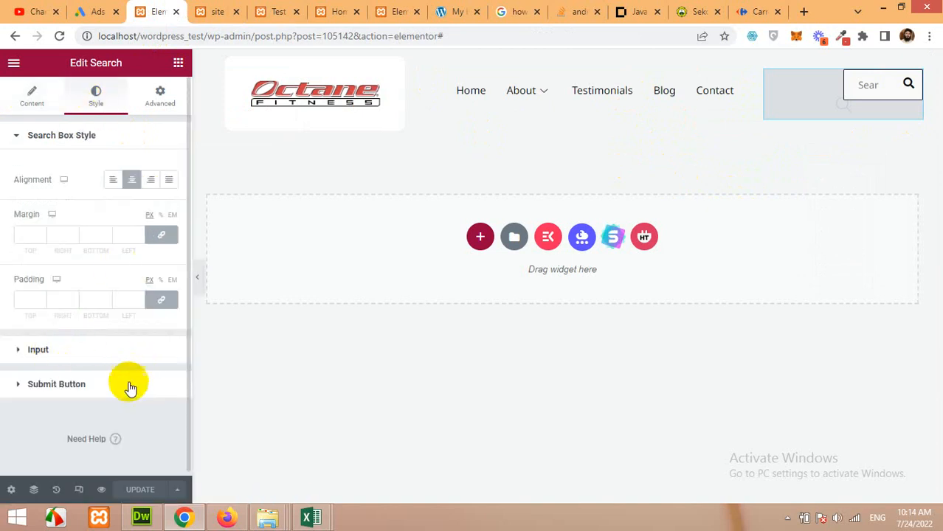
- Set the input background to #D4D4D4 and the submit button icon colour to black
left_click(37, 350)
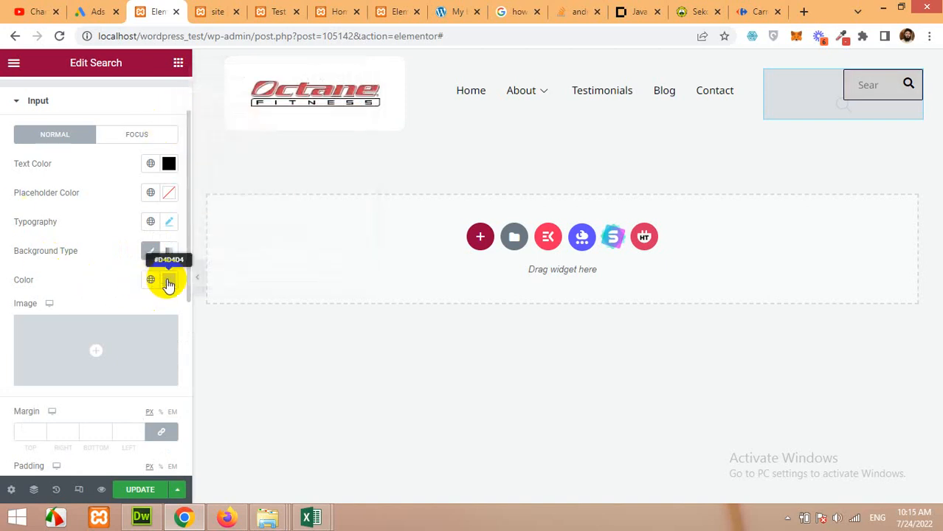
scroll("down", 3)
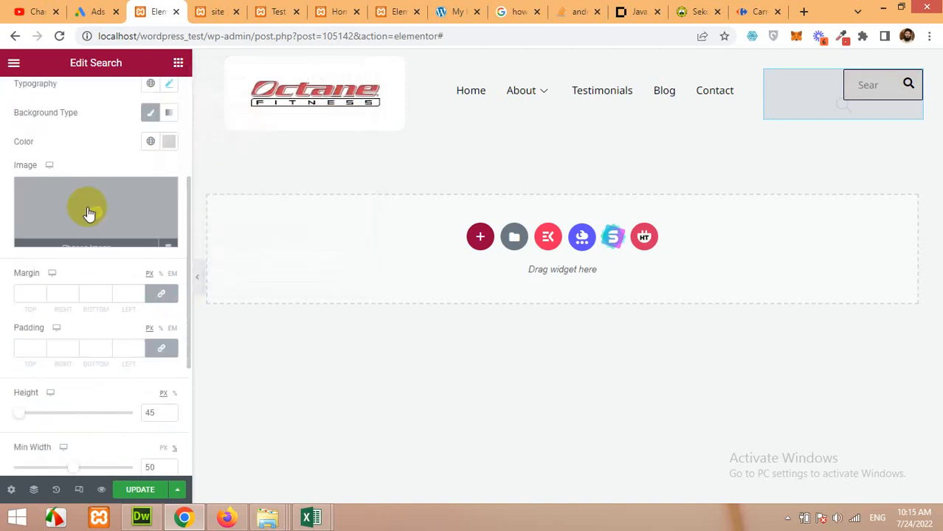
scroll("down", 3)
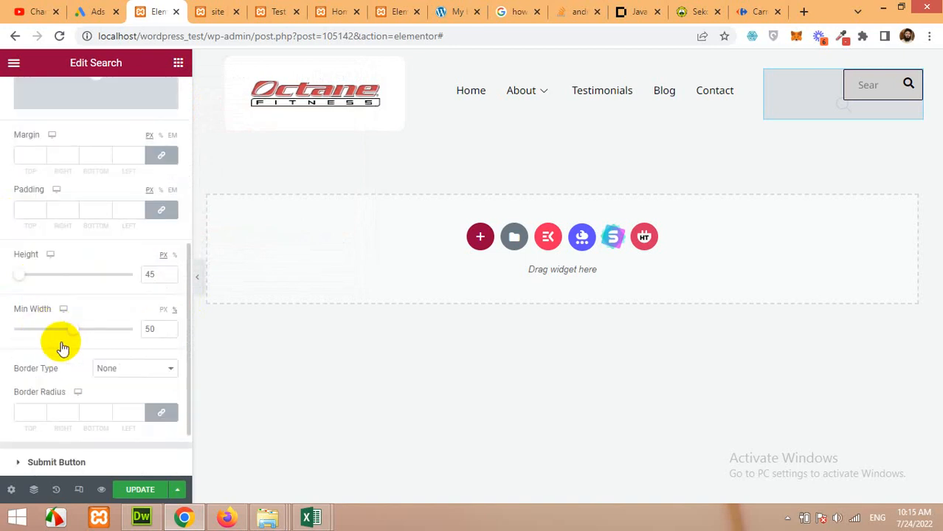
scroll("down", 3)
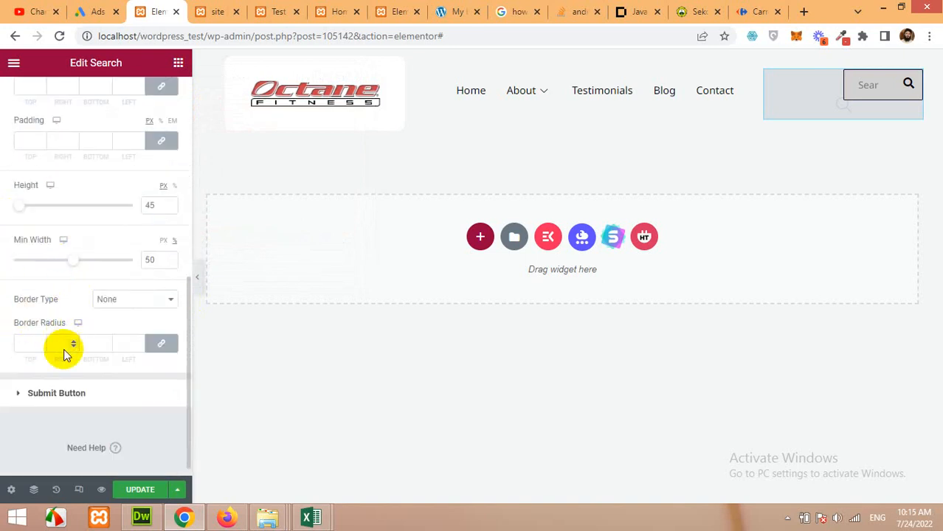
mouse_move(106, 421)
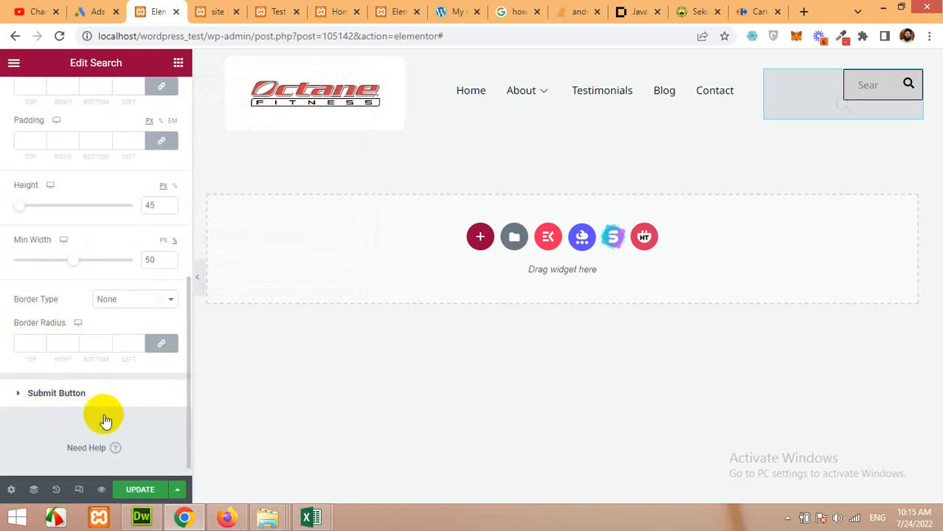
left_click(56, 392)
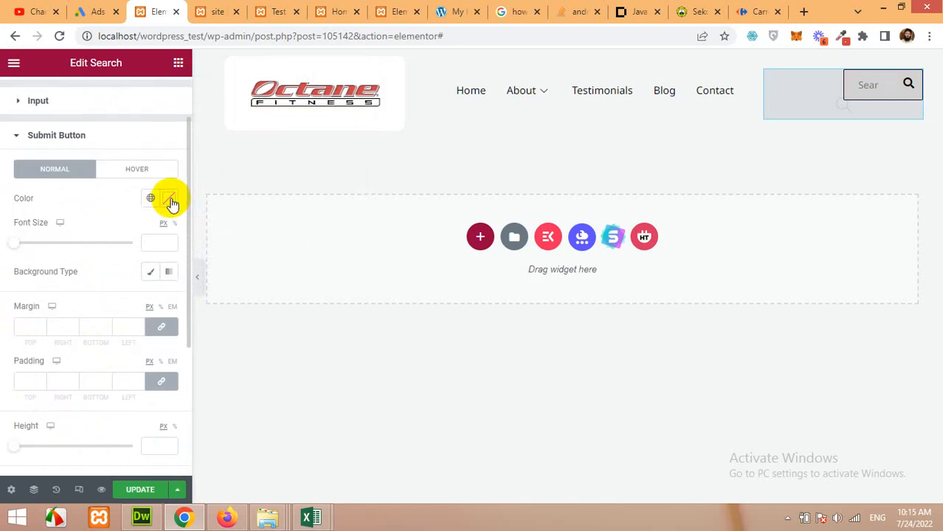
left_click(168, 198)
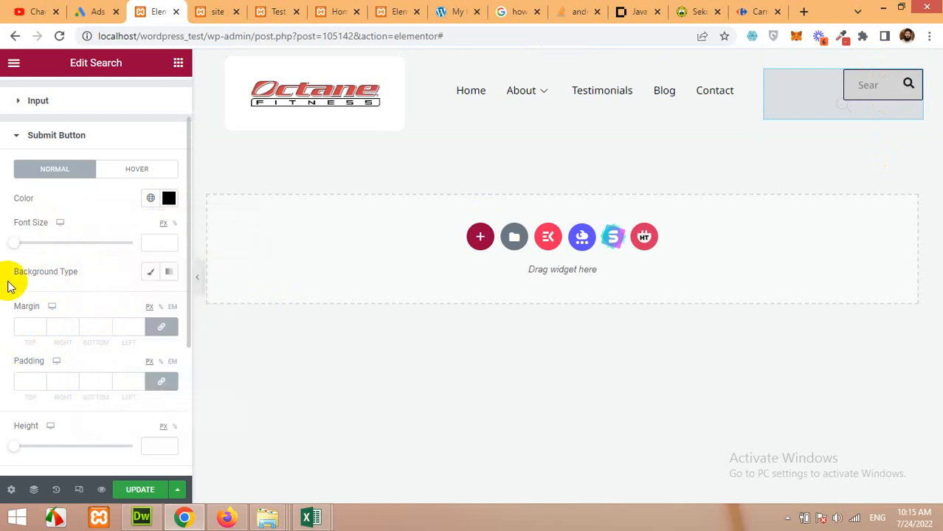
scroll("down", 3)
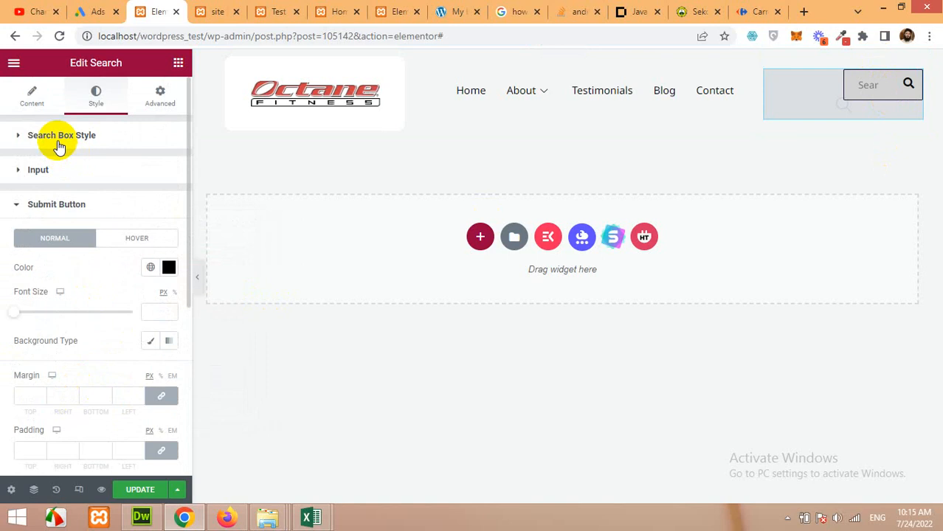
- Switch the HT Search widget's Style to Style Four
left_click(32, 95)
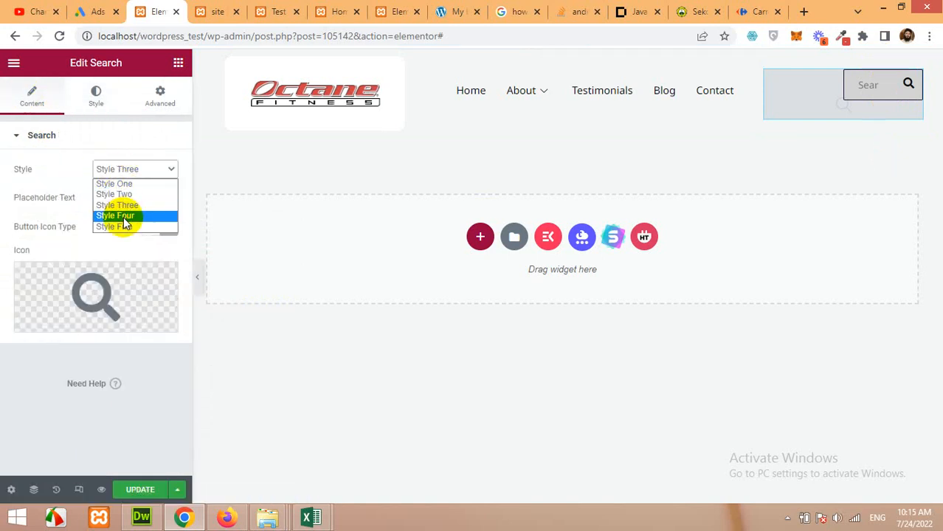
left_click(116, 216)
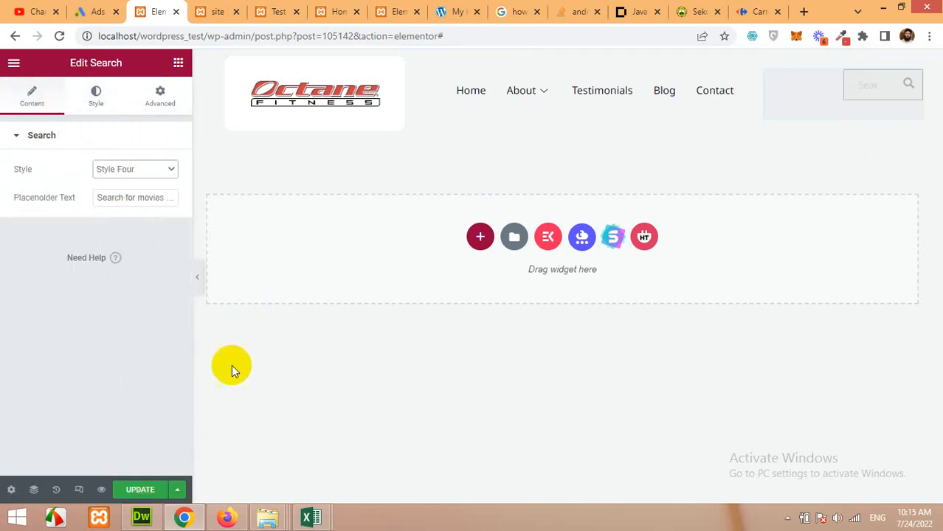
left_click(140, 489)
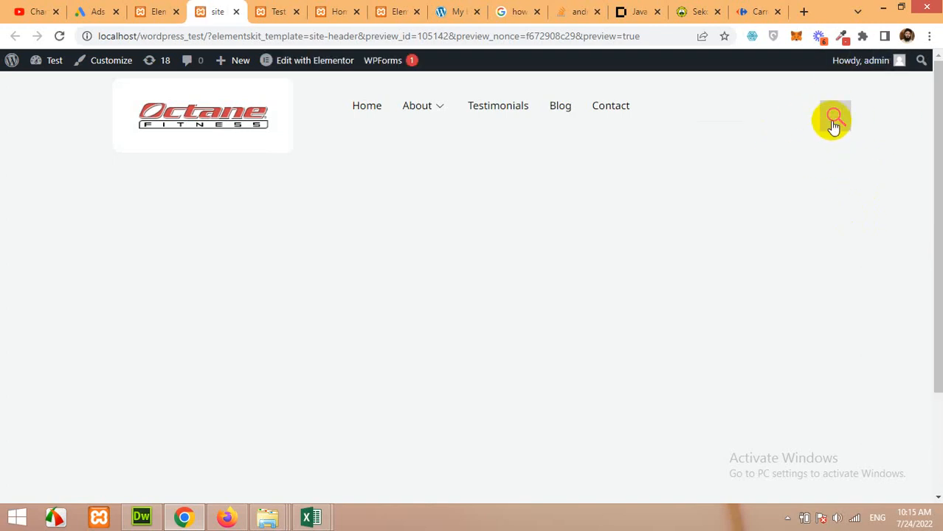
- In preview, expand, collapse and re-expand the search bar, typing 'Search something'
left_click(834, 119)
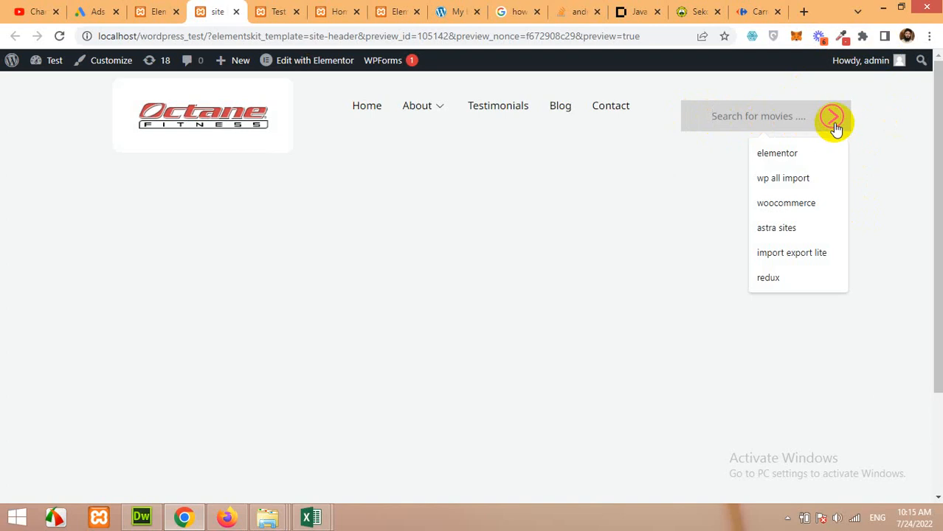
left_click(832, 116)
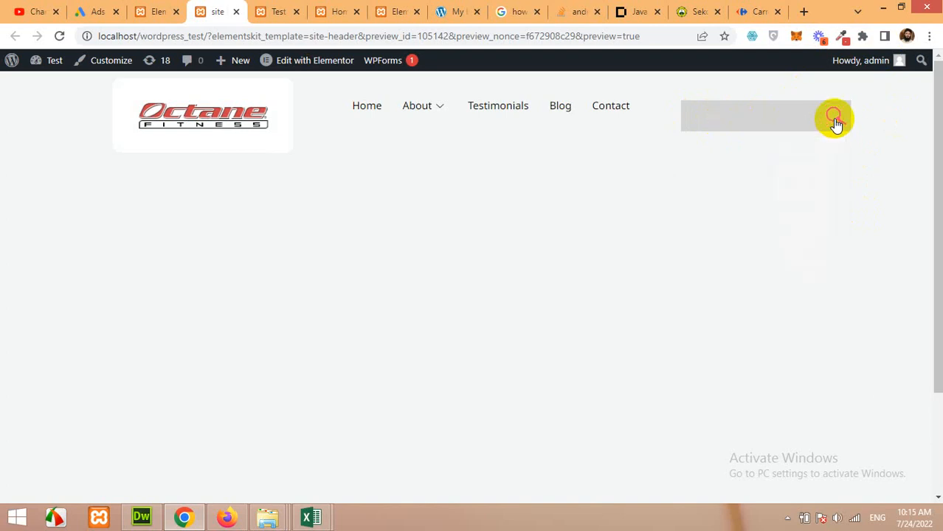
left_click(834, 117)
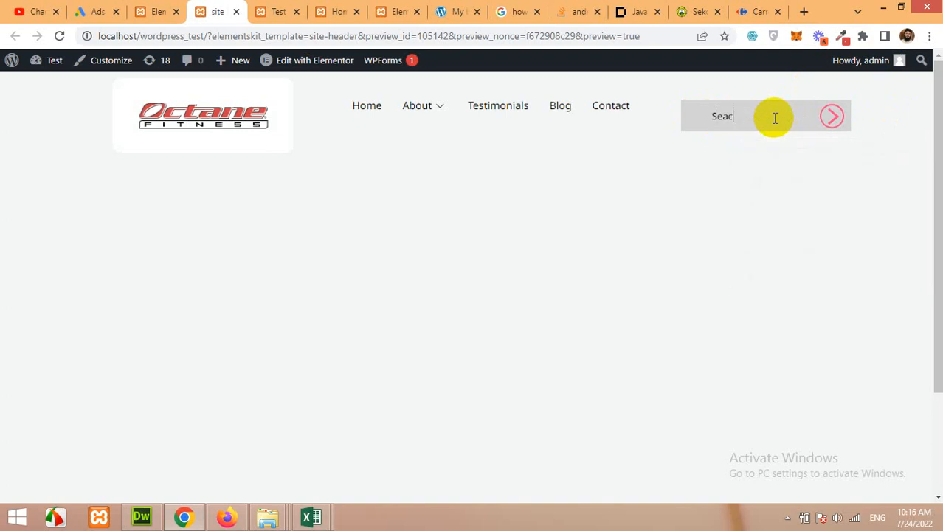
type("Search something")
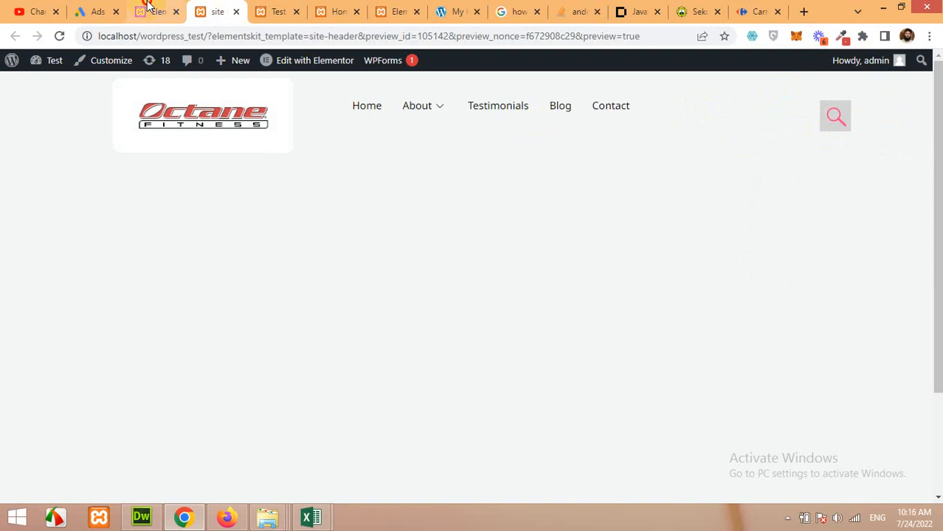
- Back in the editor, switch the search widget's Style to Style Five
left_click(154, 11)
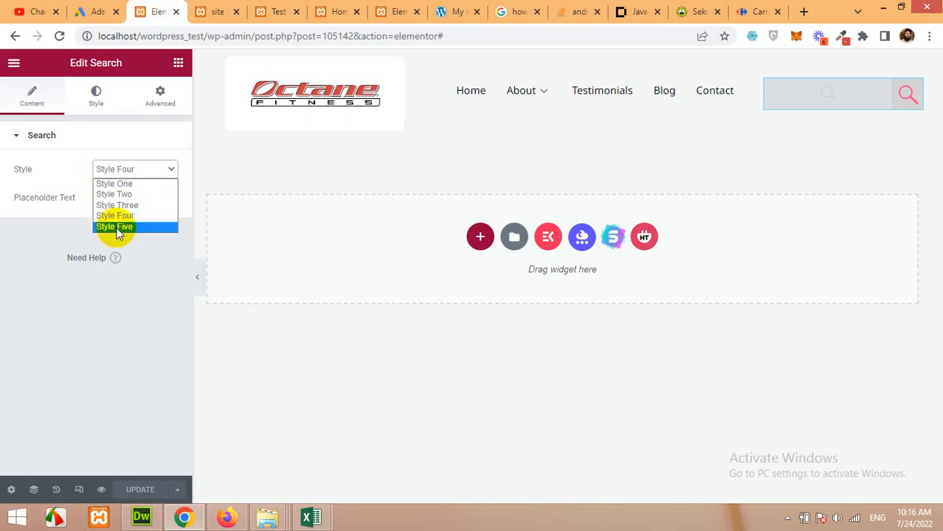
left_click(114, 226)
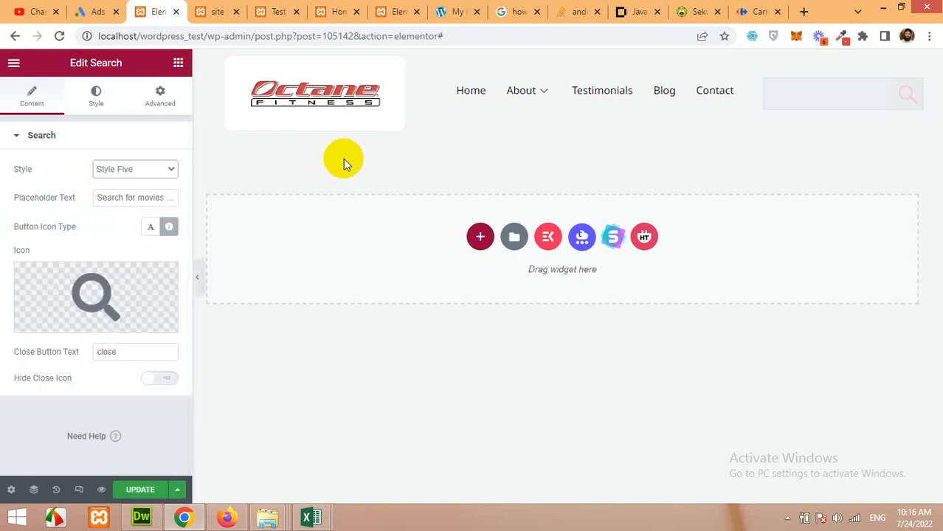
left_click(140, 489)
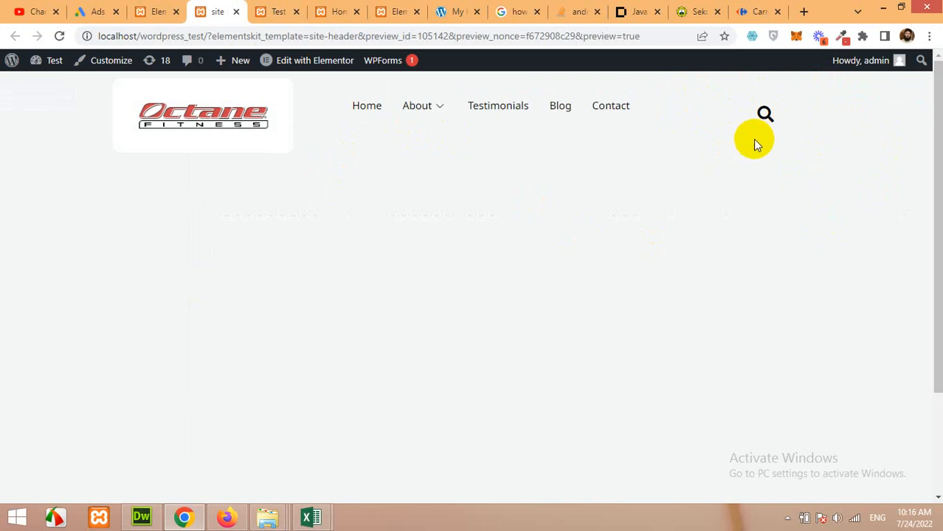
- In preview, open and close the full-screen overlay, then reopen it, type 'adsfsadf', close
left_click(766, 114)
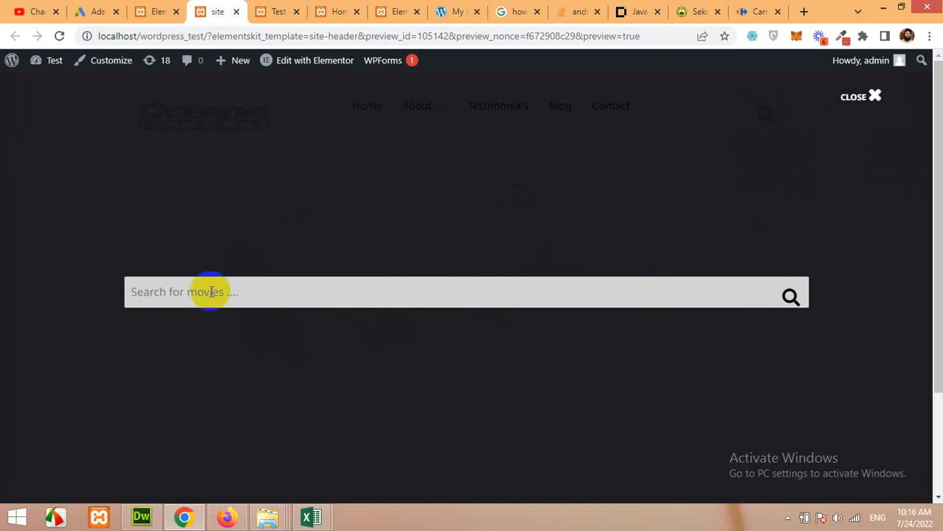
mouse_move(695, 295)
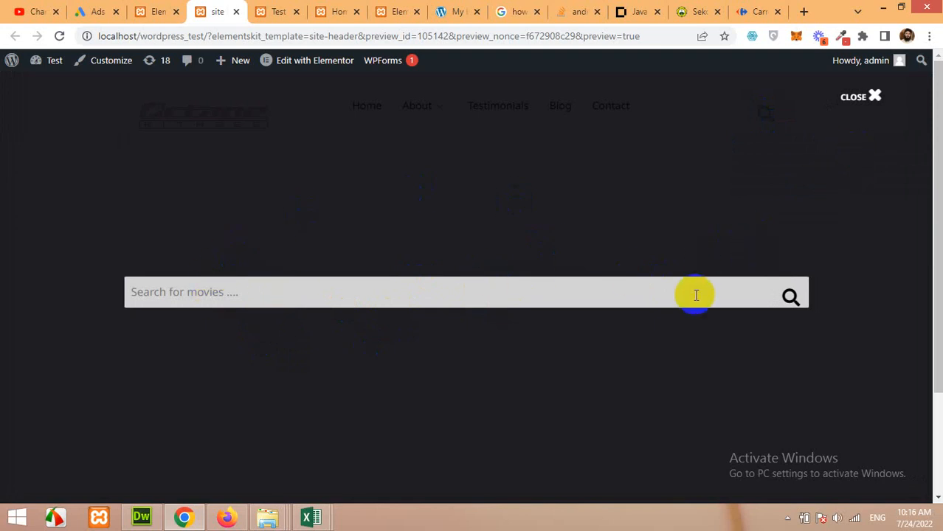
left_click(859, 97)
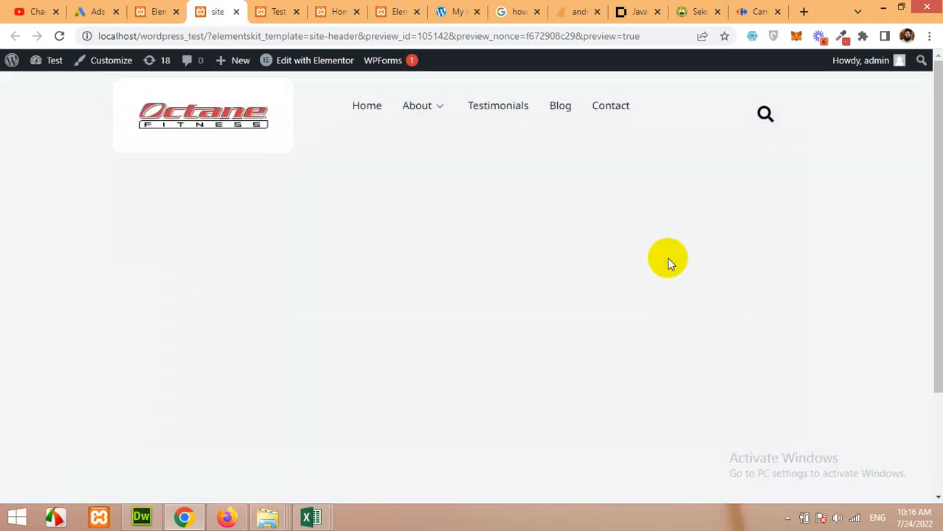
left_click(765, 114)
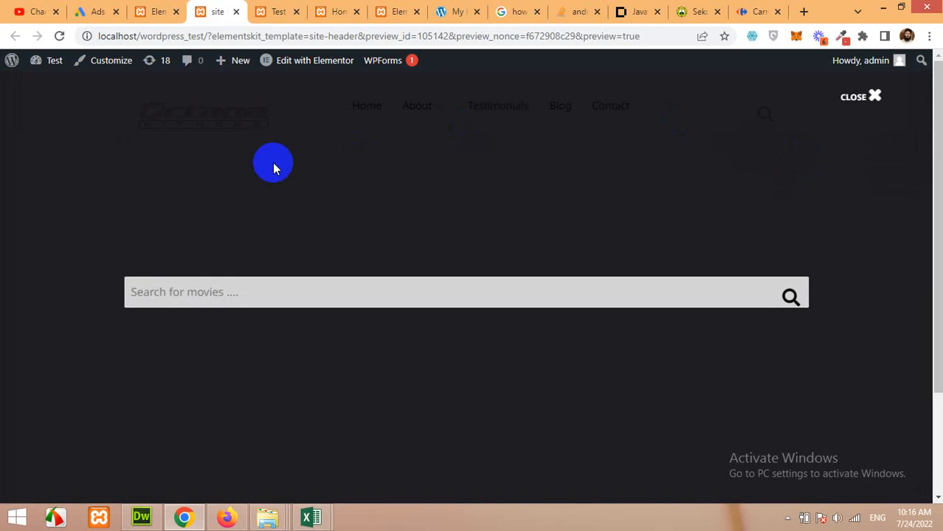
mouse_move(557, 362)
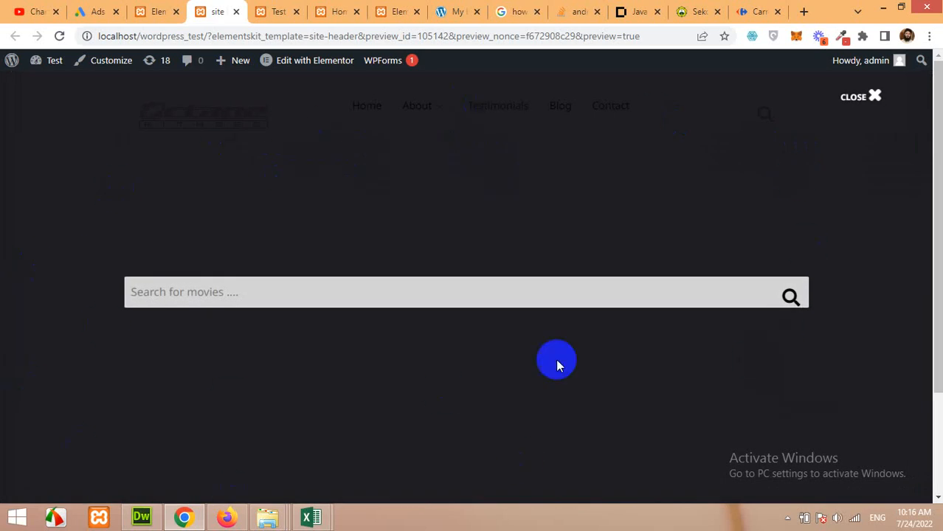
mouse_move(764, 298)
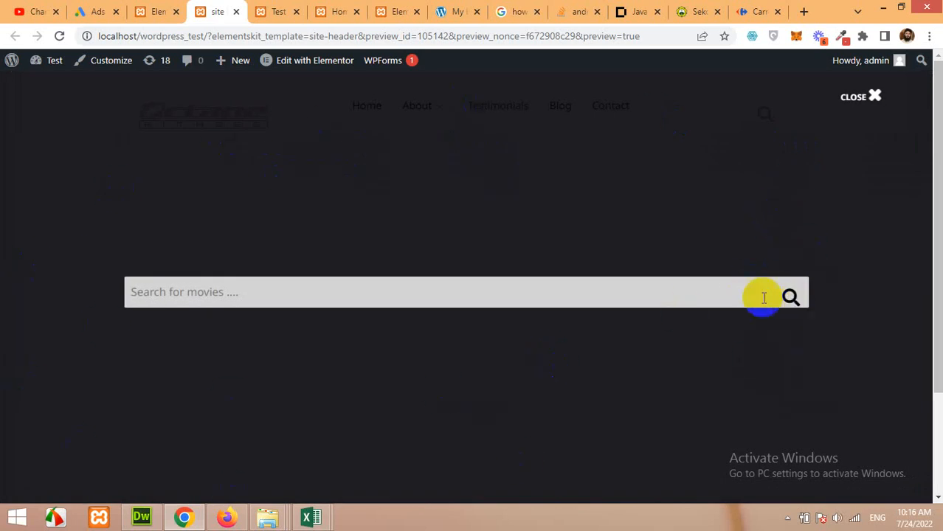
type("adsfsadf")
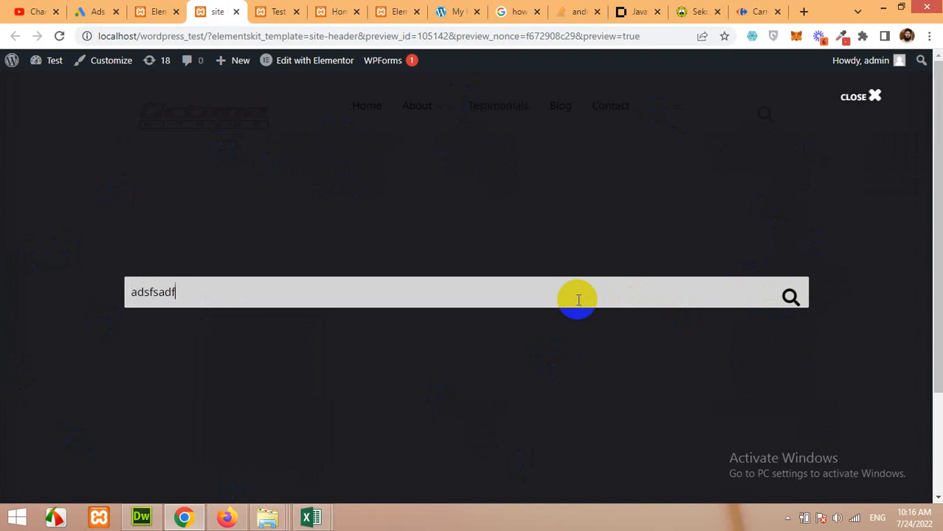
left_click(860, 96)
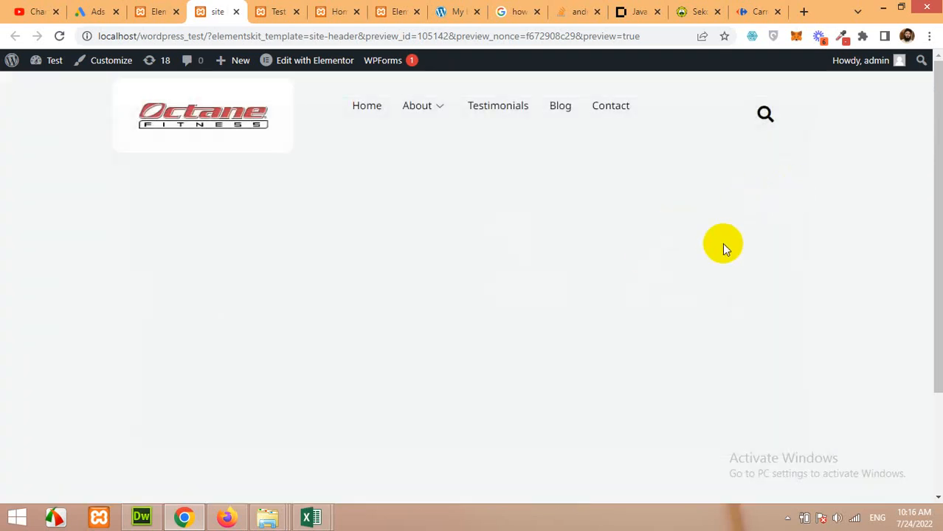
mouse_move(335, 221)
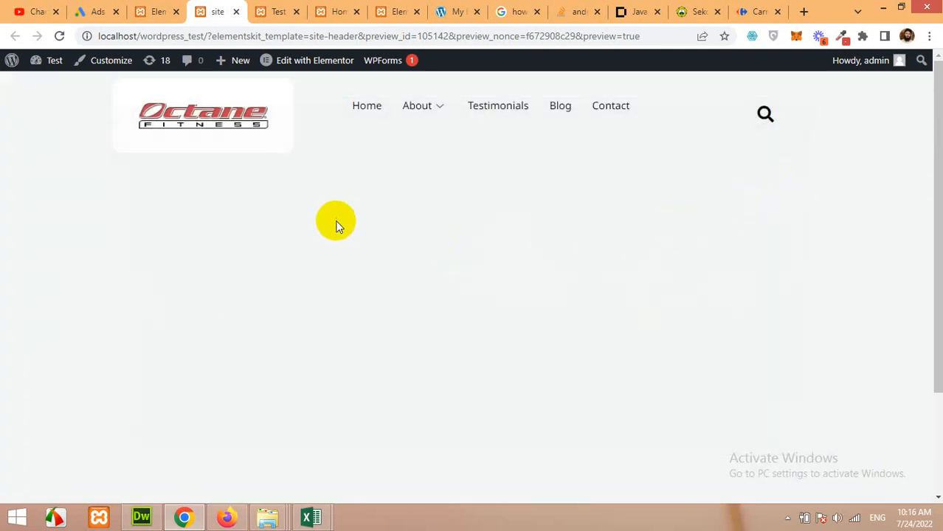